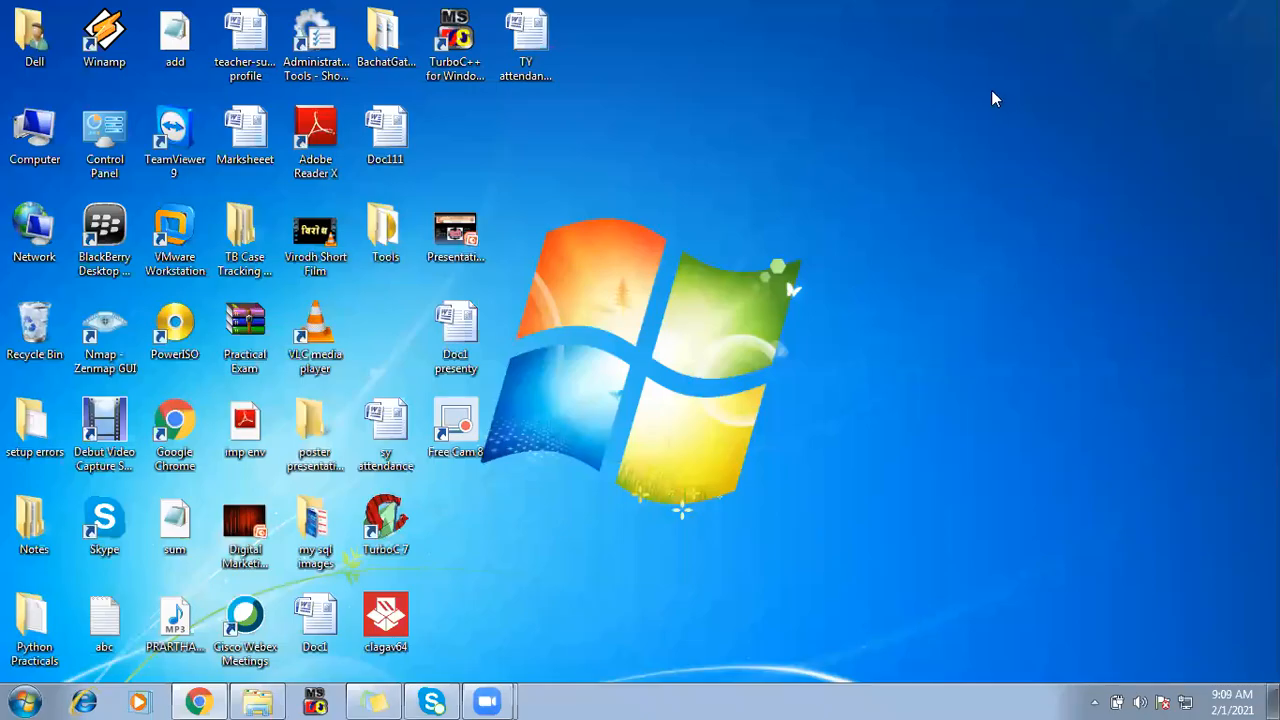
{"action": "mouse_move", "coordinate": [990, 97]}
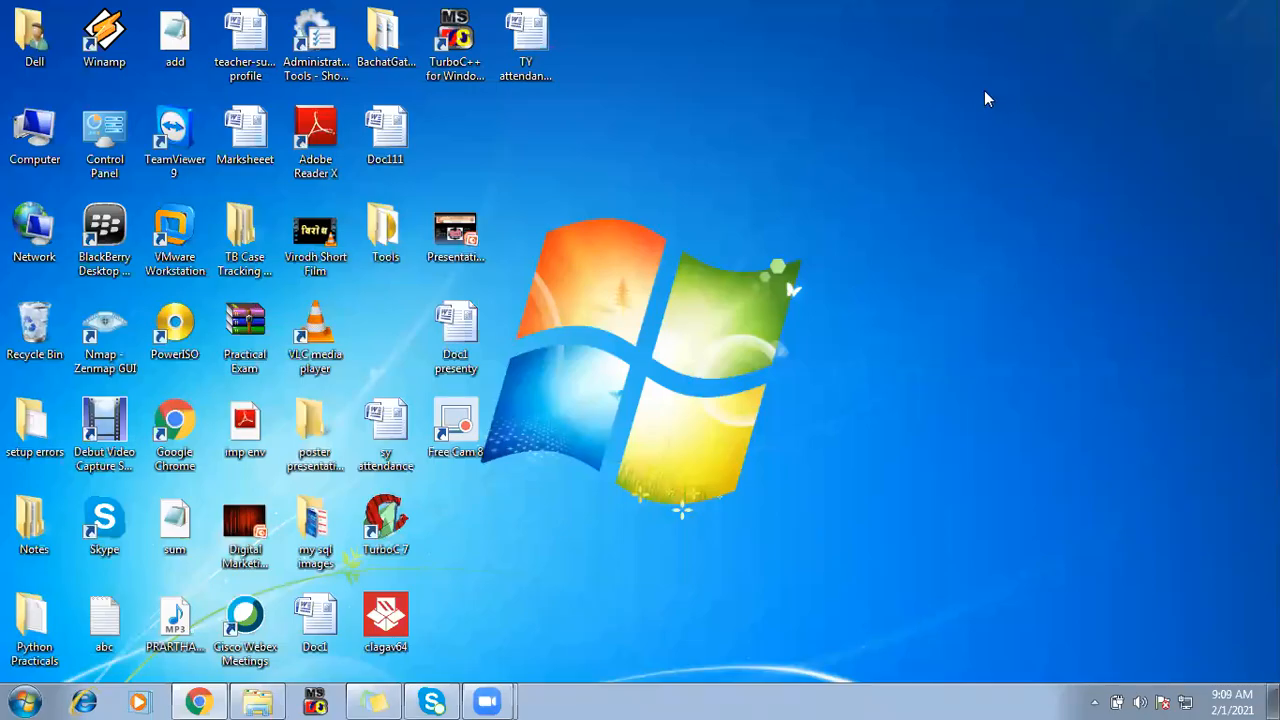
{"action": "mouse_move", "coordinate": [783, 105]}
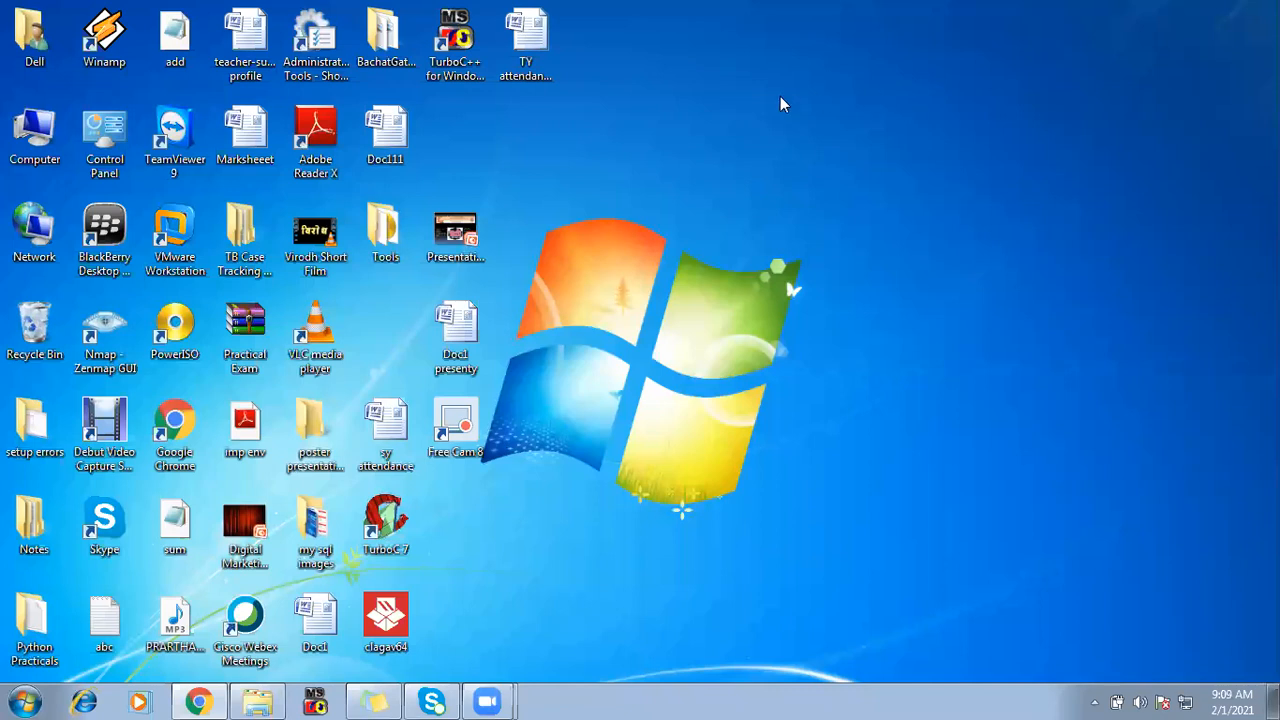
{"action": "mouse_move", "coordinate": [423, 83]}
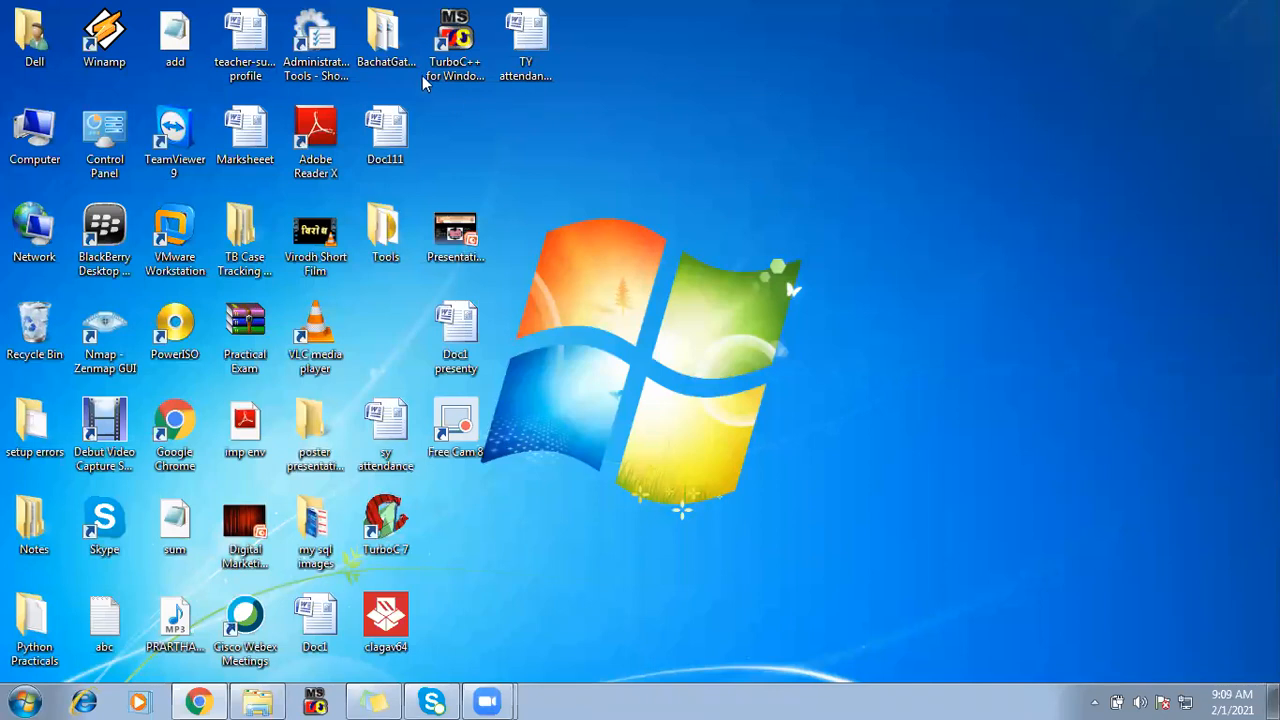
Launch Turbo C++ and bring CD1.C into view from its first line.
{"action": "double_click", "coordinate": [454, 40]}
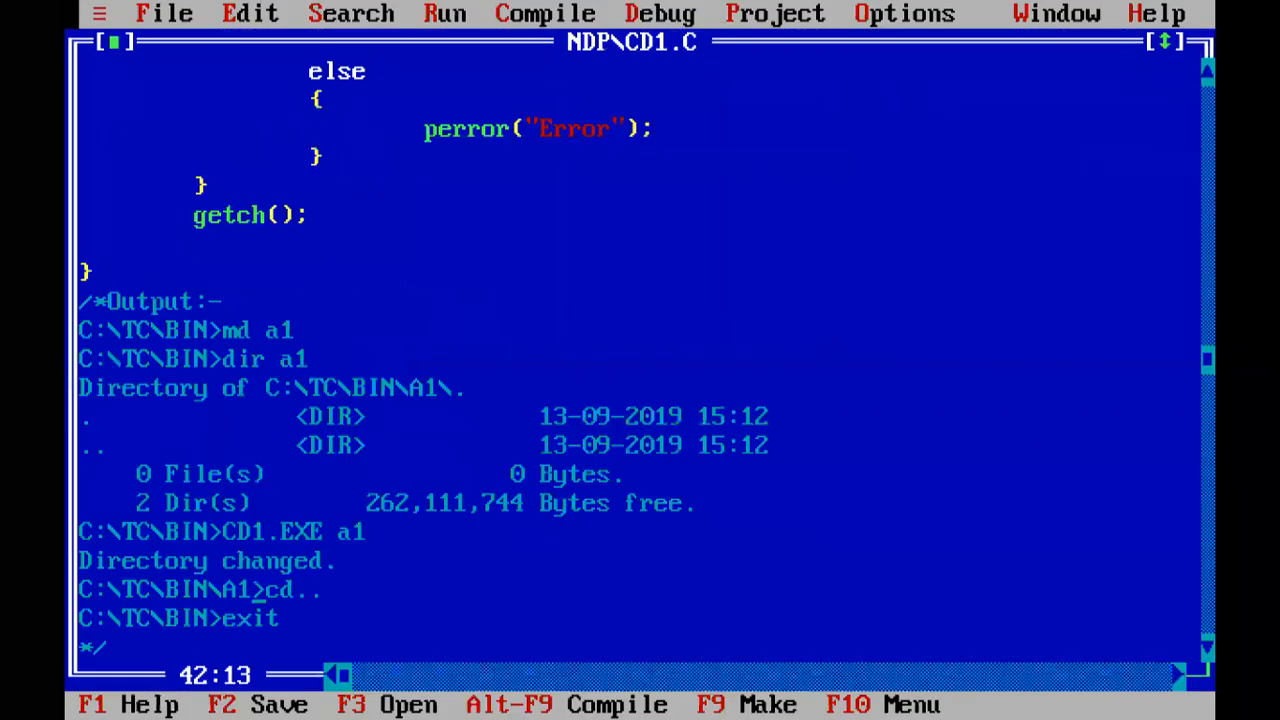
{"action": "key", "text": "Up"}
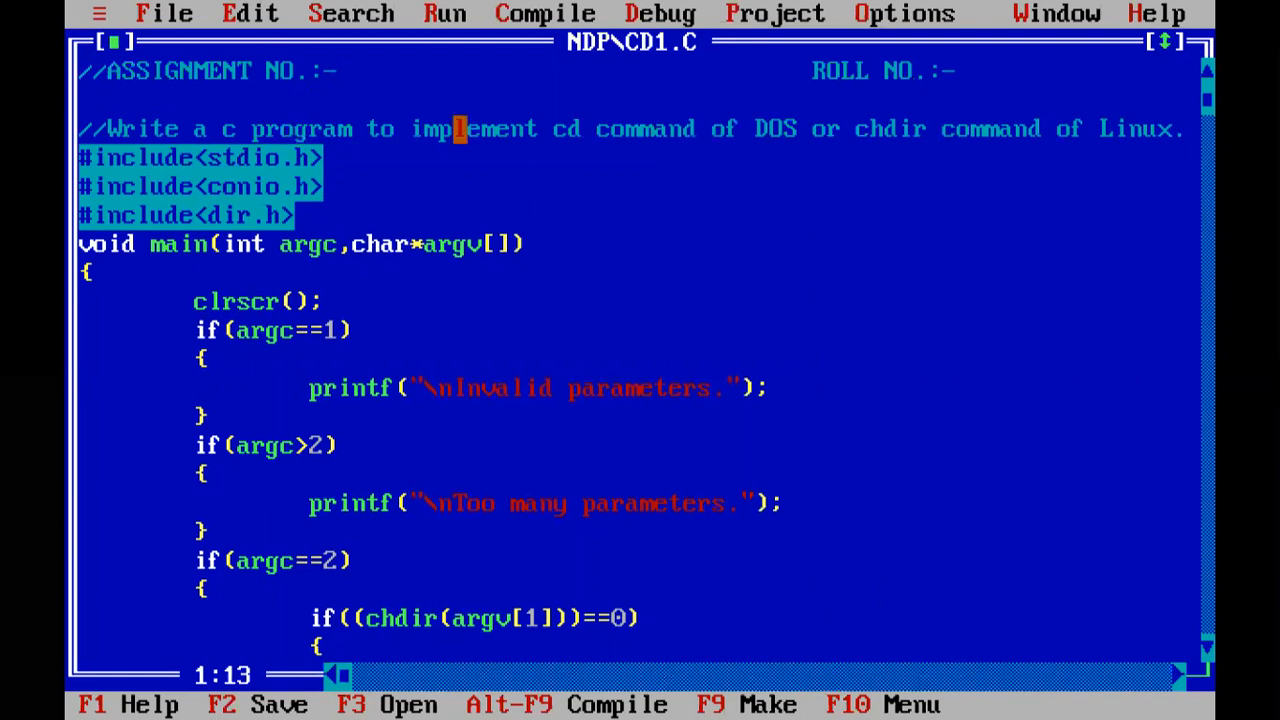
{"action": "mouse_move", "coordinate": [660, 158]}
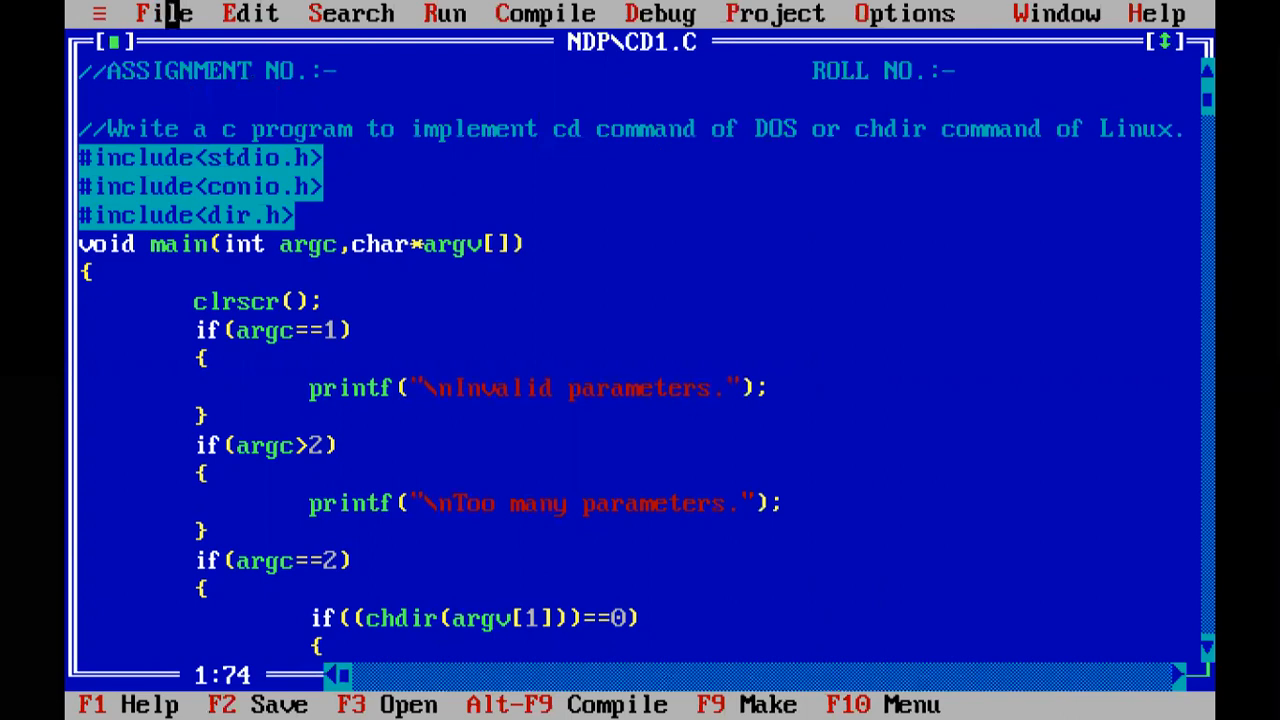
Exit temporarily to the DOS shell from the File menu.
{"action": "left_click", "coordinate": [164, 13]}
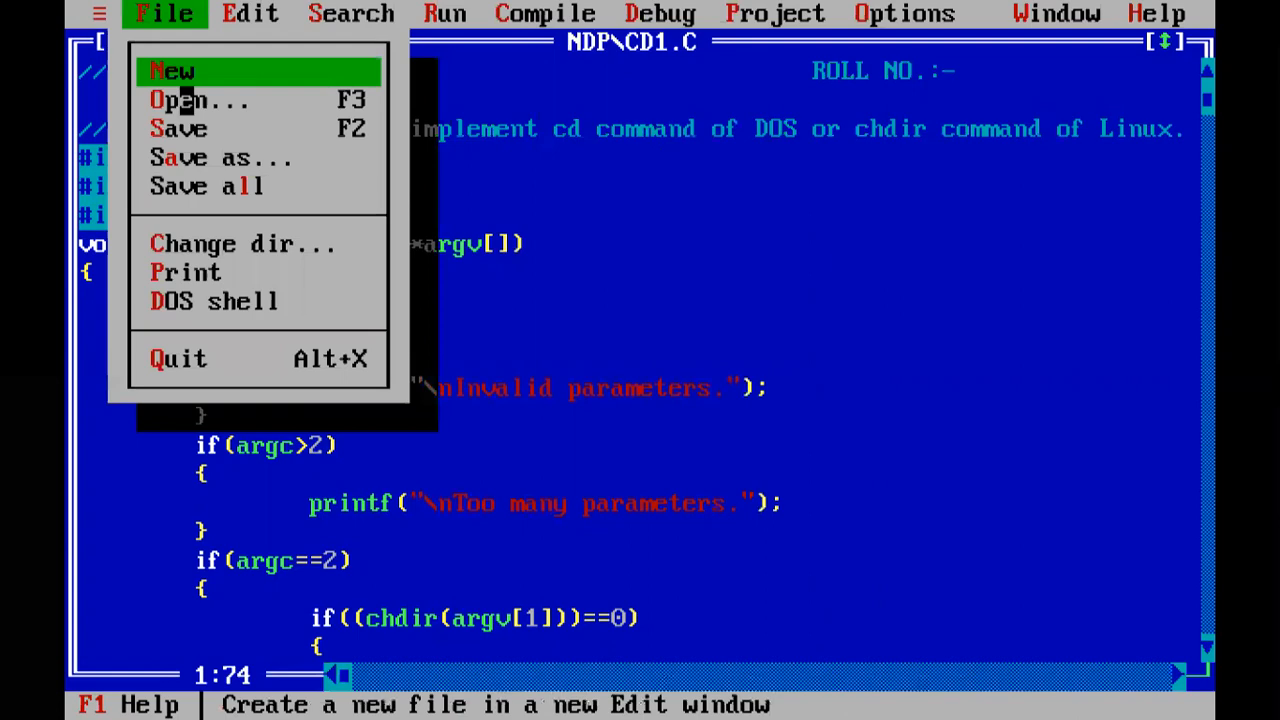
{"action": "mouse_move", "coordinate": [215, 302]}
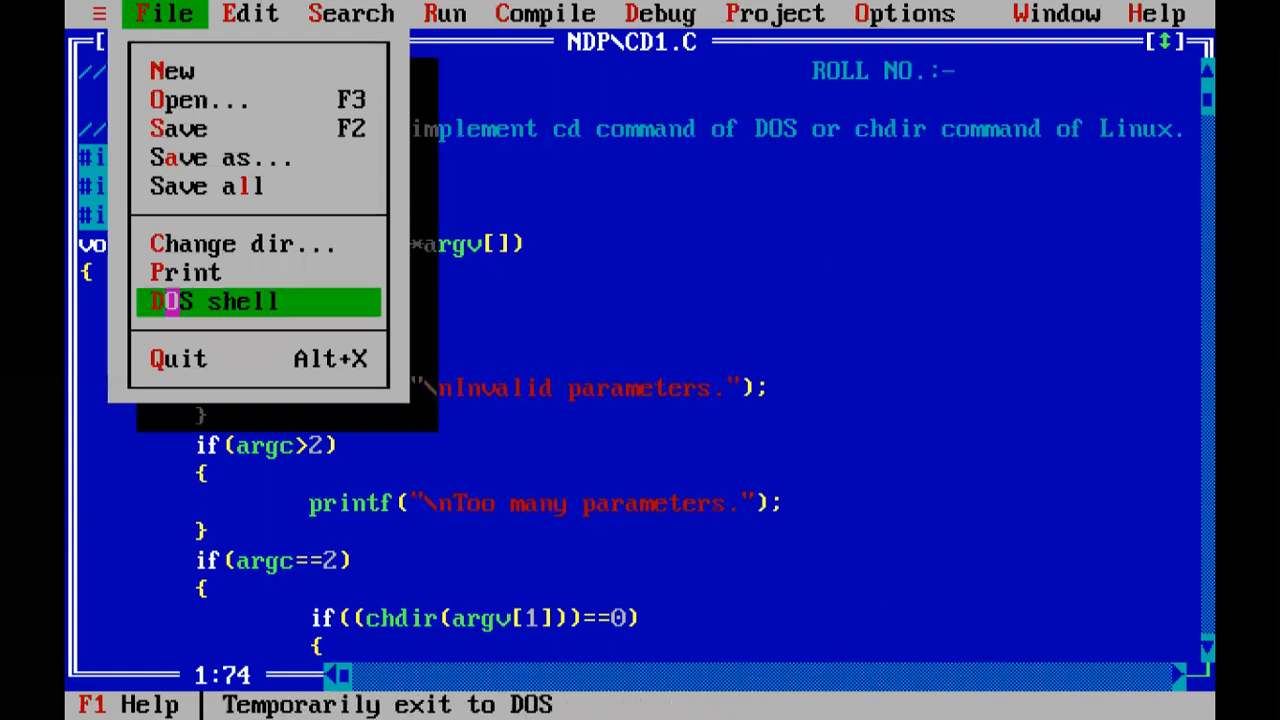
{"action": "left_click", "coordinate": [210, 302]}
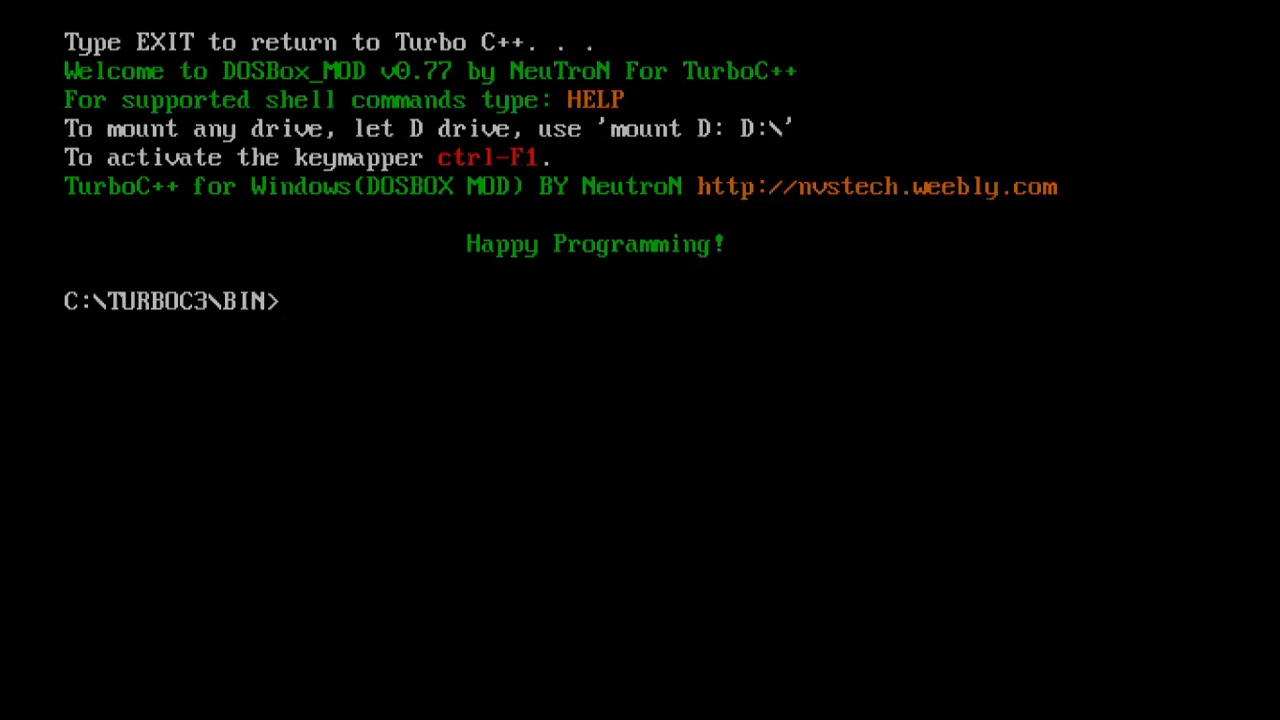
Create the azx1 directory with md azx1.
{"action": "type", "text": "md"}
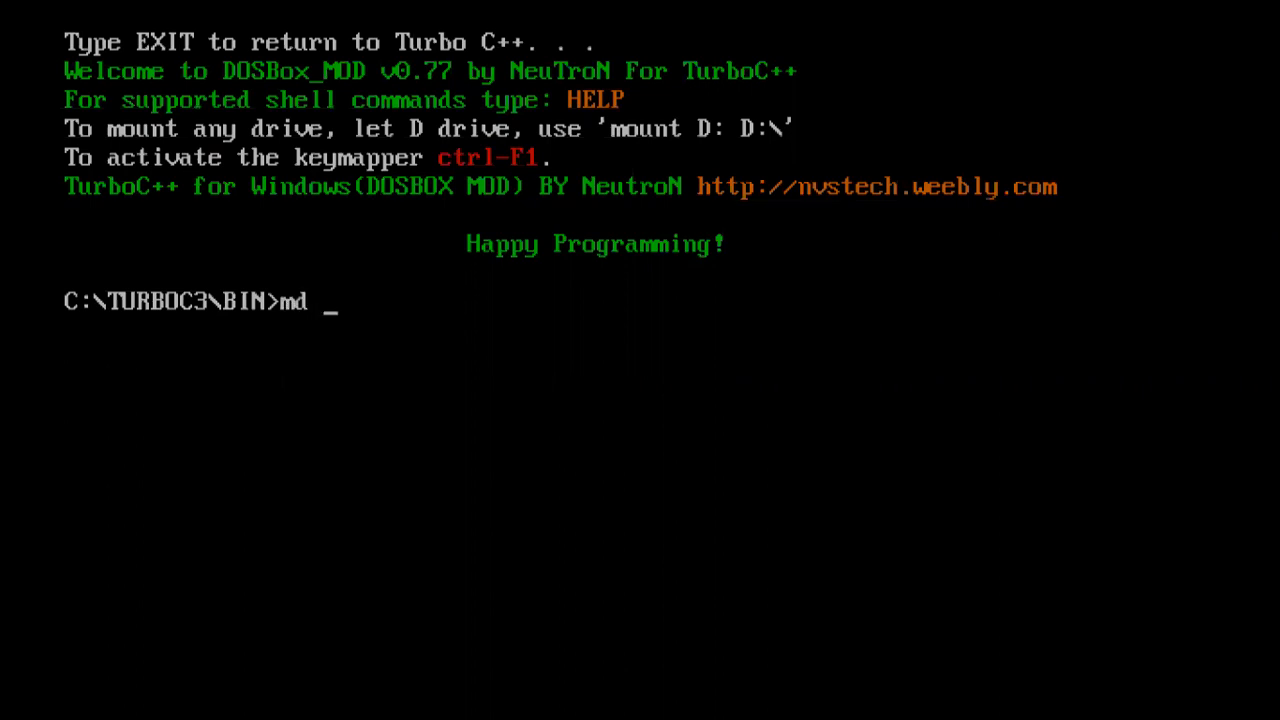
{"action": "type", "text": "a"}
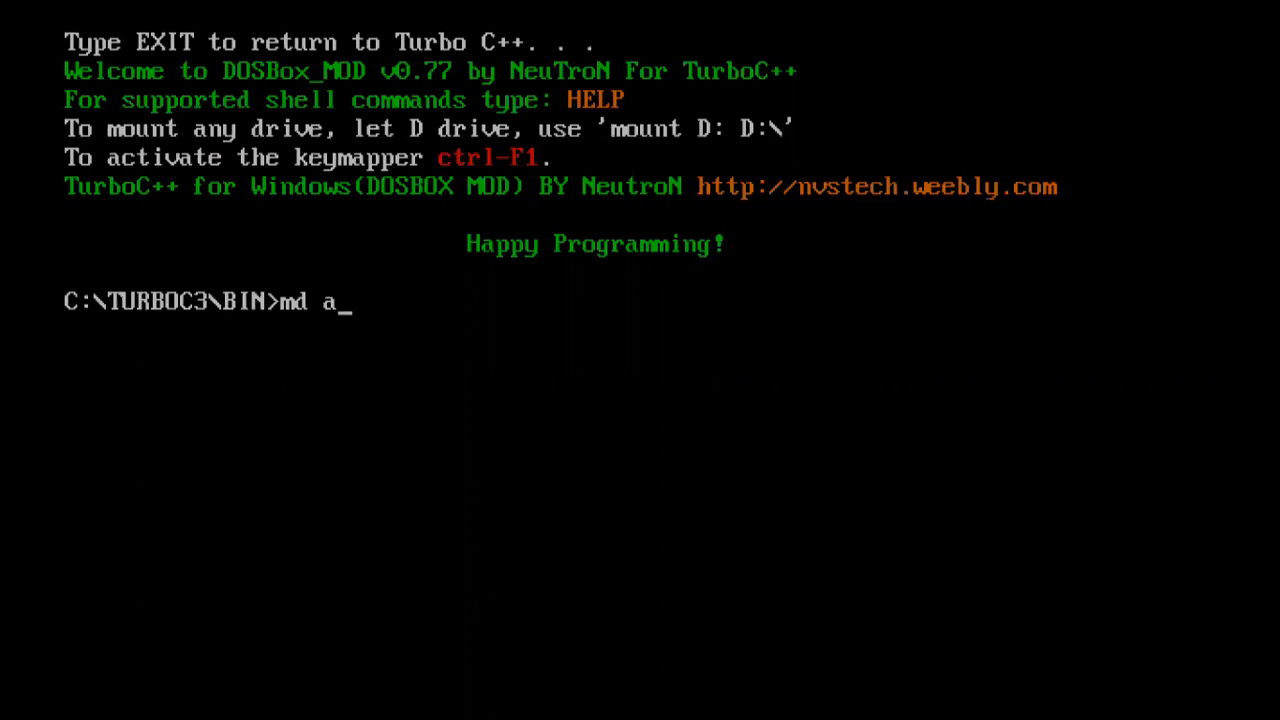
{"action": "type", "text": "zx1"}
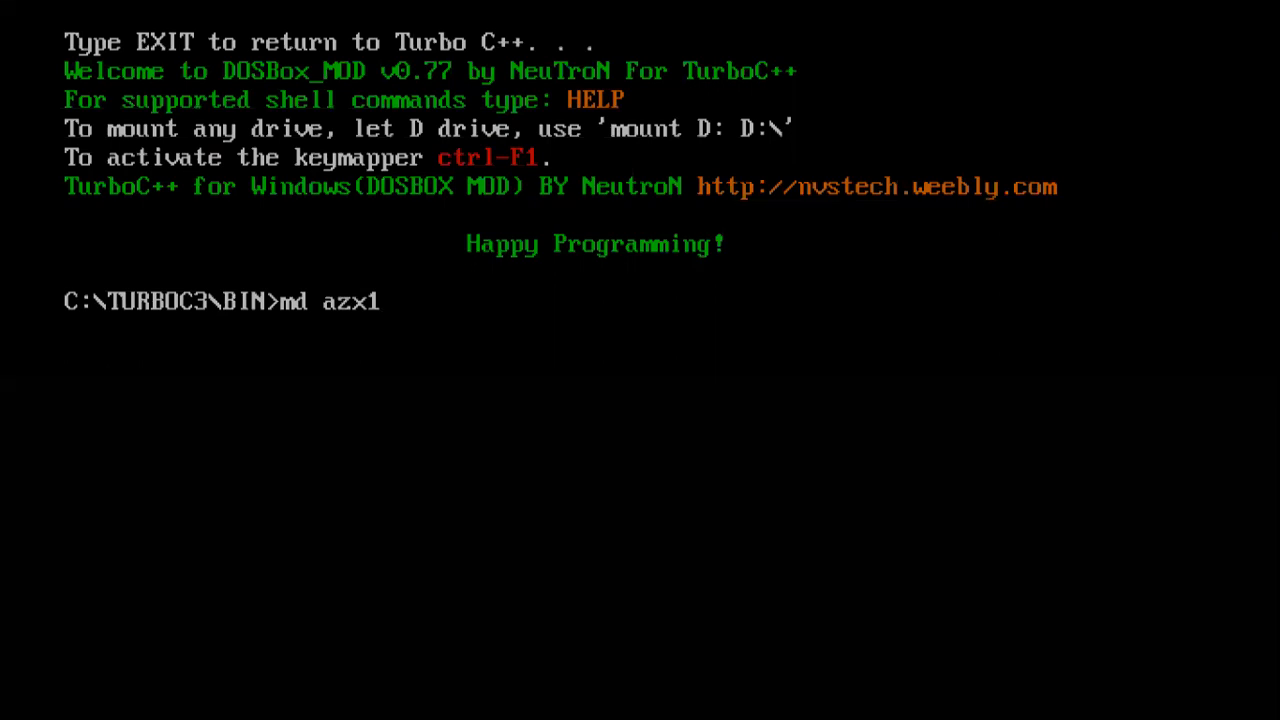
List azx1 with dir, showing only the . and .. entries.
{"action": "type", "text": "d"}
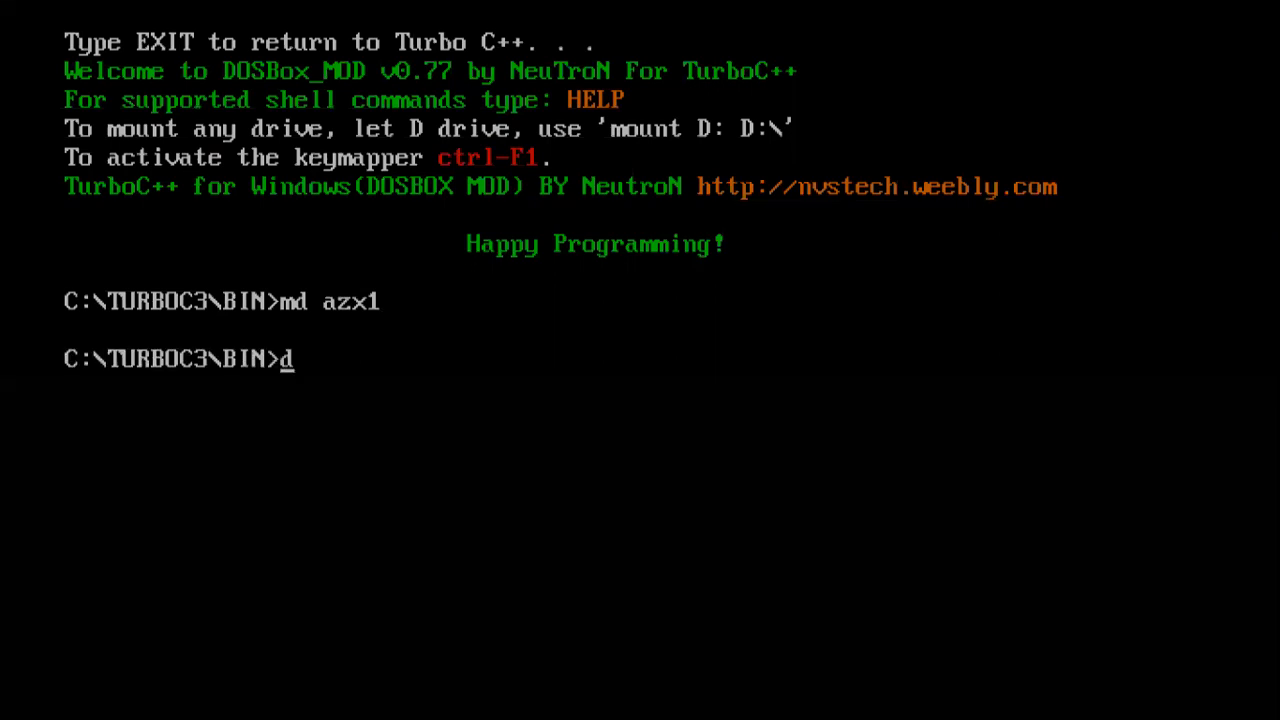
{"action": "type", "text": "ir"}
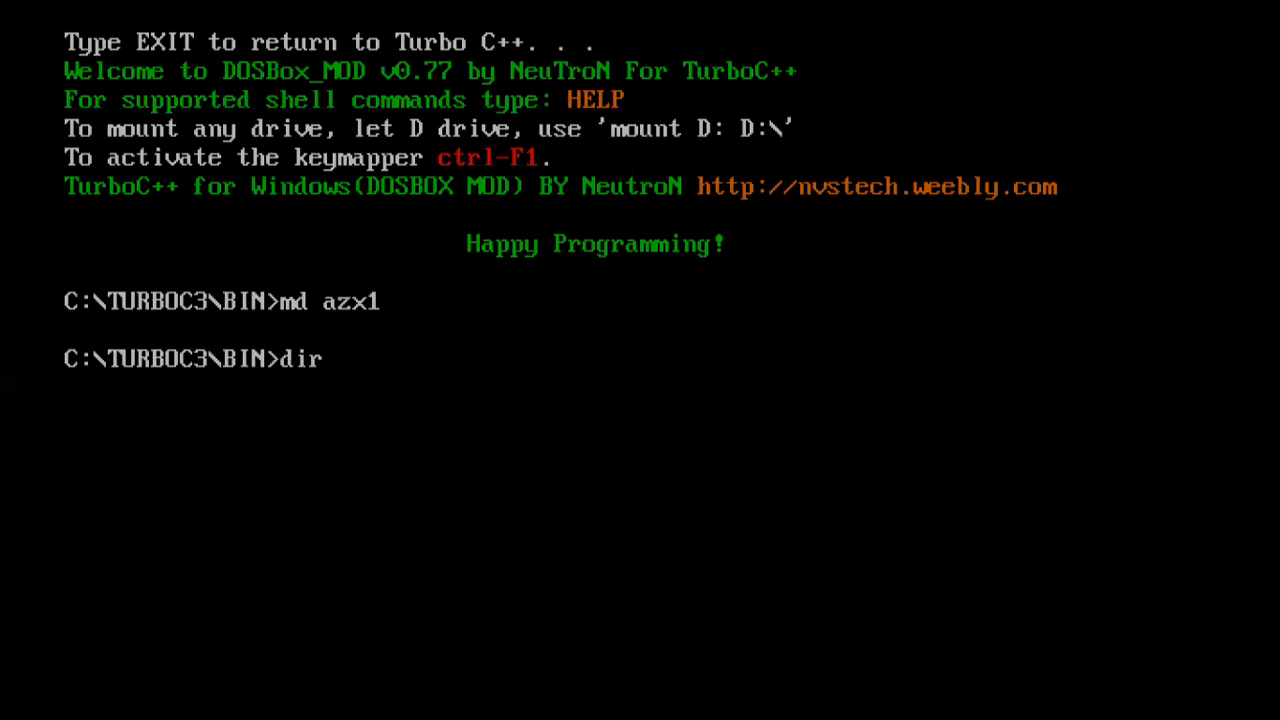
{"action": "type", "text": "az"}
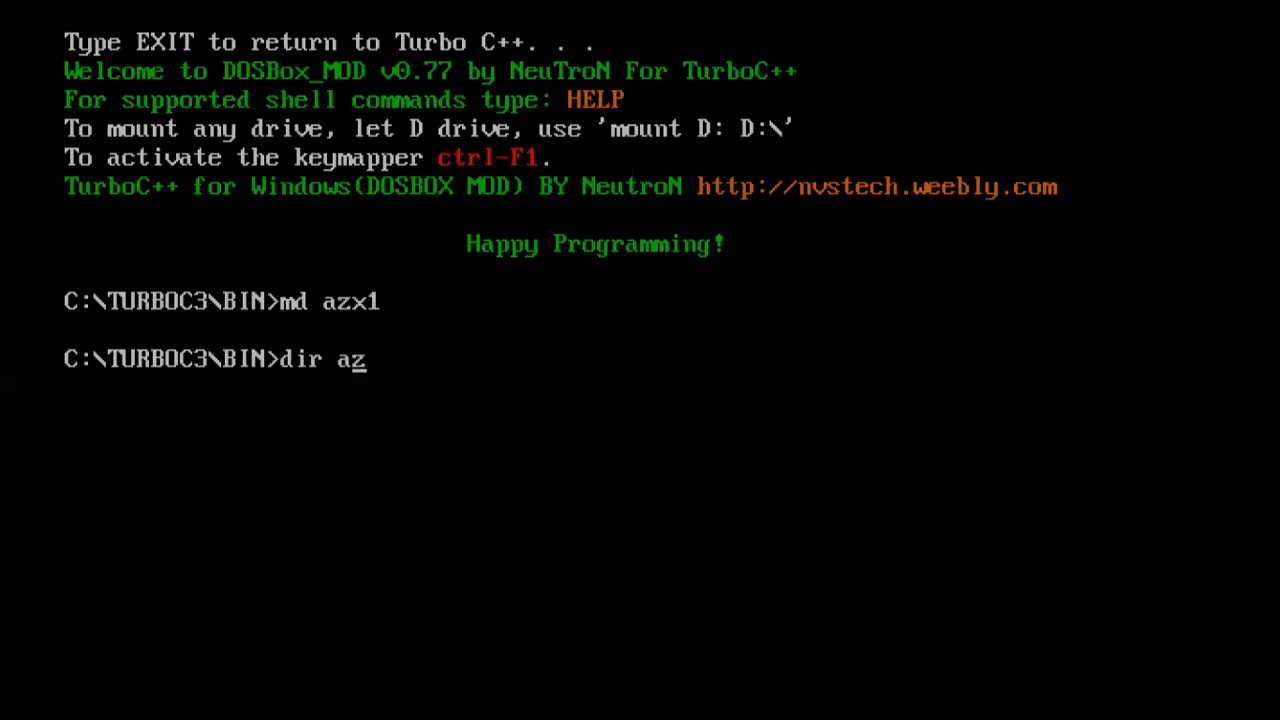
{"action": "type", "text": "x"}
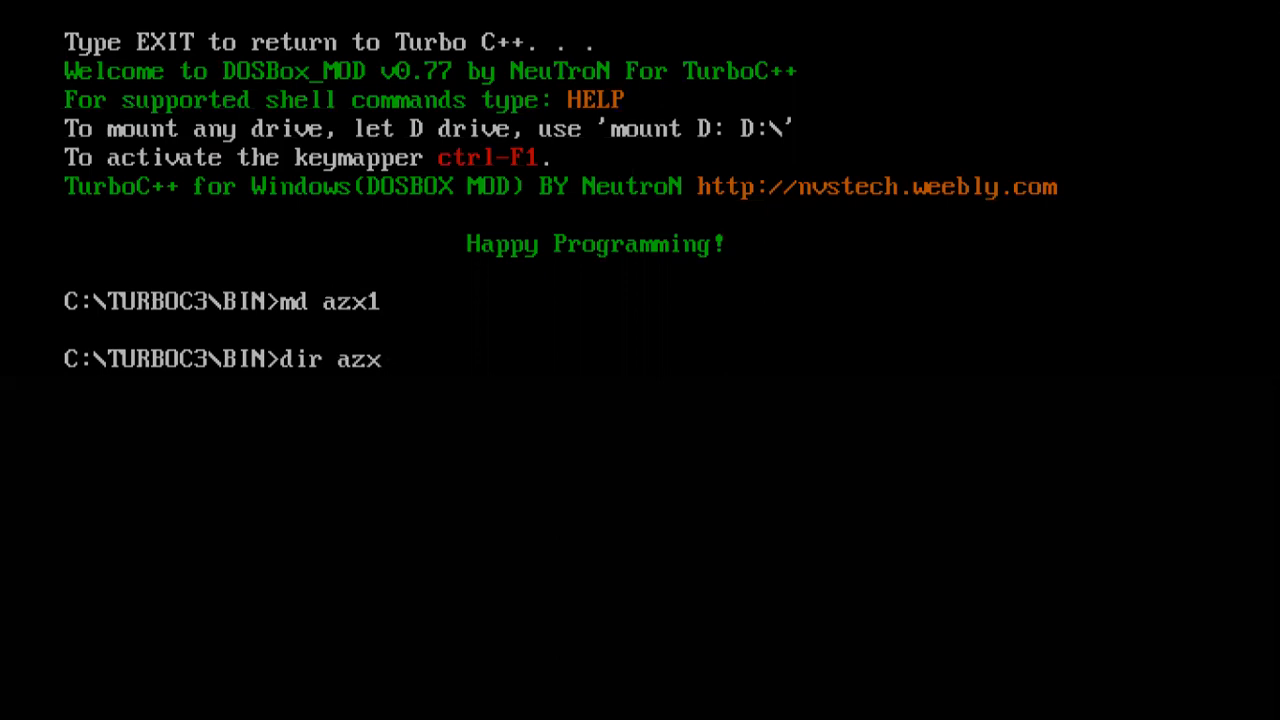
{"action": "key", "text": "Return"}
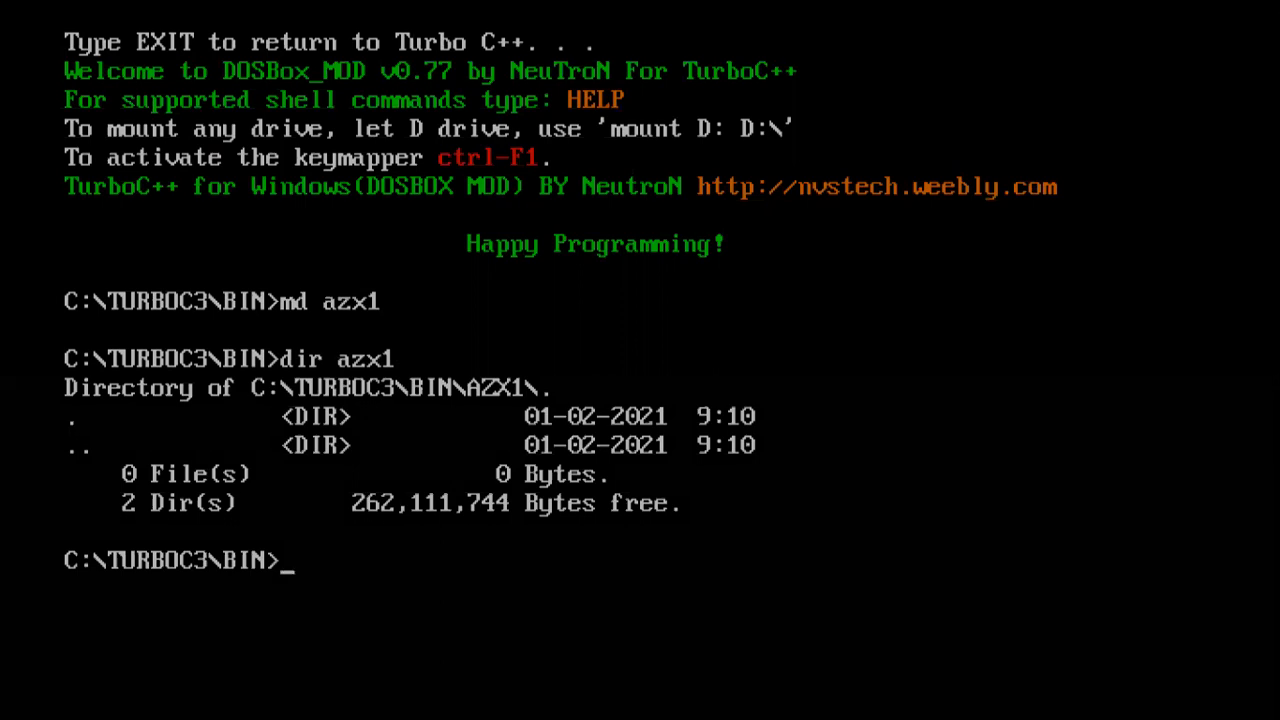
Change into the azx1 directory with cd azx1.
{"action": "type", "text": "c"}
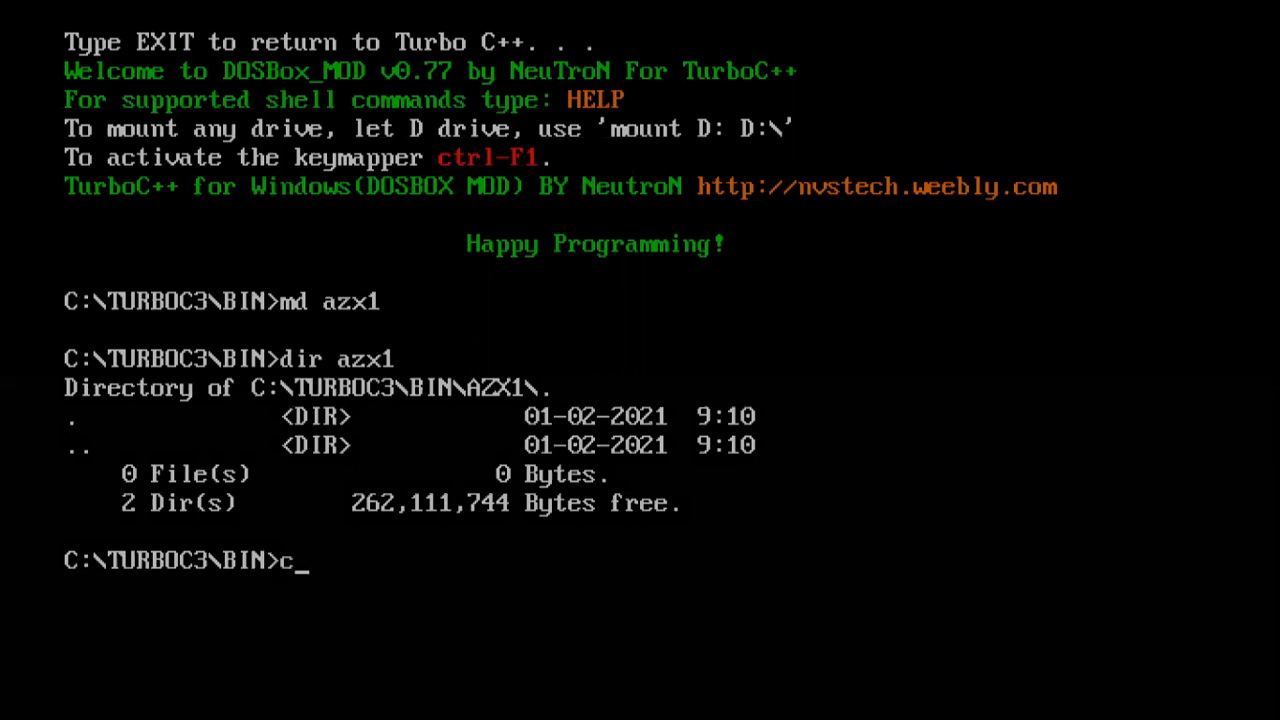
{"action": "type", "text": "d"}
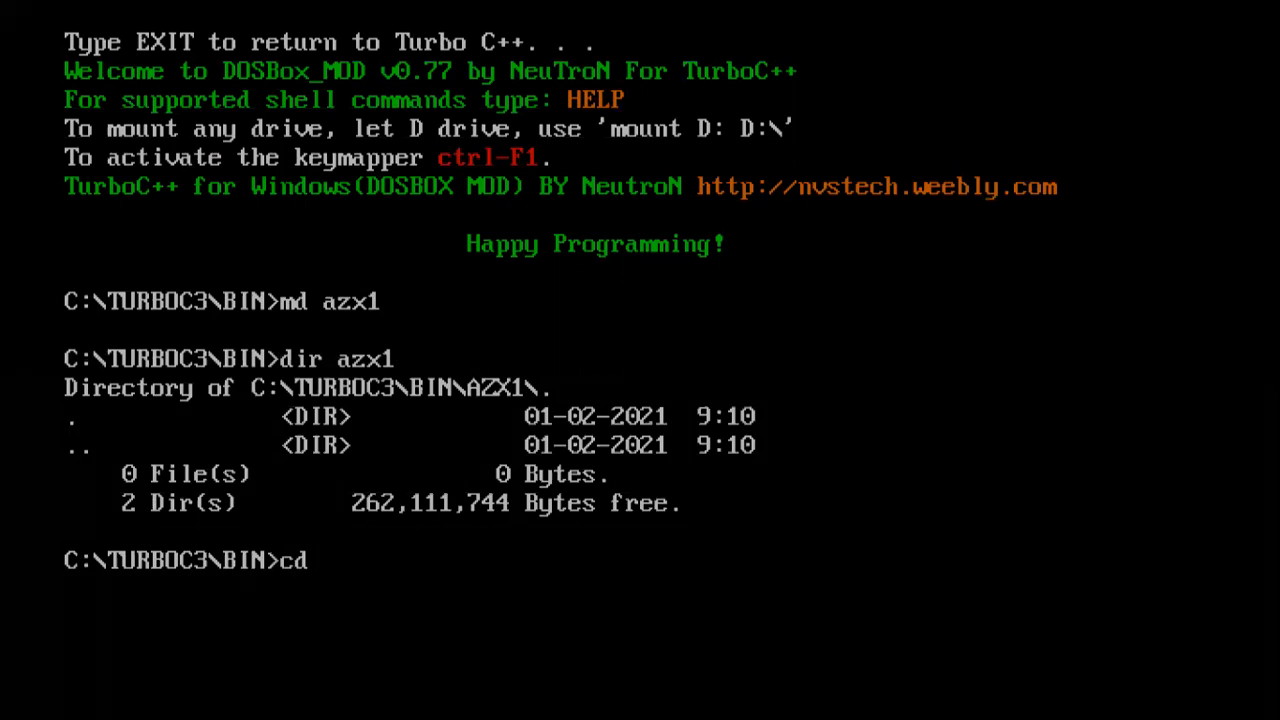
{"action": "type", "text": "a"}
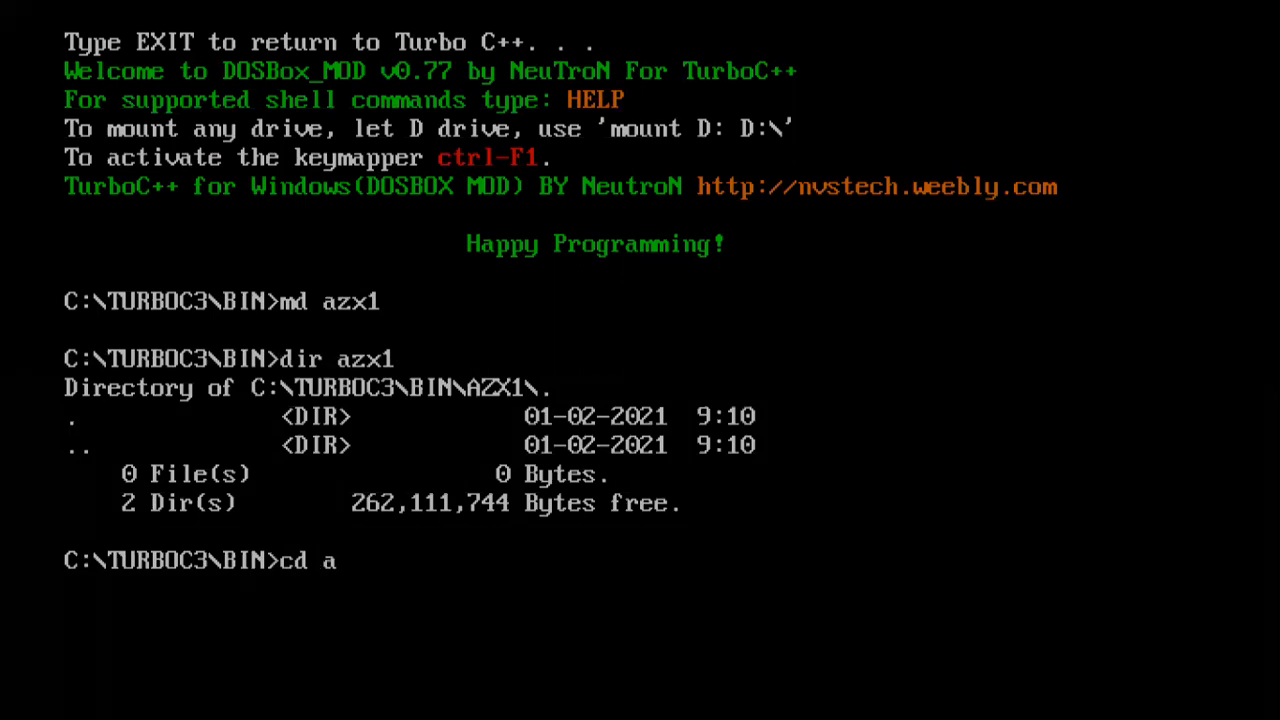
{"action": "type", "text": "zx1"}
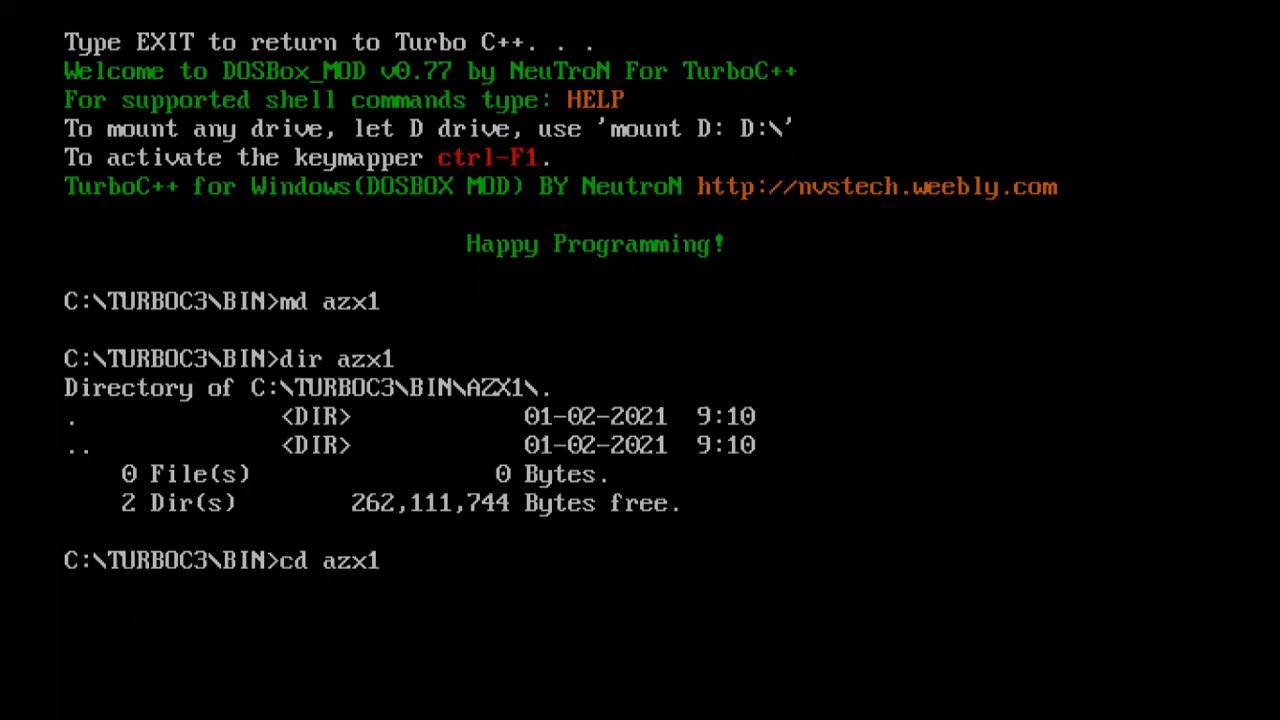
{"action": "key", "text": "Return"}
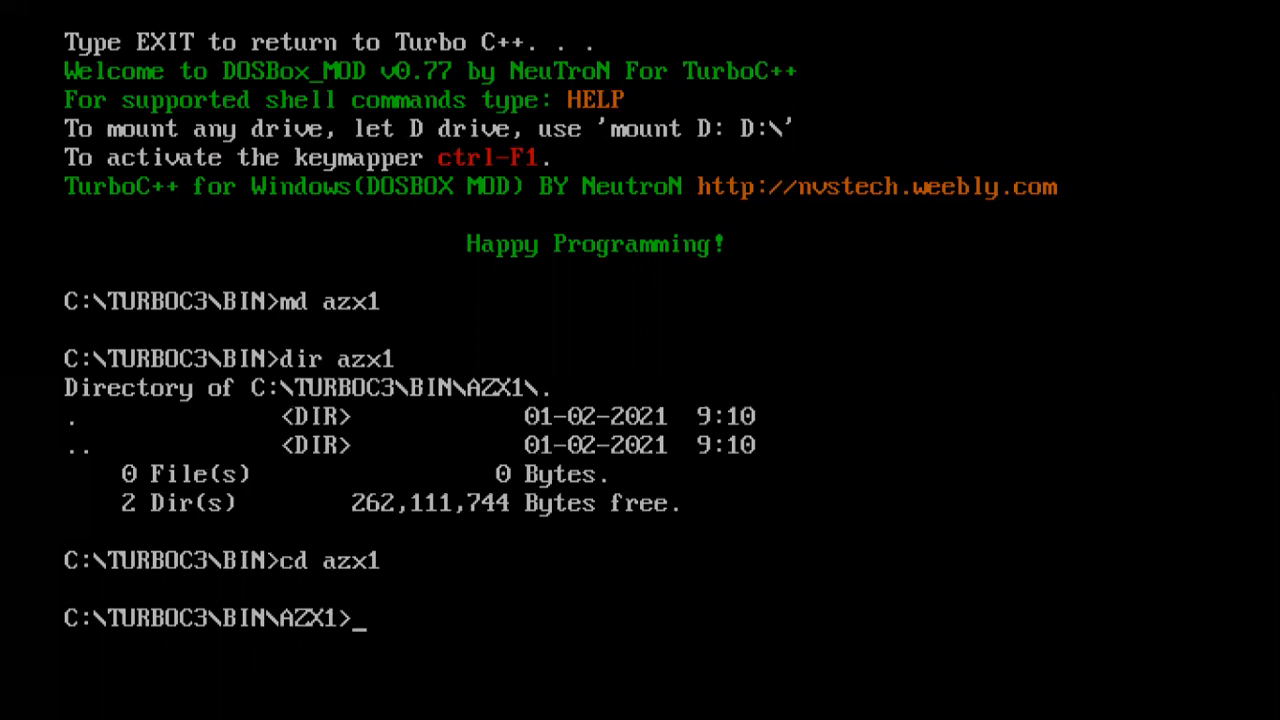
Return to the parent BIN directory with cd.. and exit the DOS shell.
{"action": "type", "text": "cd"}
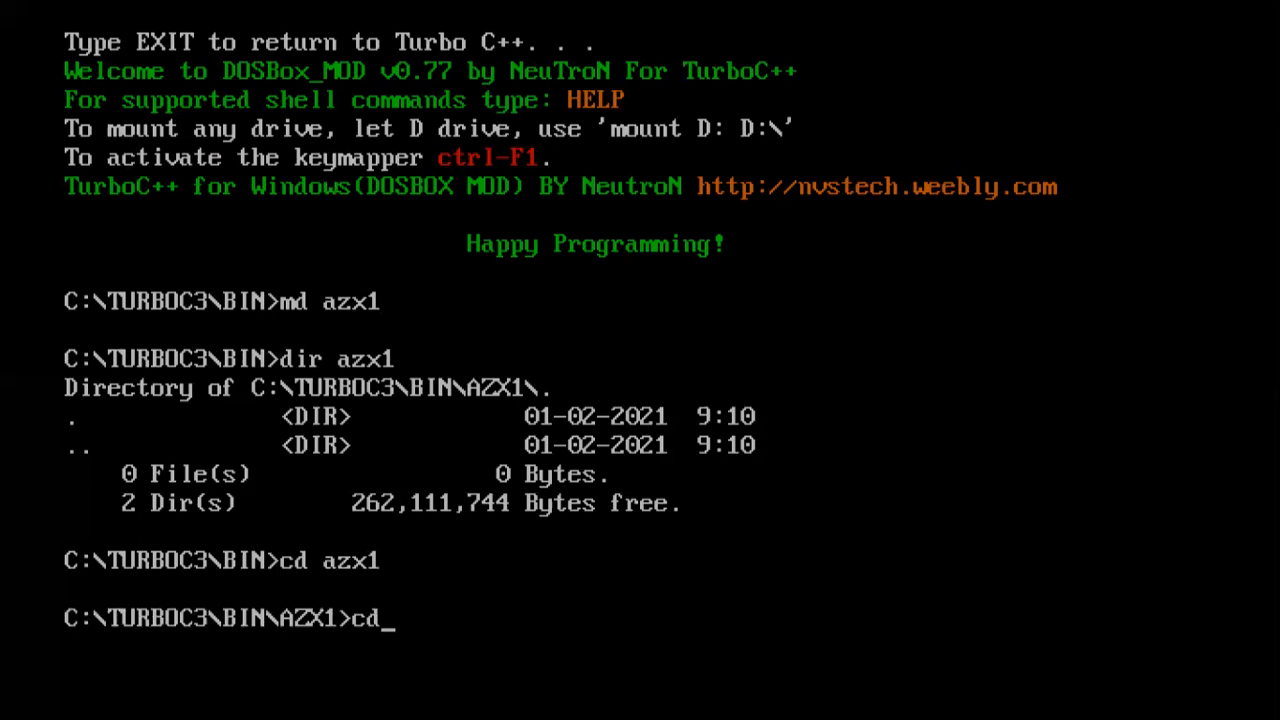
{"action": "type", "text": ".."}
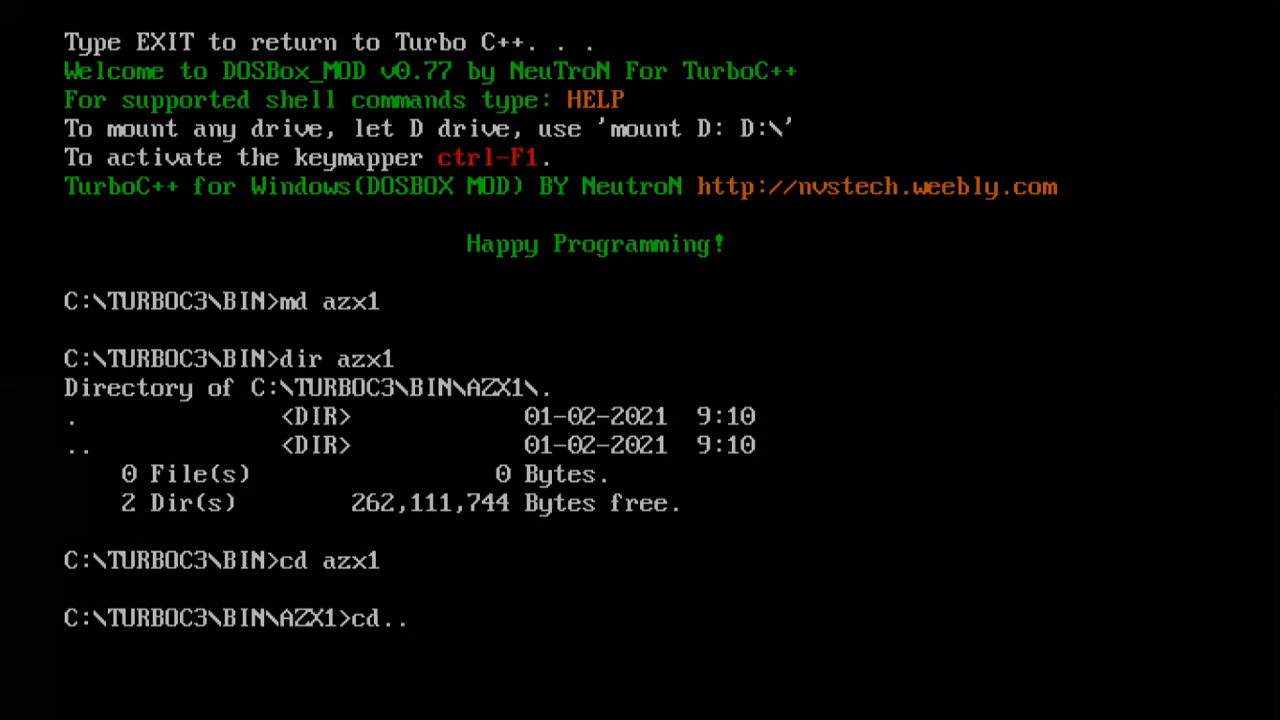
{"action": "key", "text": "Return"}
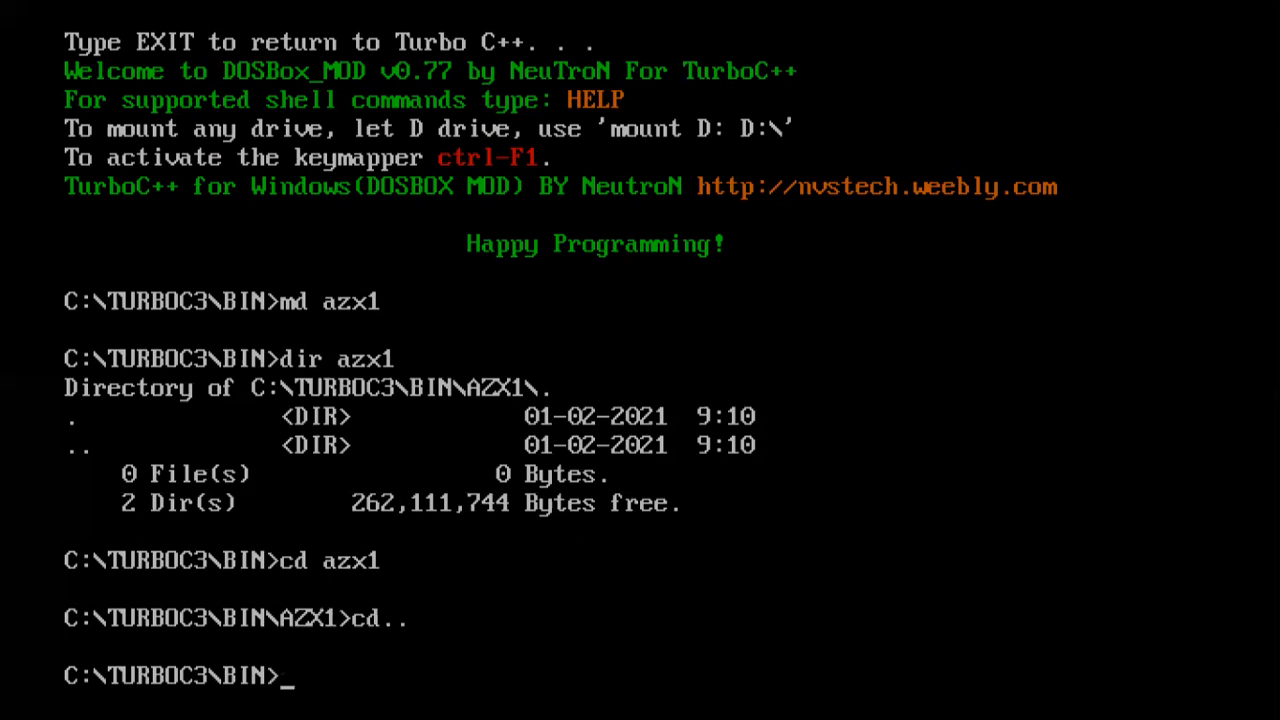
{"action": "type", "text": "e"}
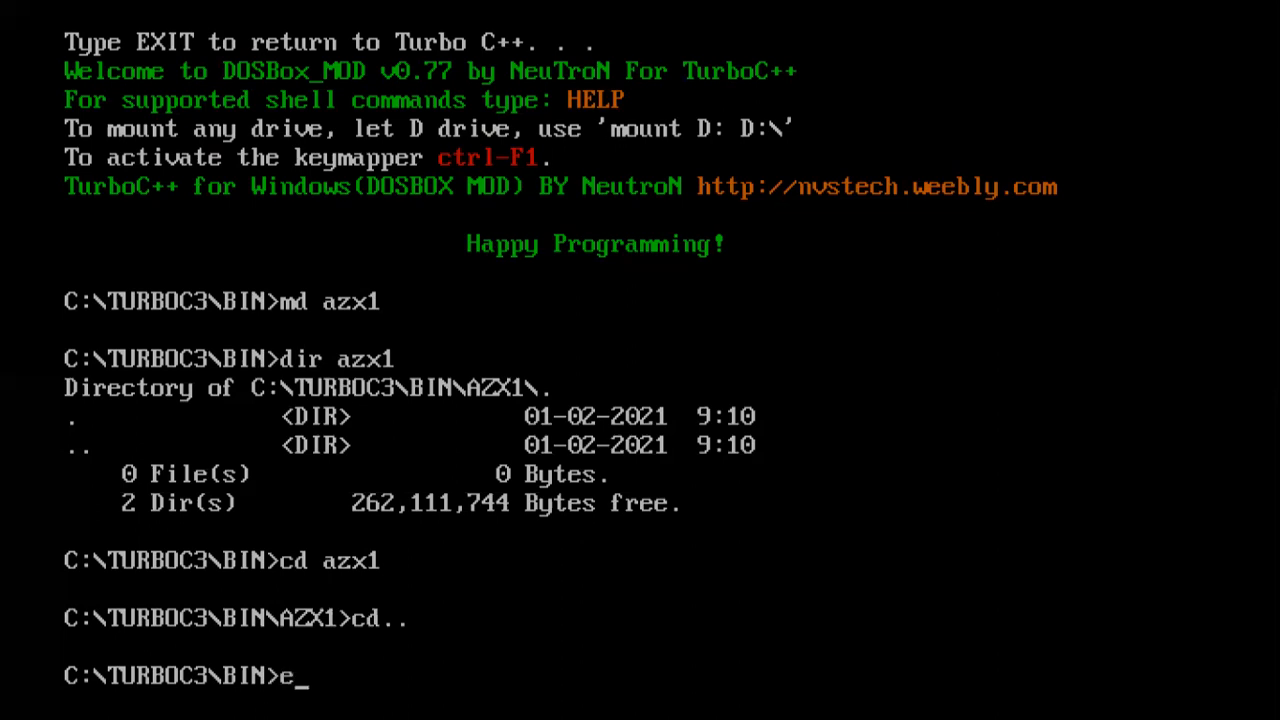
{"action": "type", "text": "xit"}
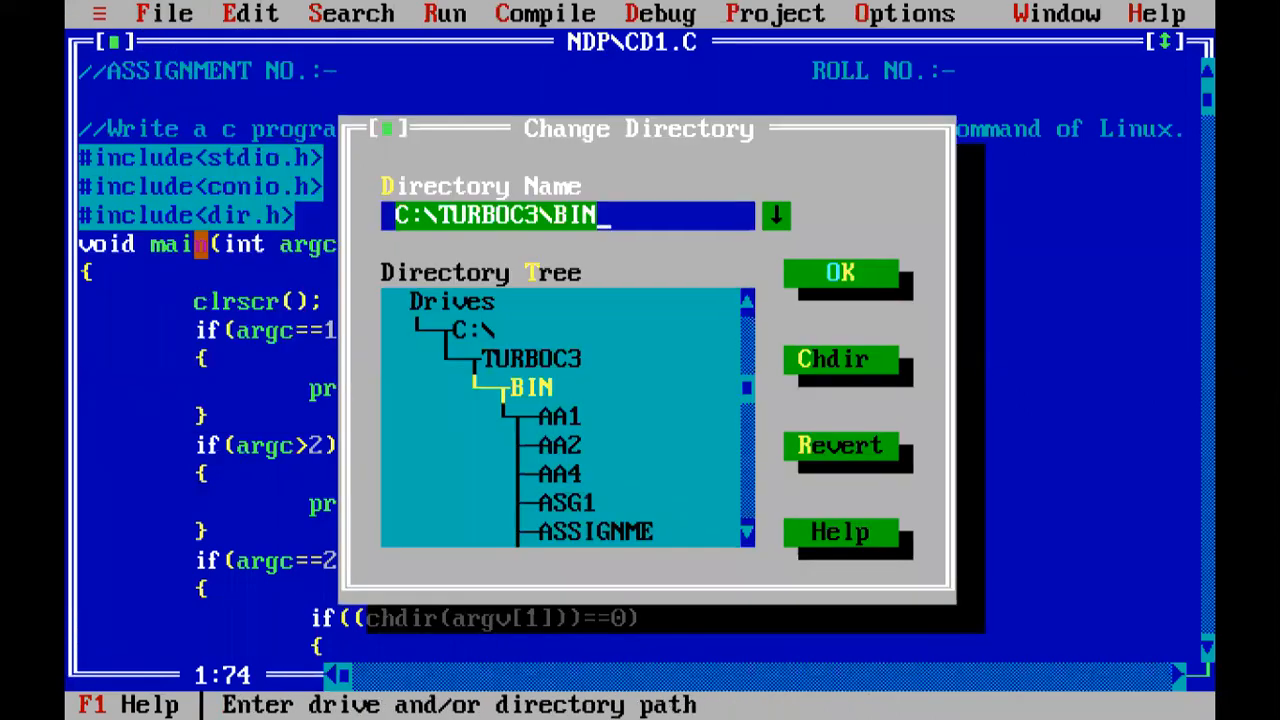
{"action": "mouse_move", "coordinate": [485, 275]}
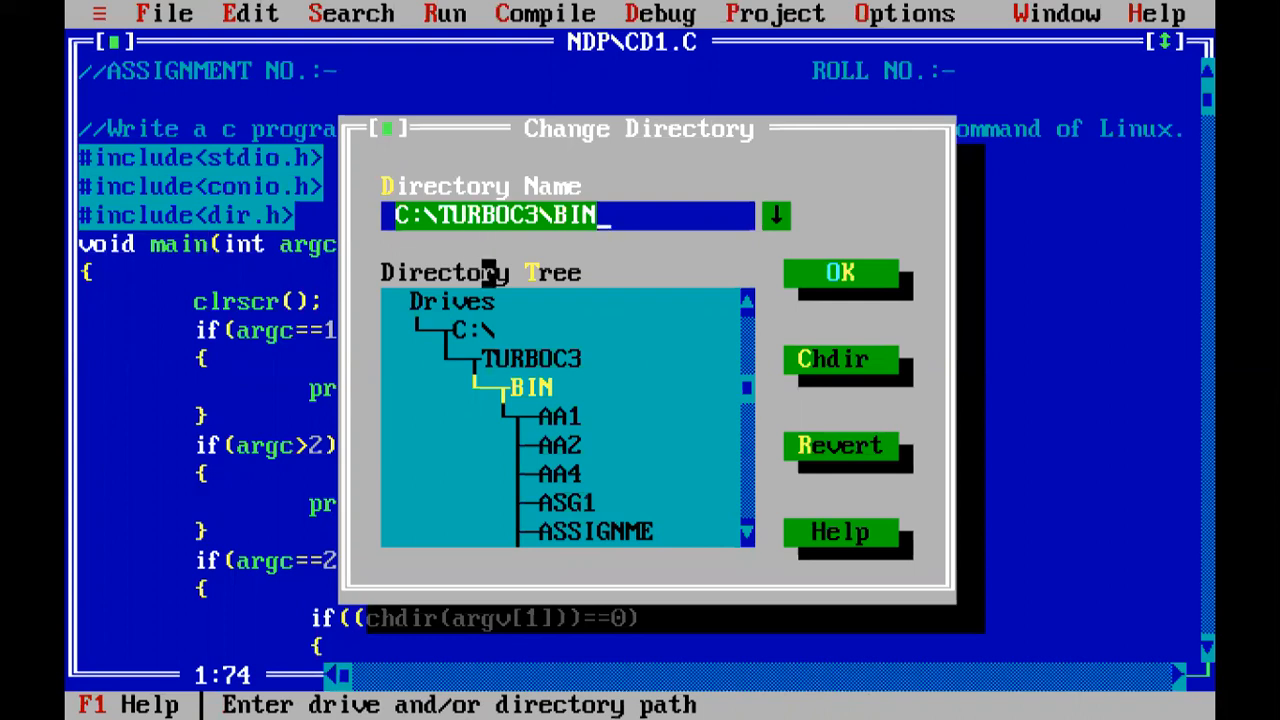
Select the NDP folder and confirm, making C:\TURBOC3\BIN\NDP the working directory.
{"action": "left_click", "coordinate": [450, 301]}
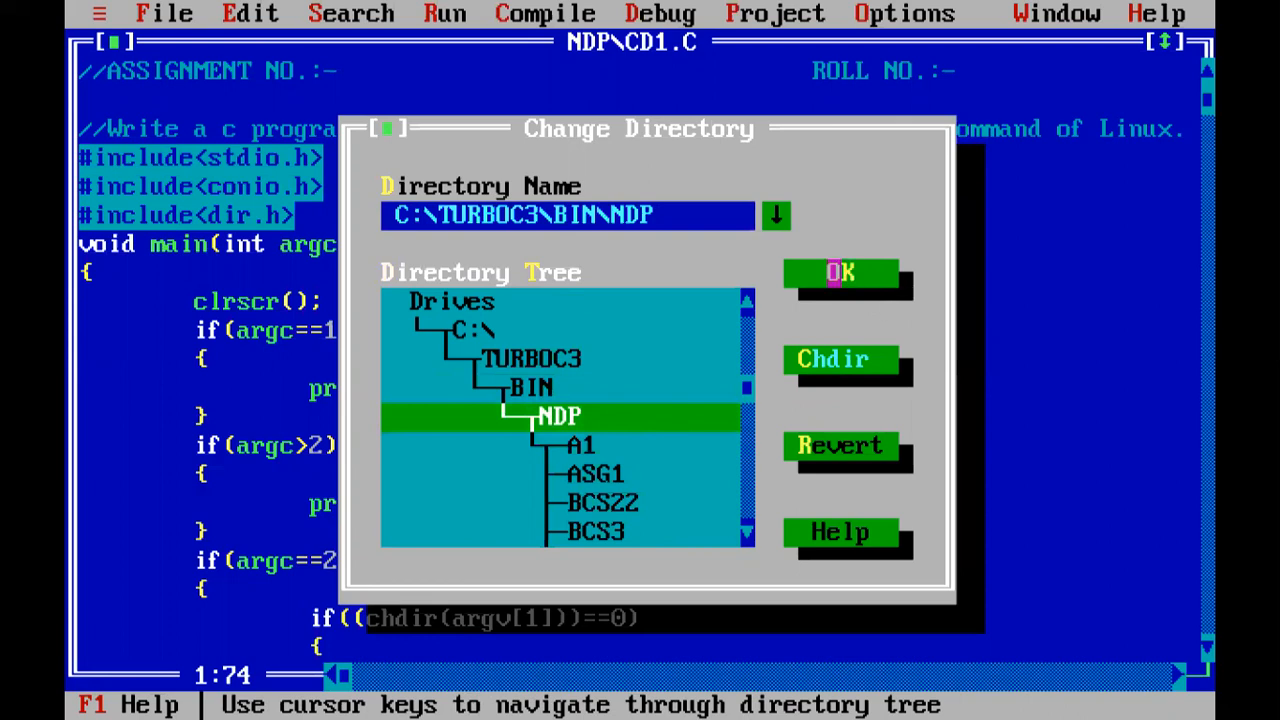
{"action": "left_click", "coordinate": [840, 272]}
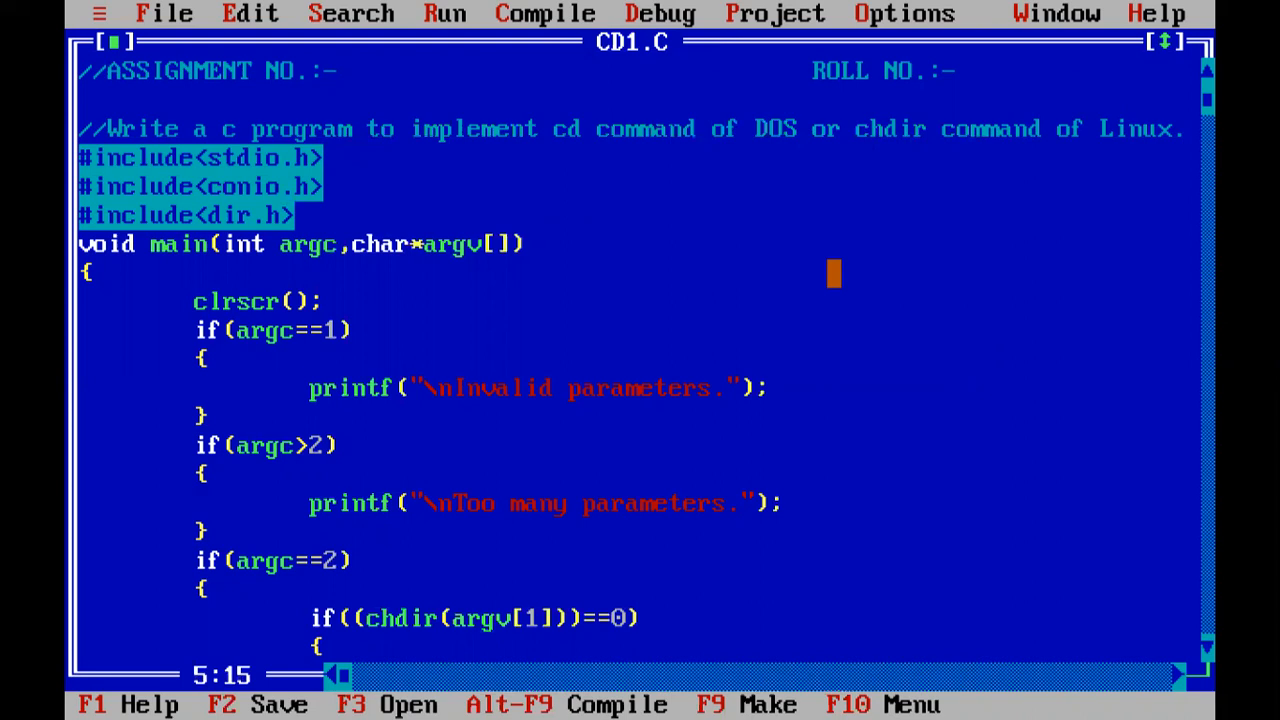
{"action": "key", "text": "Up"}
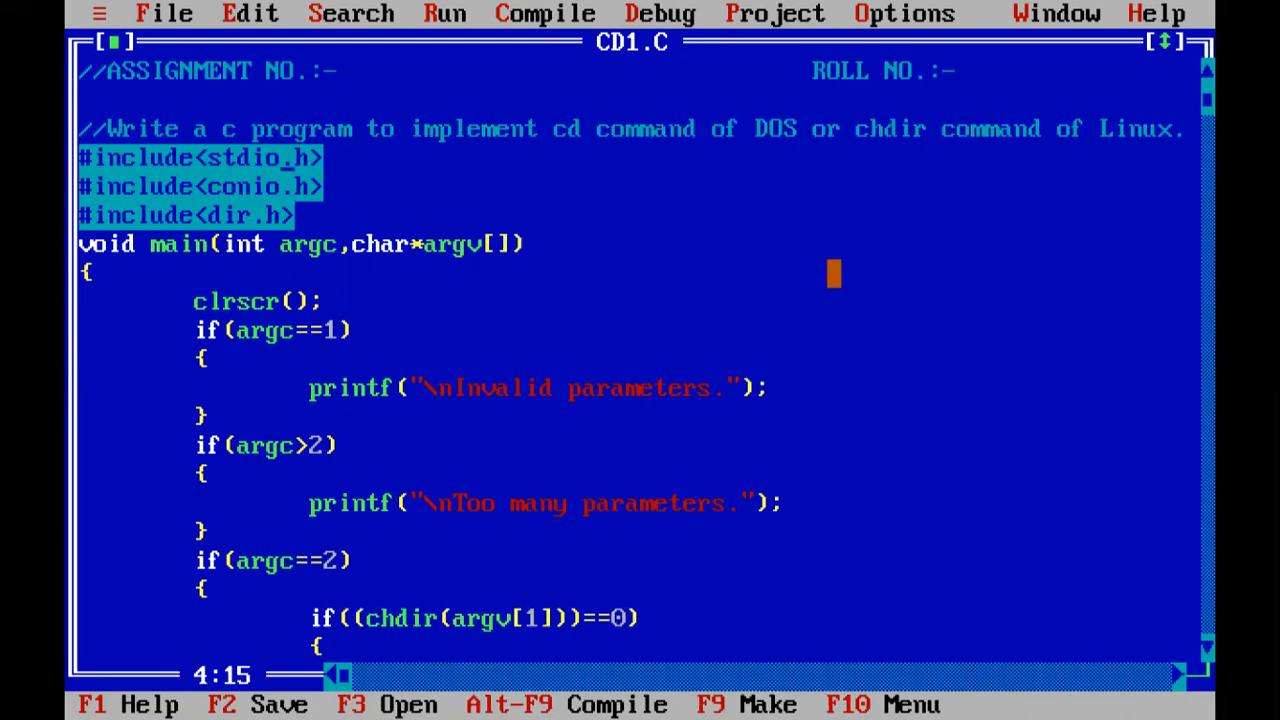
{"action": "key", "text": "Down"}
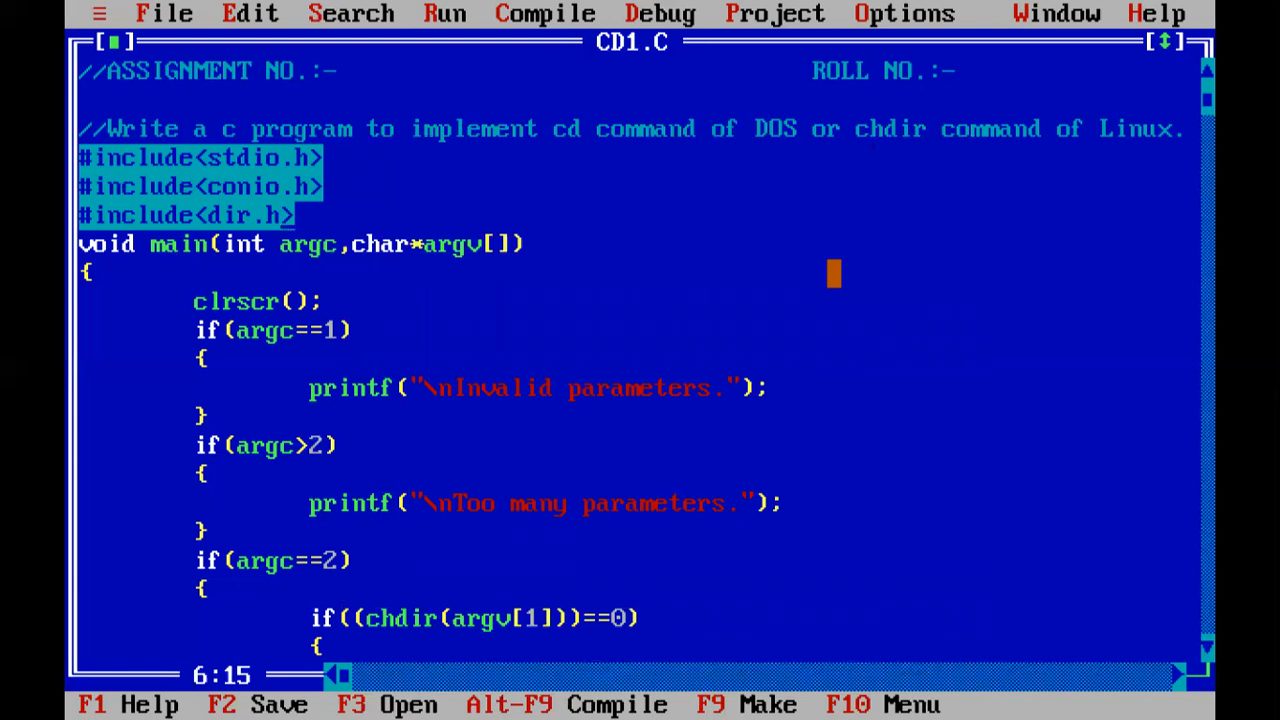
{"action": "key", "text": "Down"}
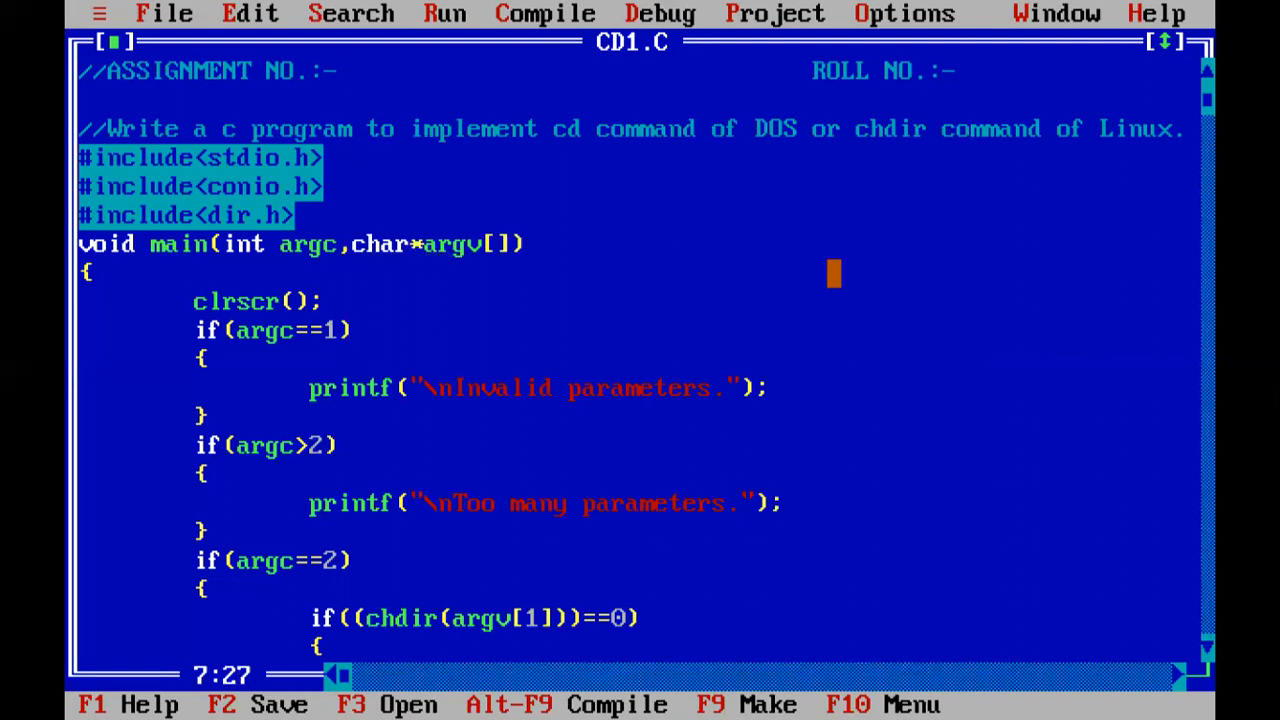
{"action": "key", "text": "Right"}
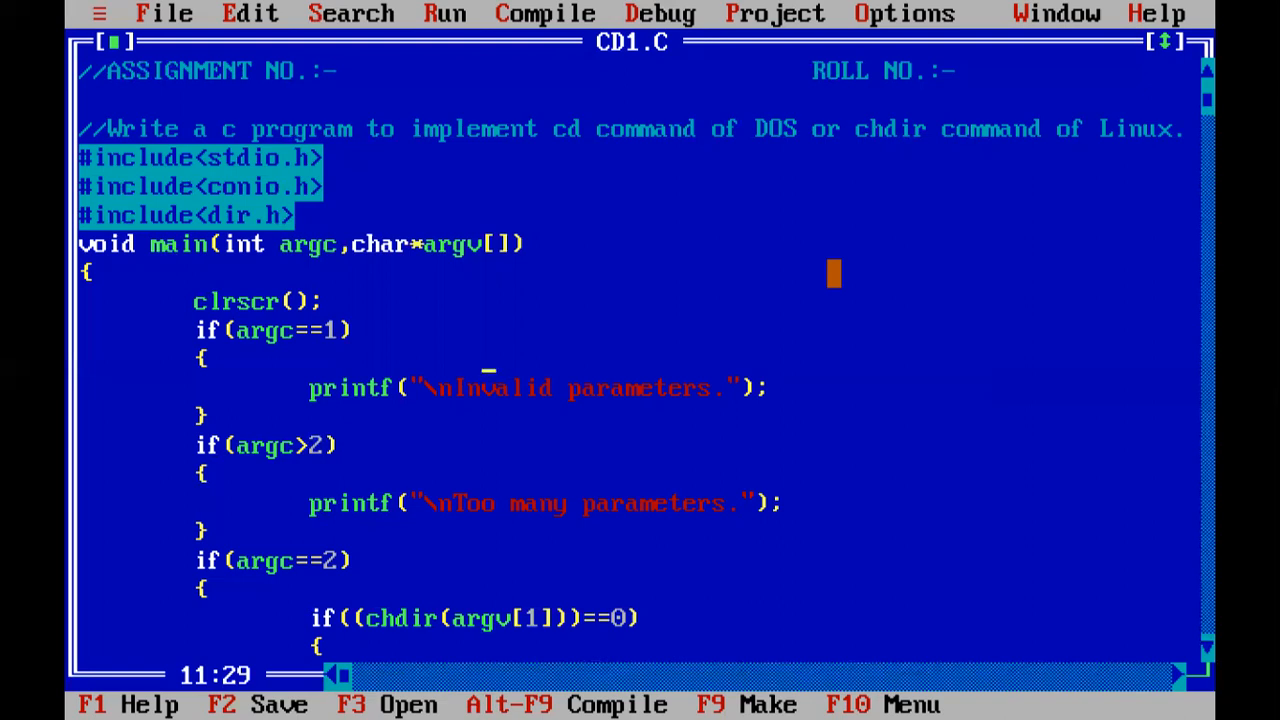
{"action": "key", "text": "Left"}
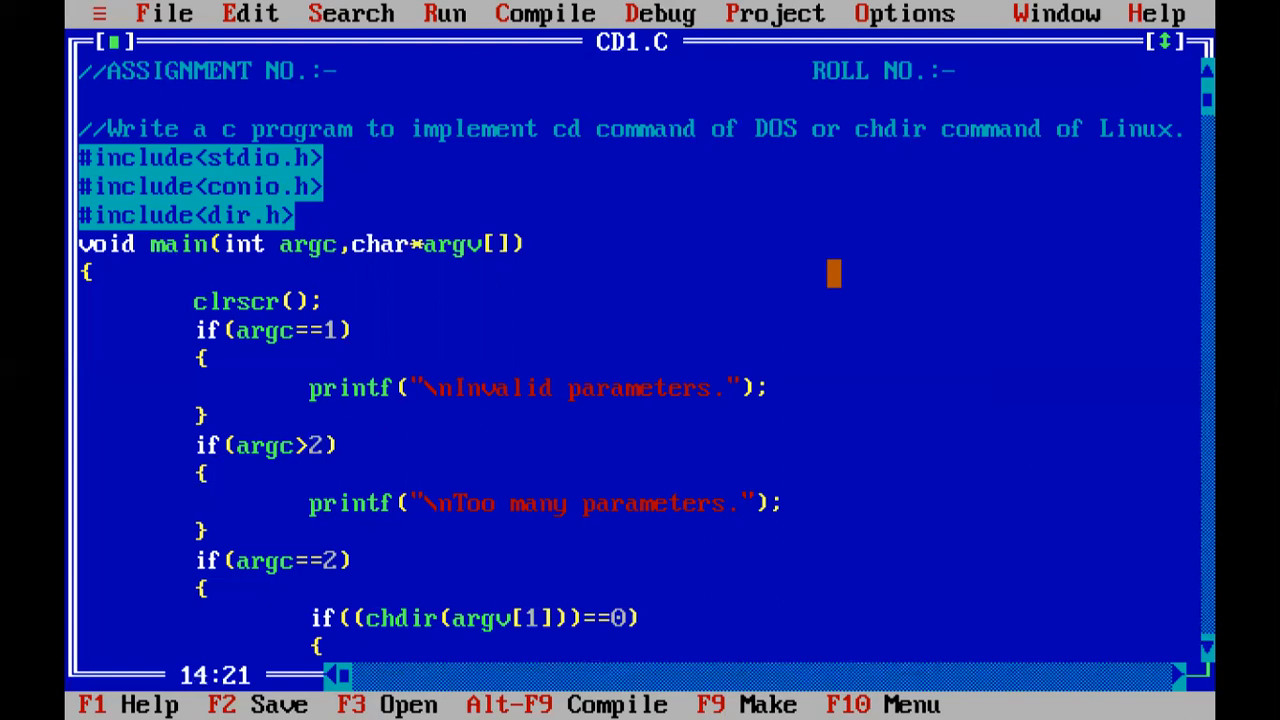
{"action": "mouse_move", "coordinate": [373, 485]}
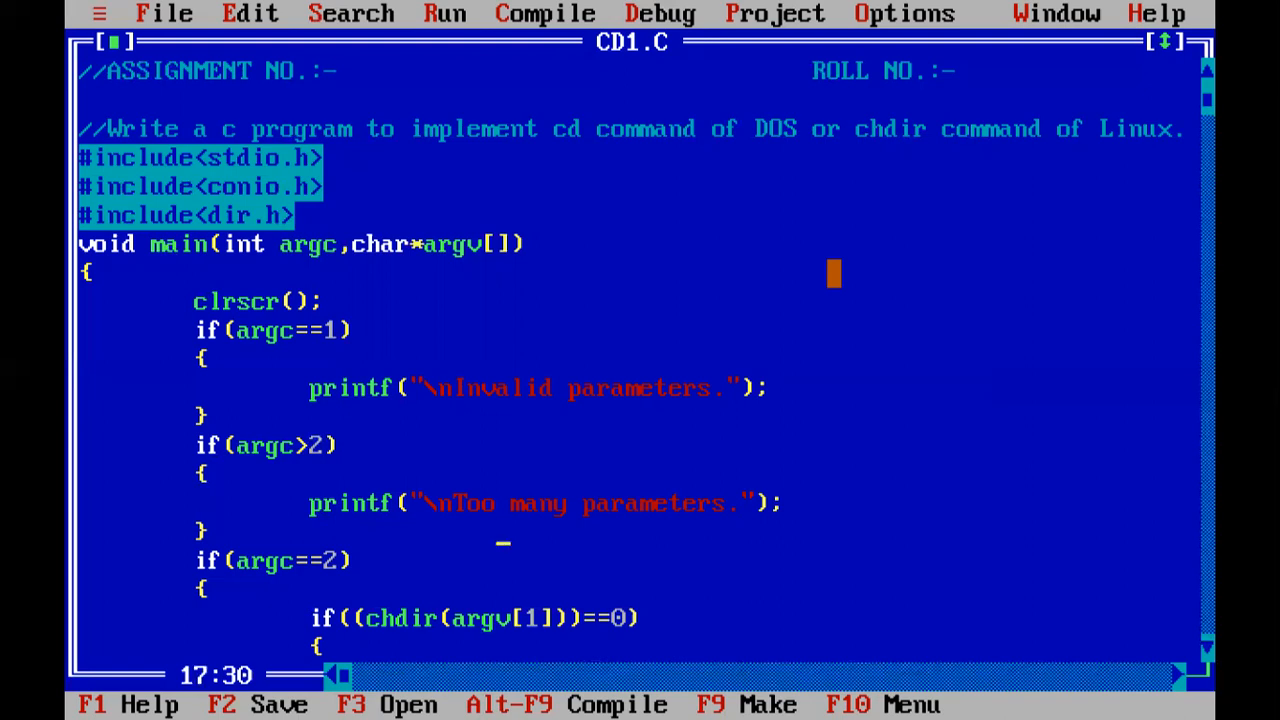
{"action": "scroll", "scroll_direction": "down", "scroll_amount": 3}
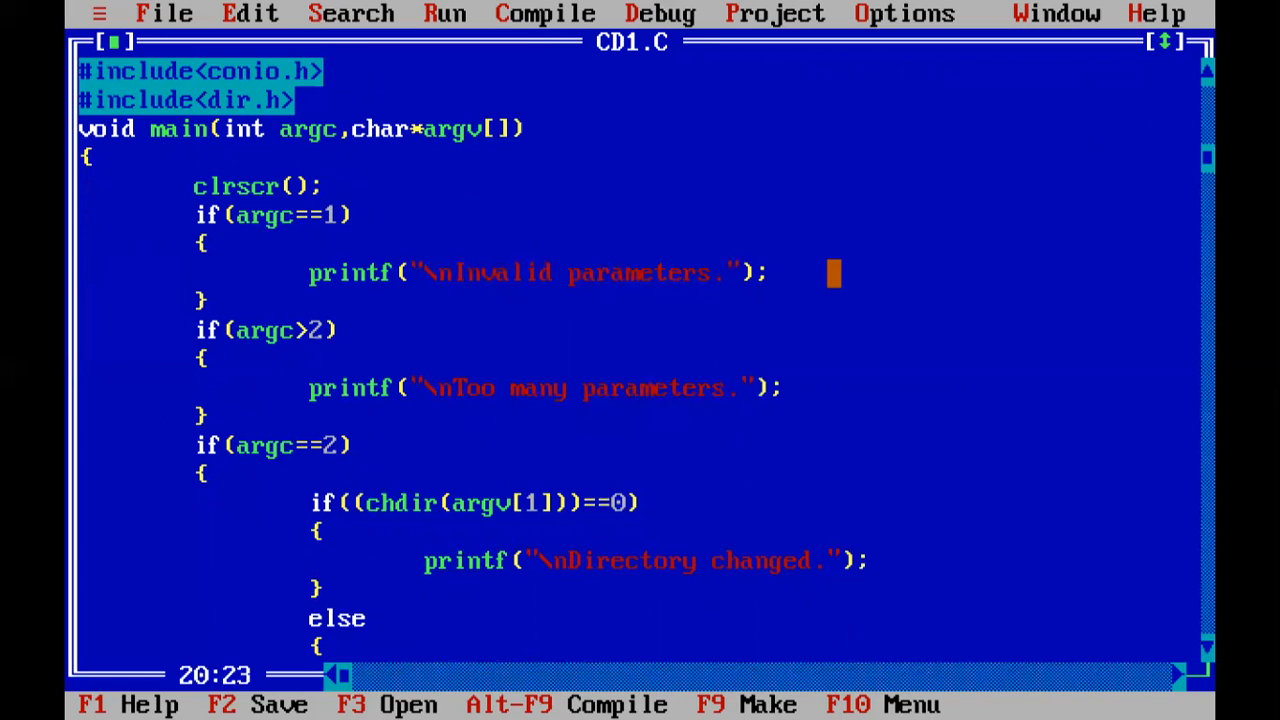
{"action": "left_click", "coordinate": [385, 502]}
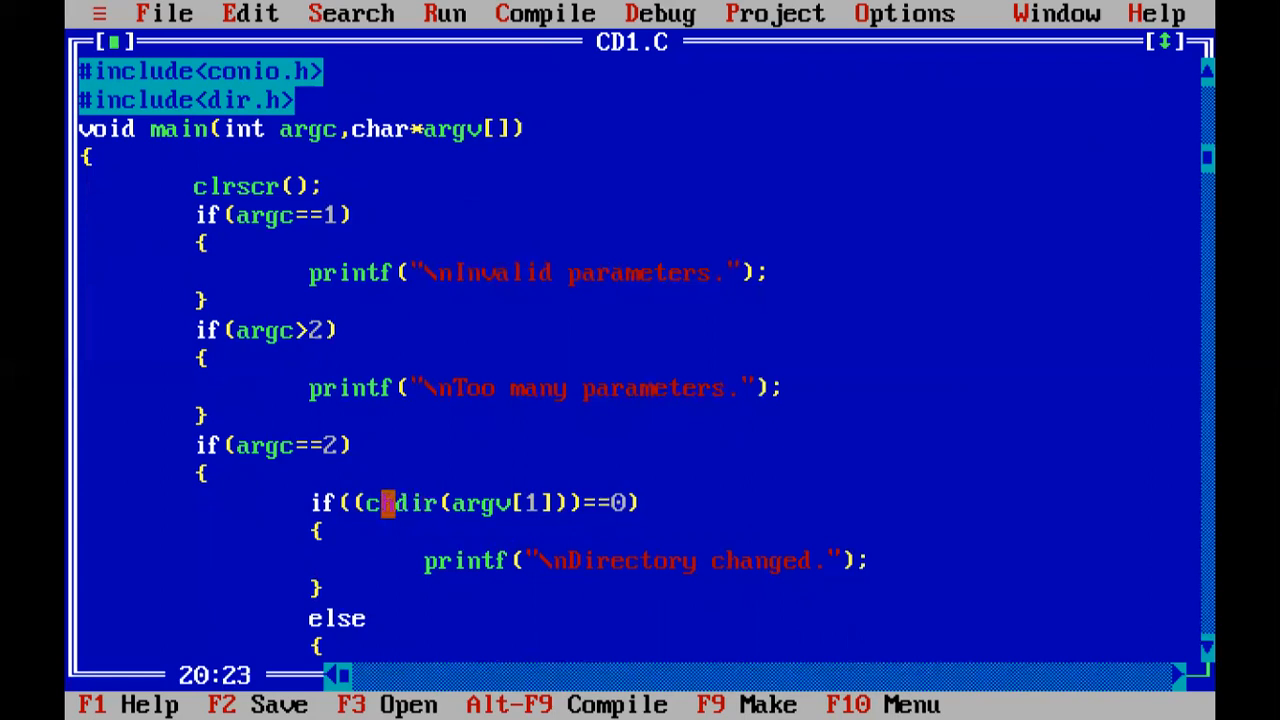
{"action": "type", "text": "h"}
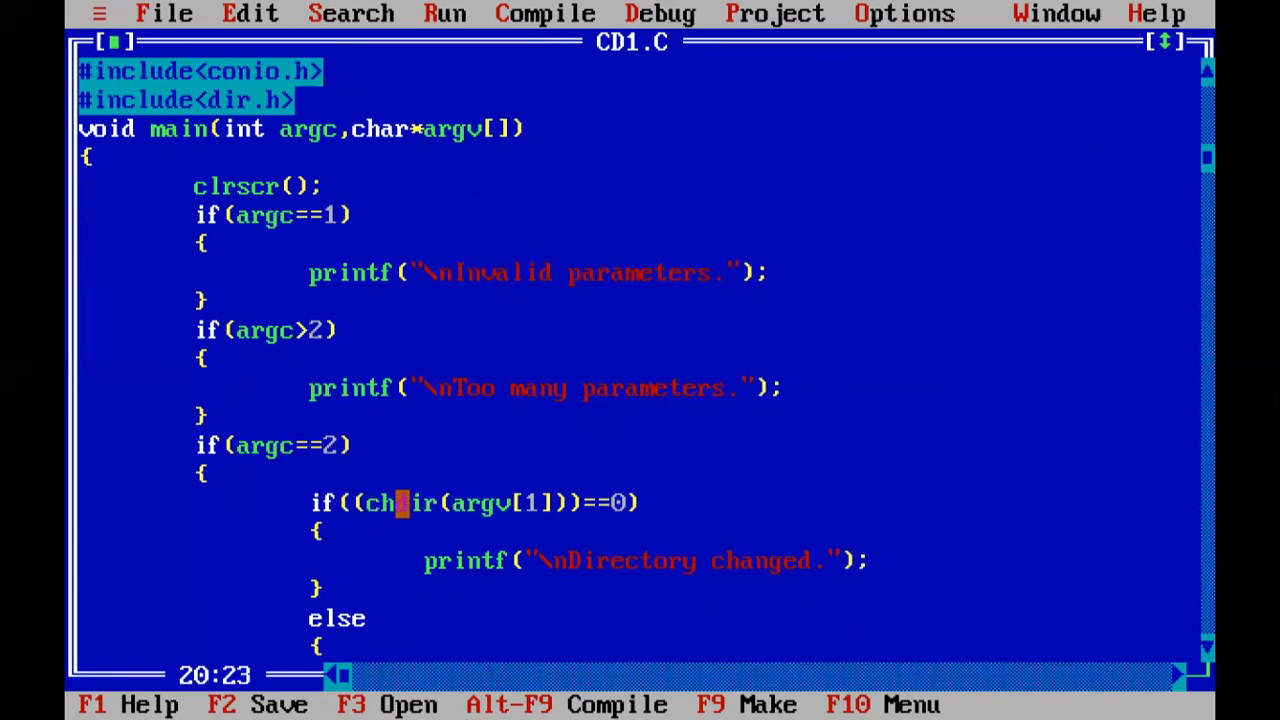
{"action": "mouse_move", "coordinate": [488, 502]}
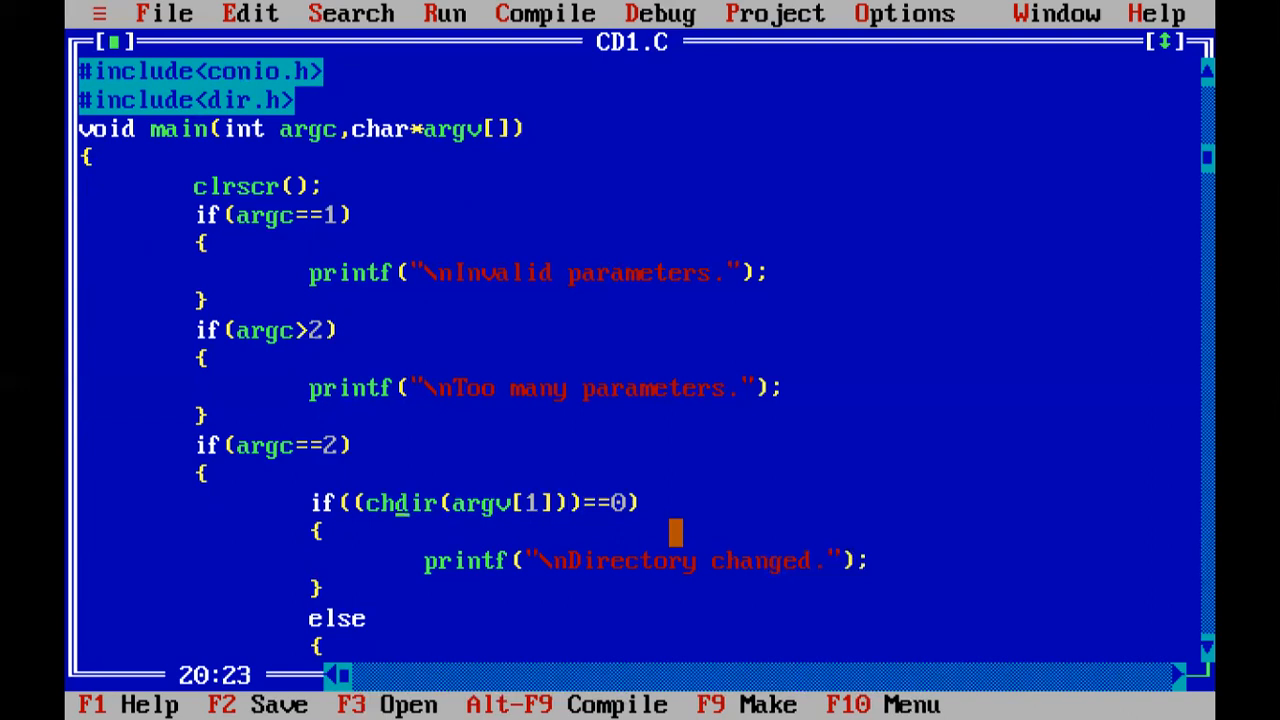
{"action": "scroll", "scroll_direction": "down", "scroll_amount": 3}
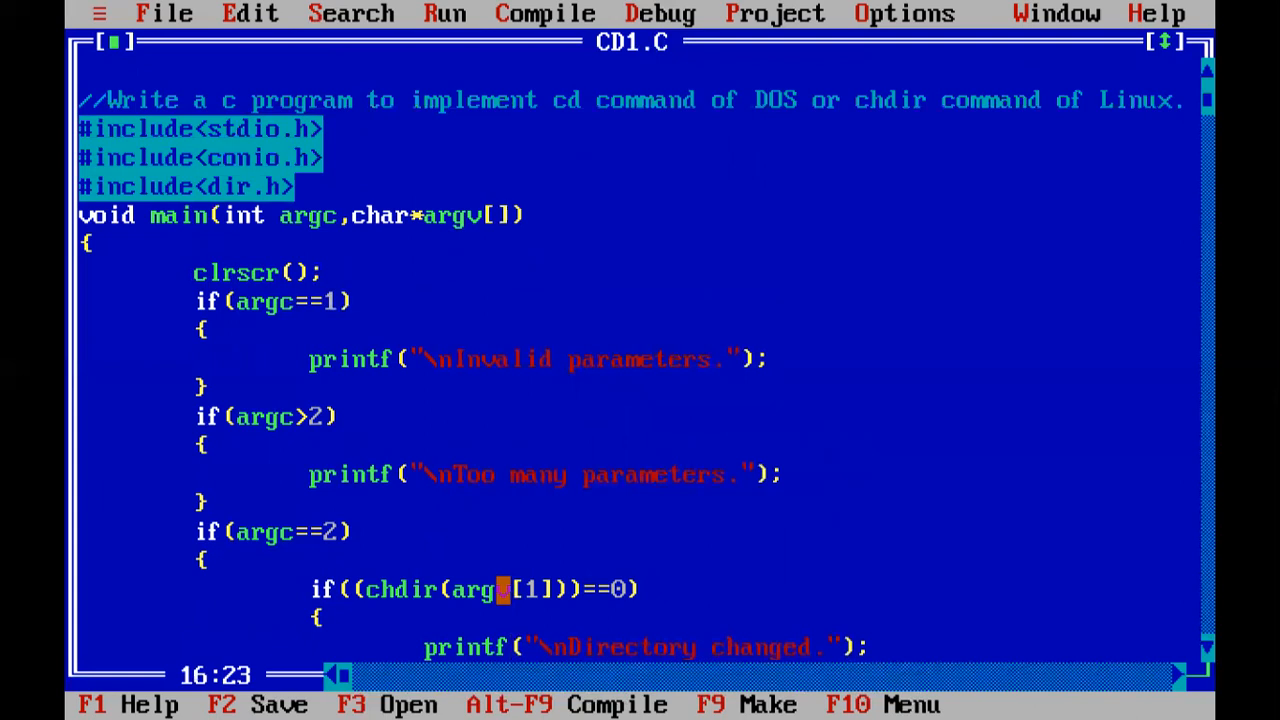
{"action": "key", "text": "Down"}
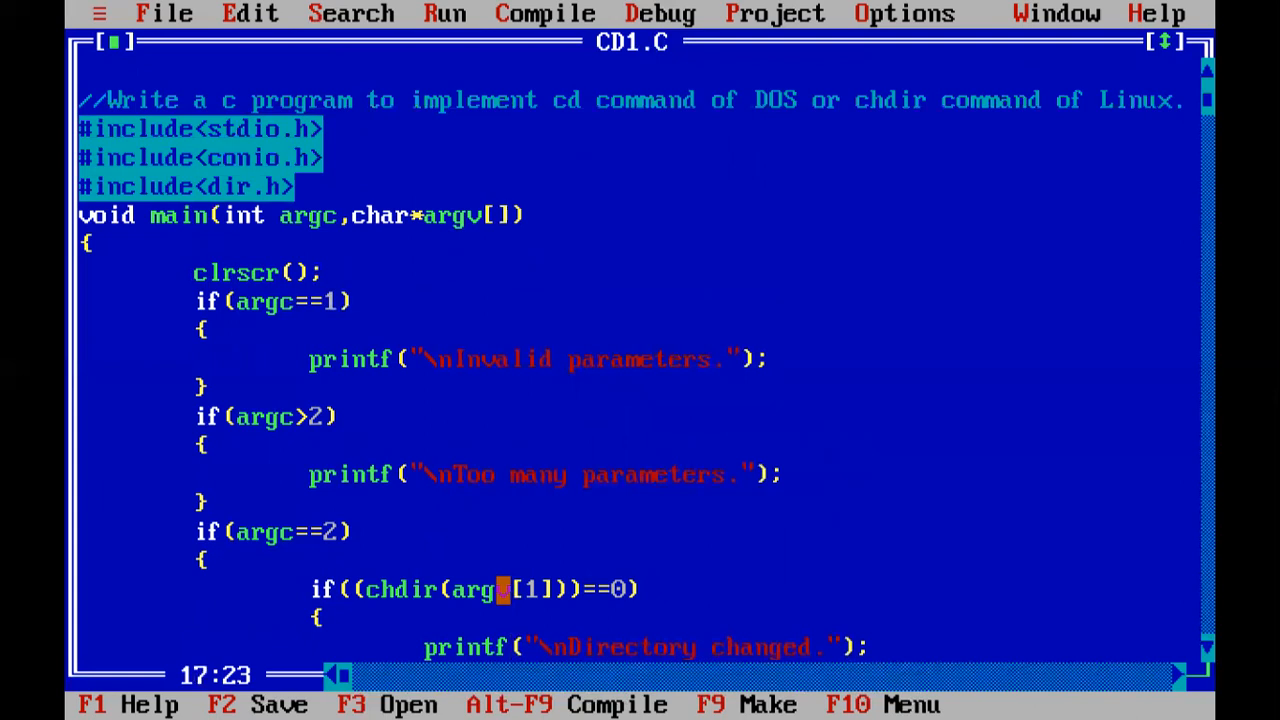
{"action": "scroll", "scroll_direction": "down", "scroll_amount": 3}
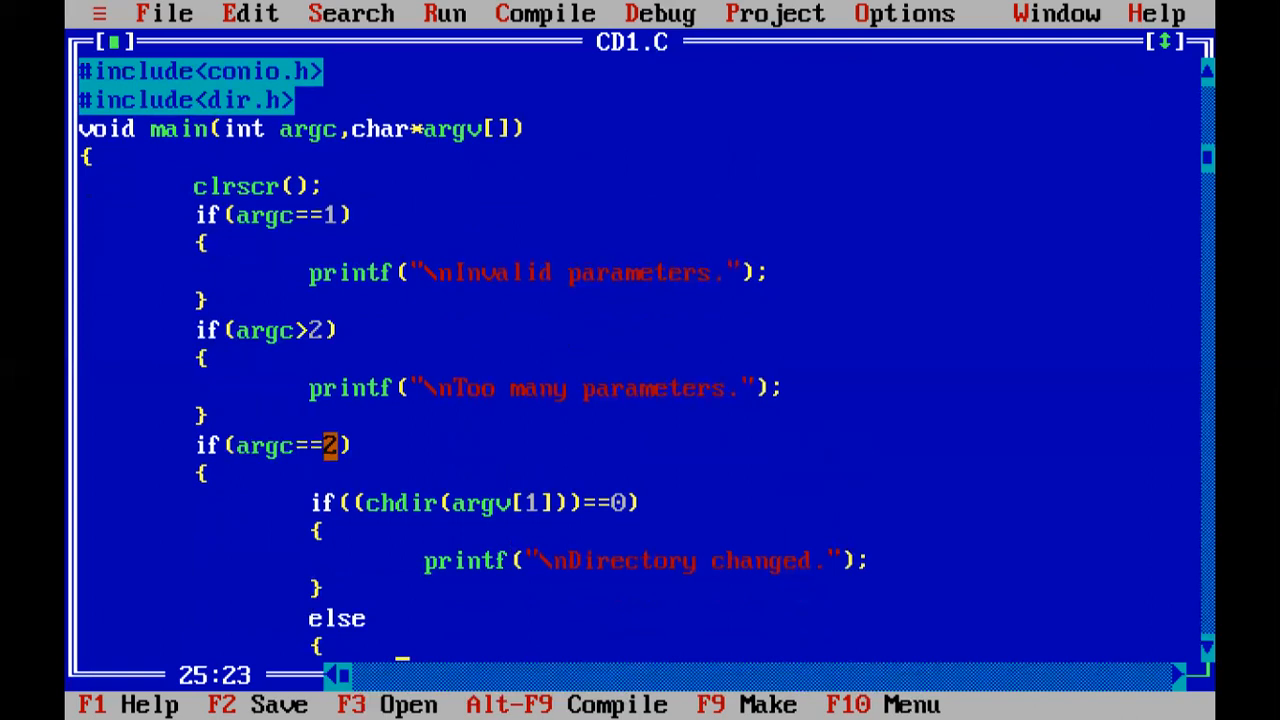
{"action": "scroll", "scroll_direction": "down", "scroll_amount": 3}
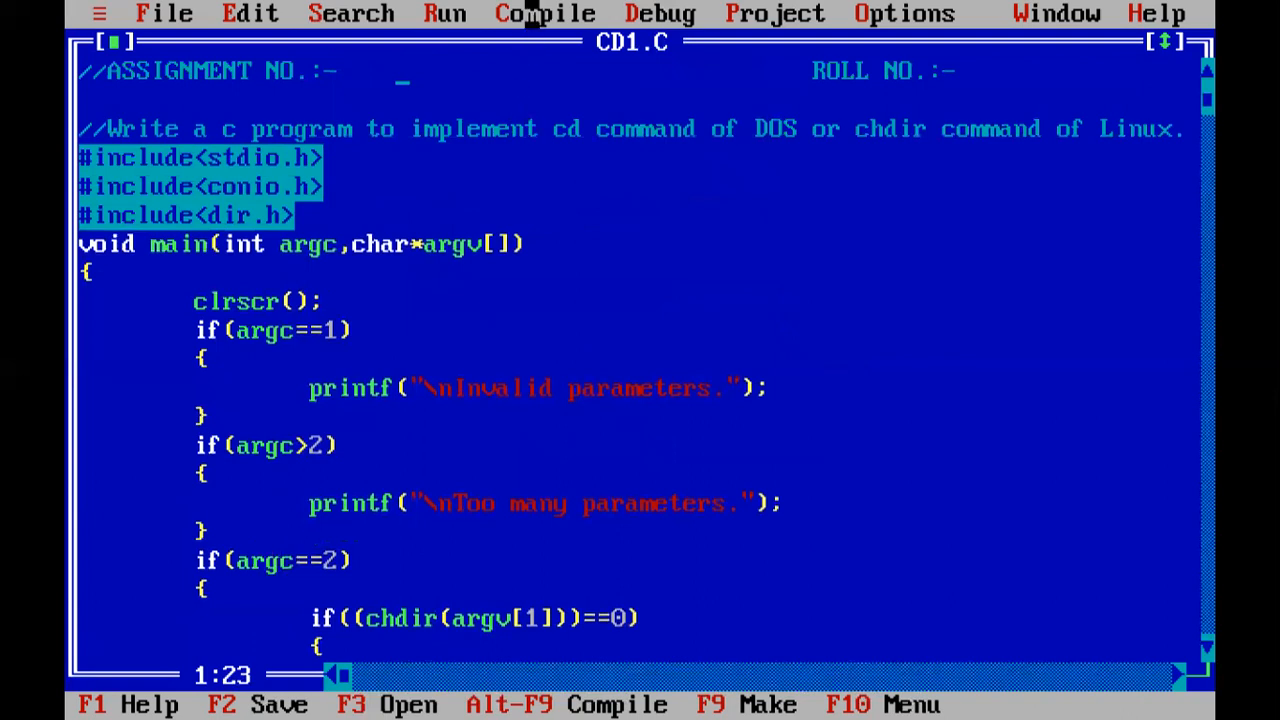
Compile CD1.C, getting 0 warnings and 0 errors.
{"action": "left_click", "coordinate": [545, 13]}
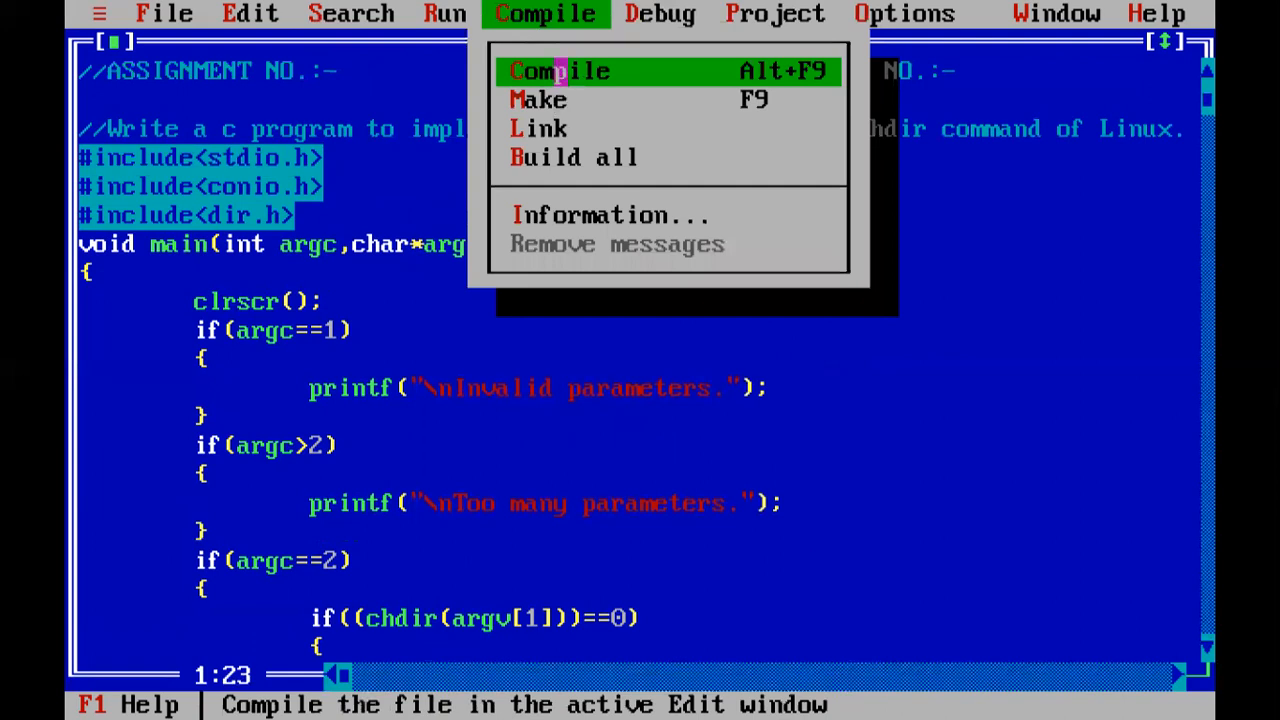
{"action": "left_click", "coordinate": [559, 70]}
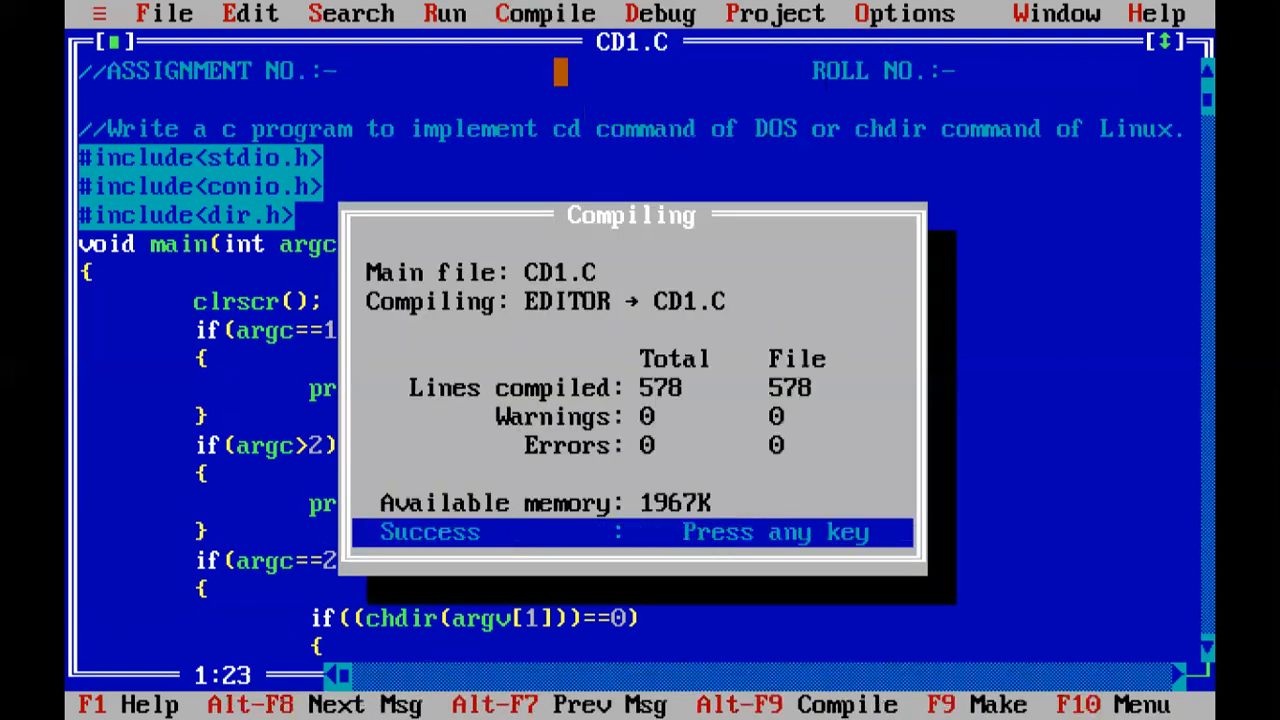
{"action": "left_click", "coordinate": [545, 13]}
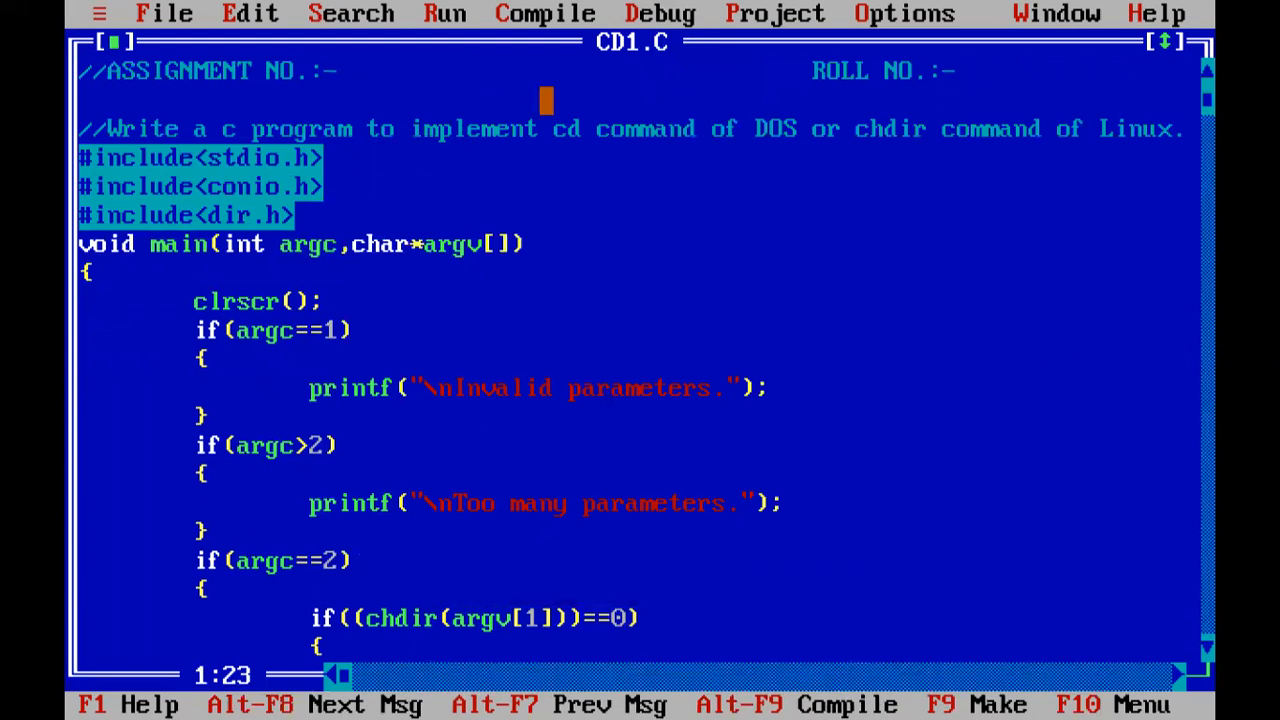
Make CD1.EXE and dismiss the up-to-date build report.
{"action": "left_click", "coordinate": [545, 13]}
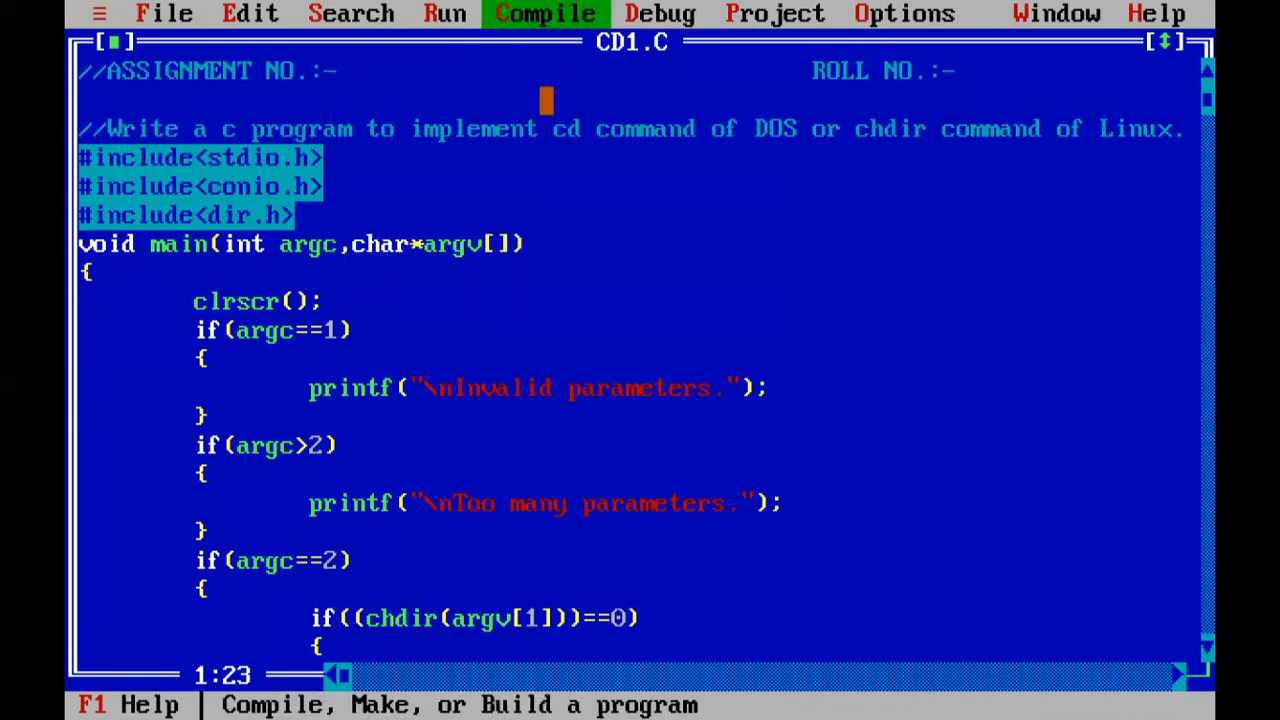
{"action": "left_click", "coordinate": [545, 13]}
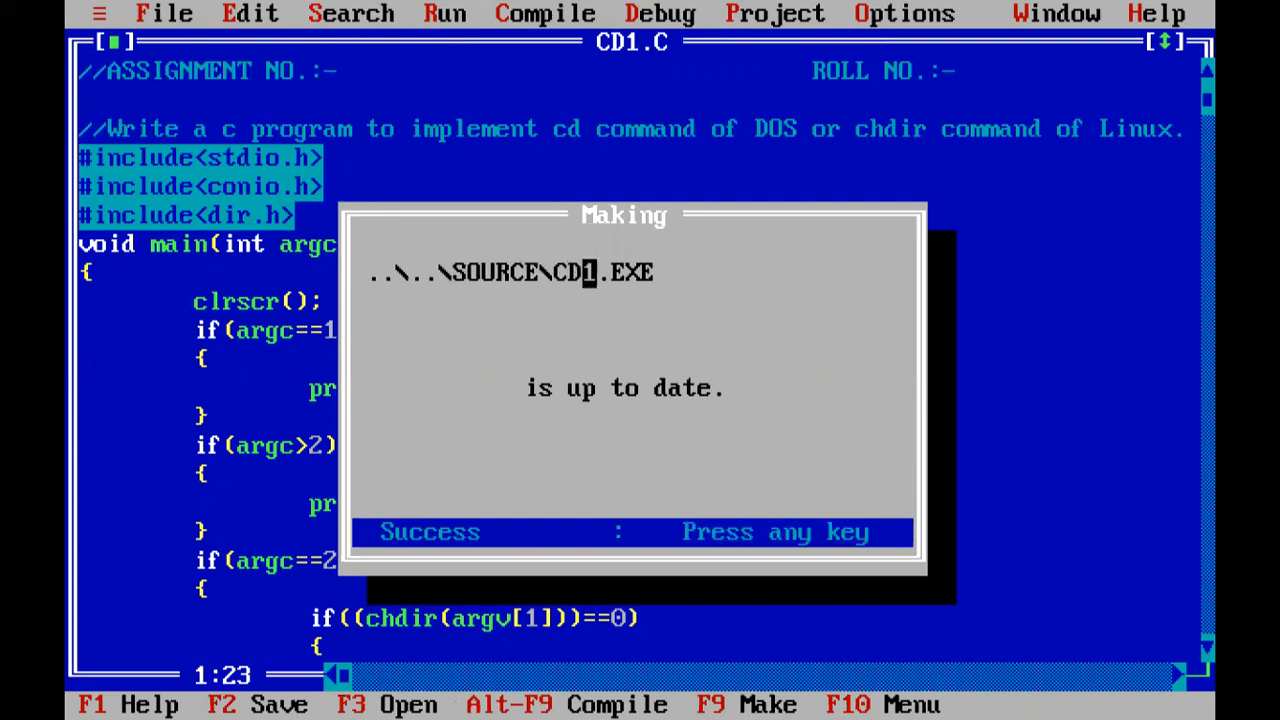
{"action": "key", "text": "enter"}
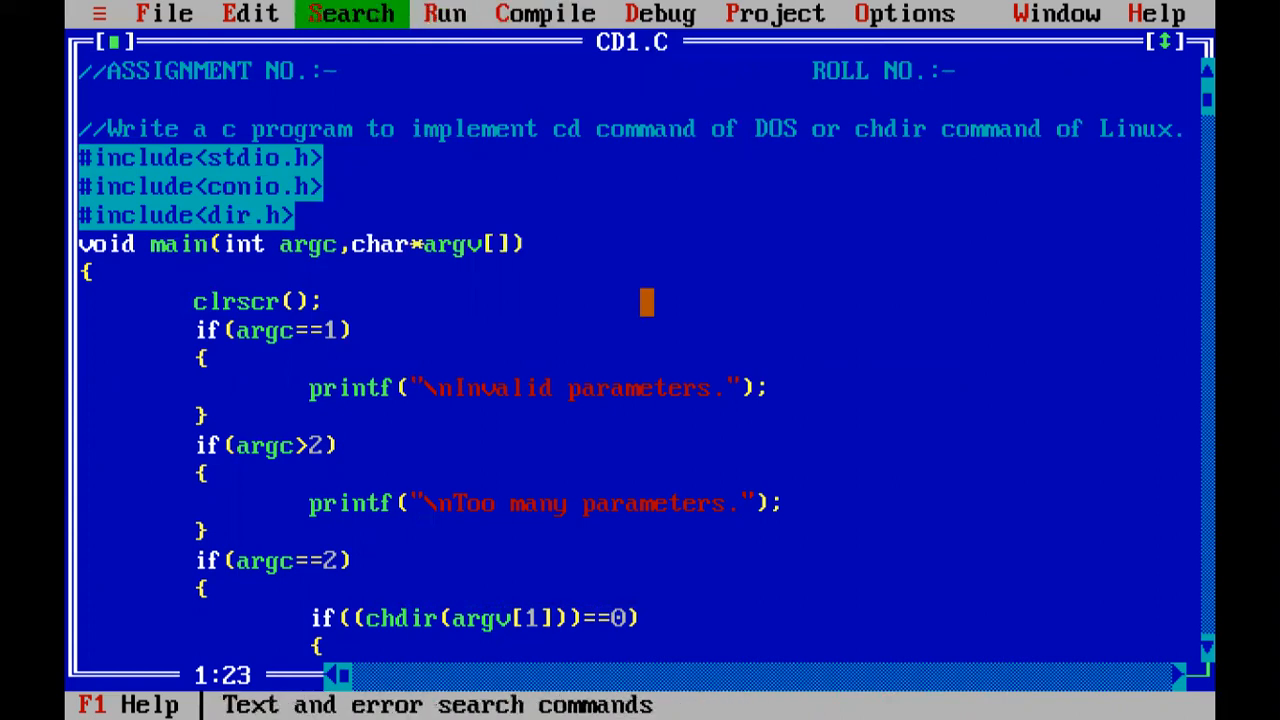
Open a DOS shell, clear the screen, and create the Assignment1 directory.
{"action": "left_click", "coordinate": [164, 13]}
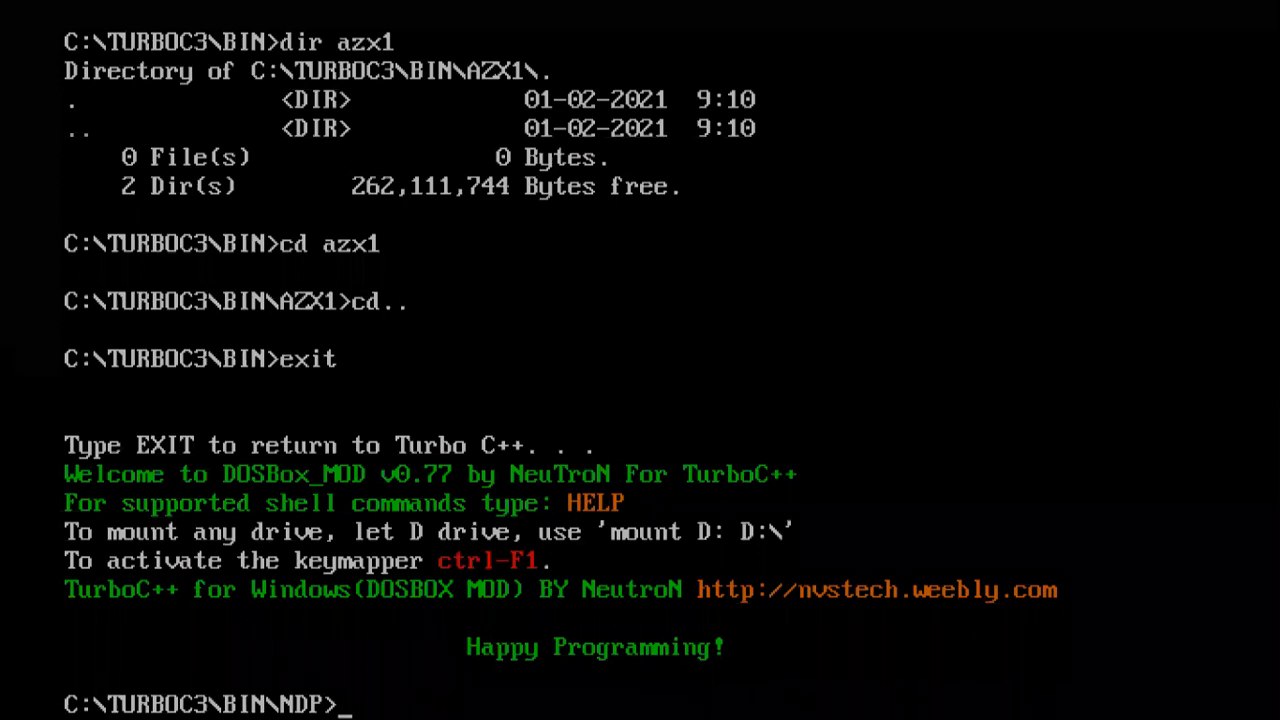
{"action": "type", "text": "cls"}
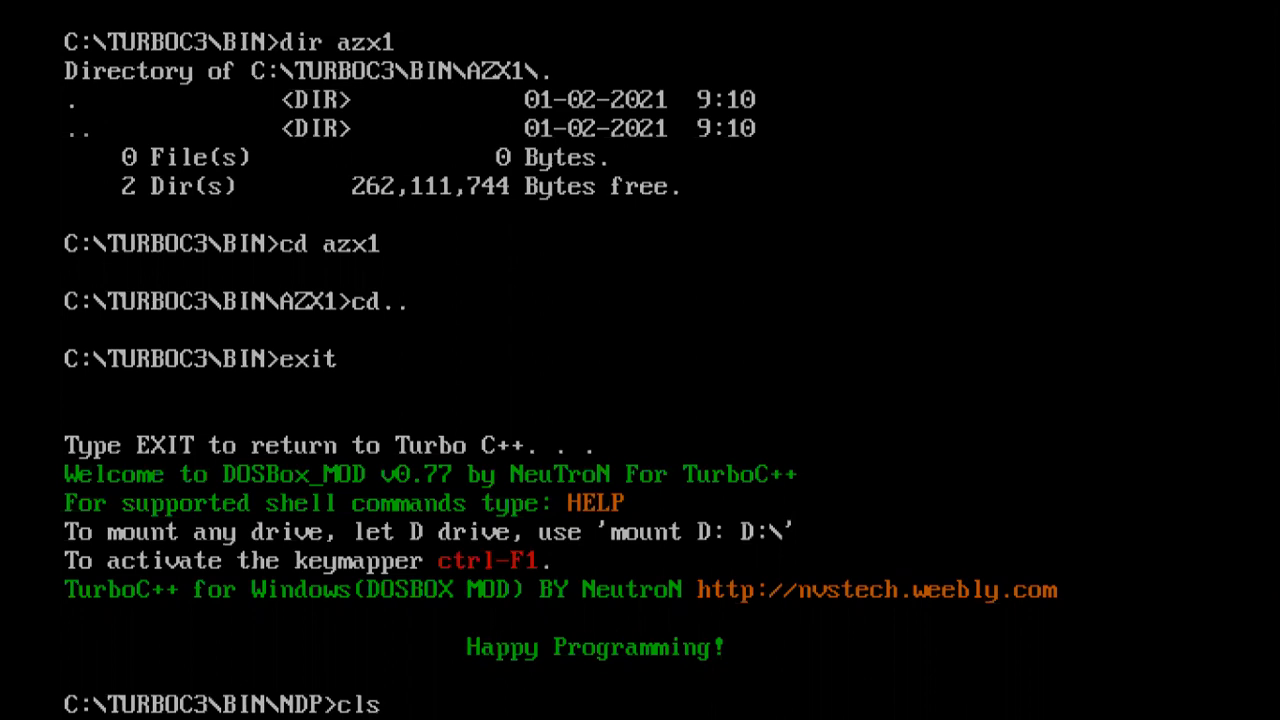
{"action": "type", "text": "md Assign"}
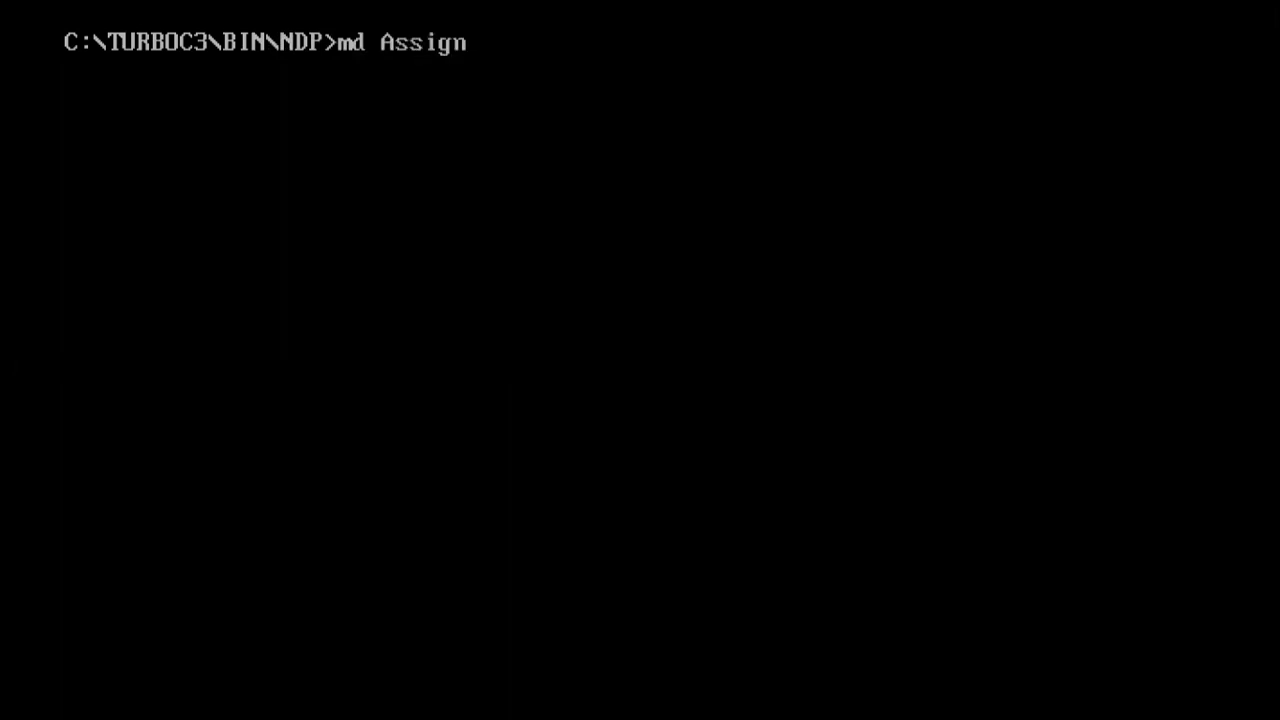
{"action": "type", "text": "ment"}
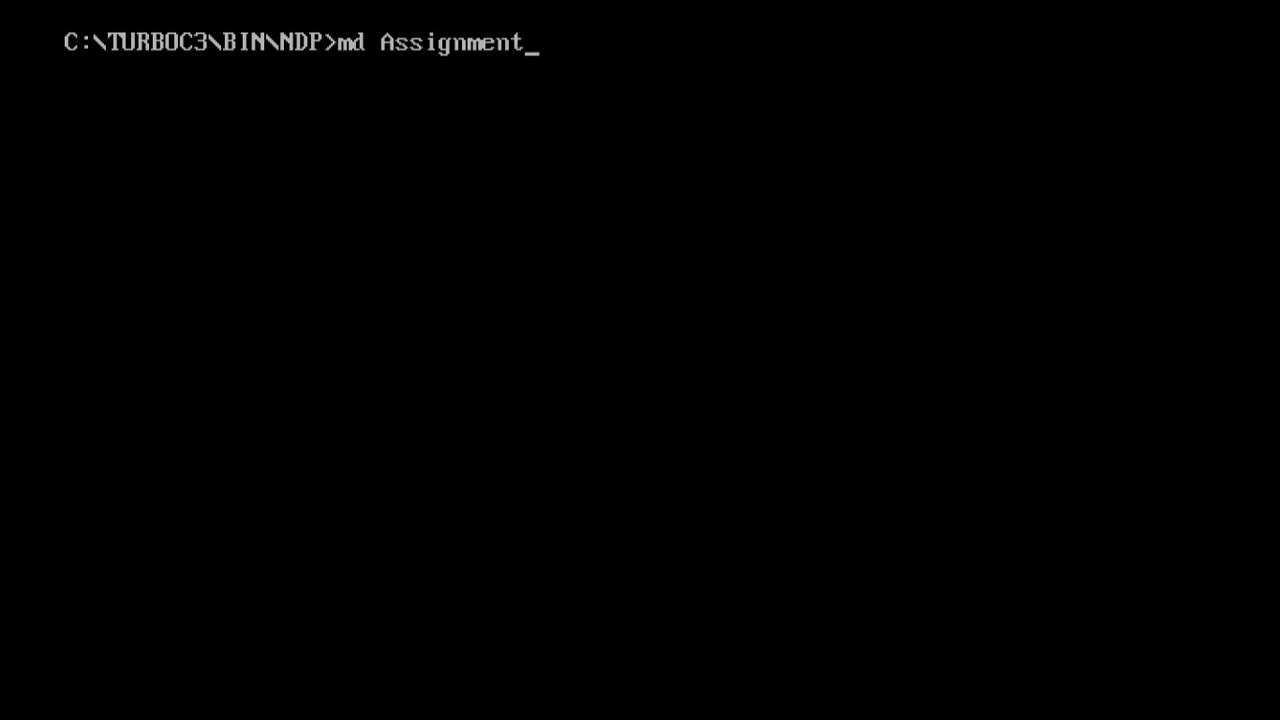
{"action": "key", "text": "Return"}
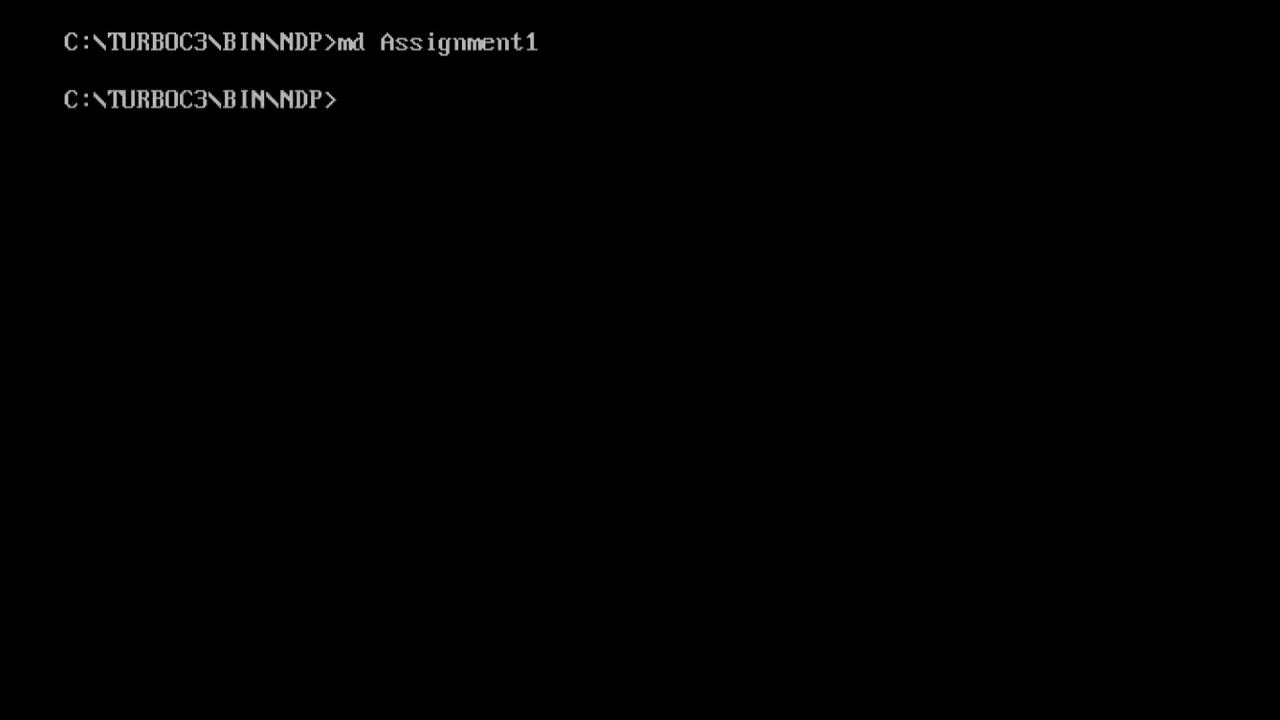
List Assignment1 with dir, showing only the . and .. entries.
{"action": "type", "text": "dir"}
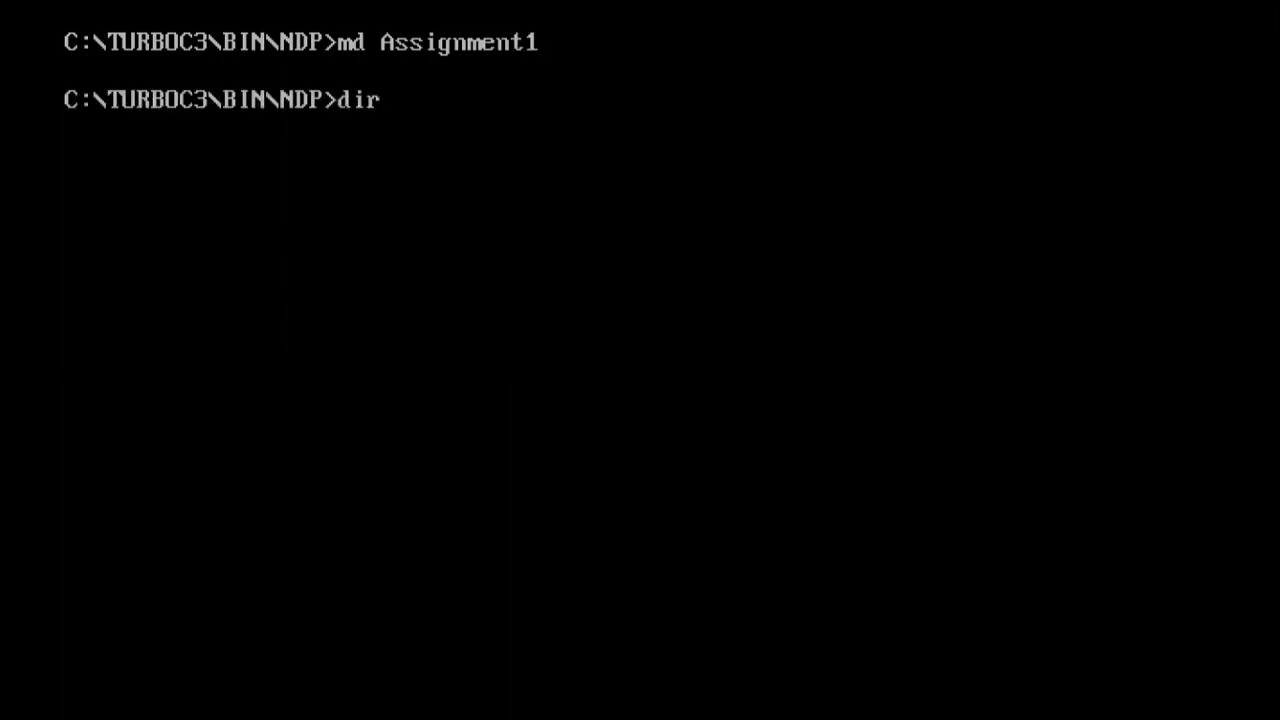
{"action": "type", "text": "A"}
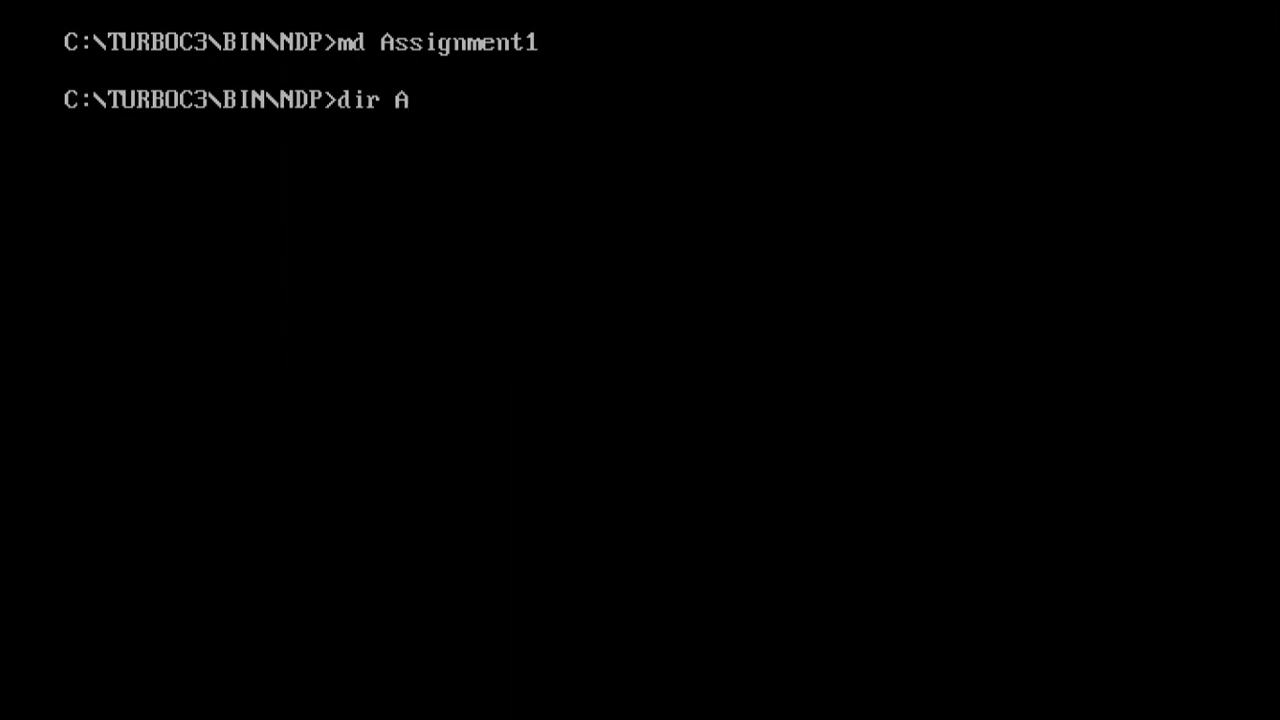
{"action": "type", "text": "ssignm"}
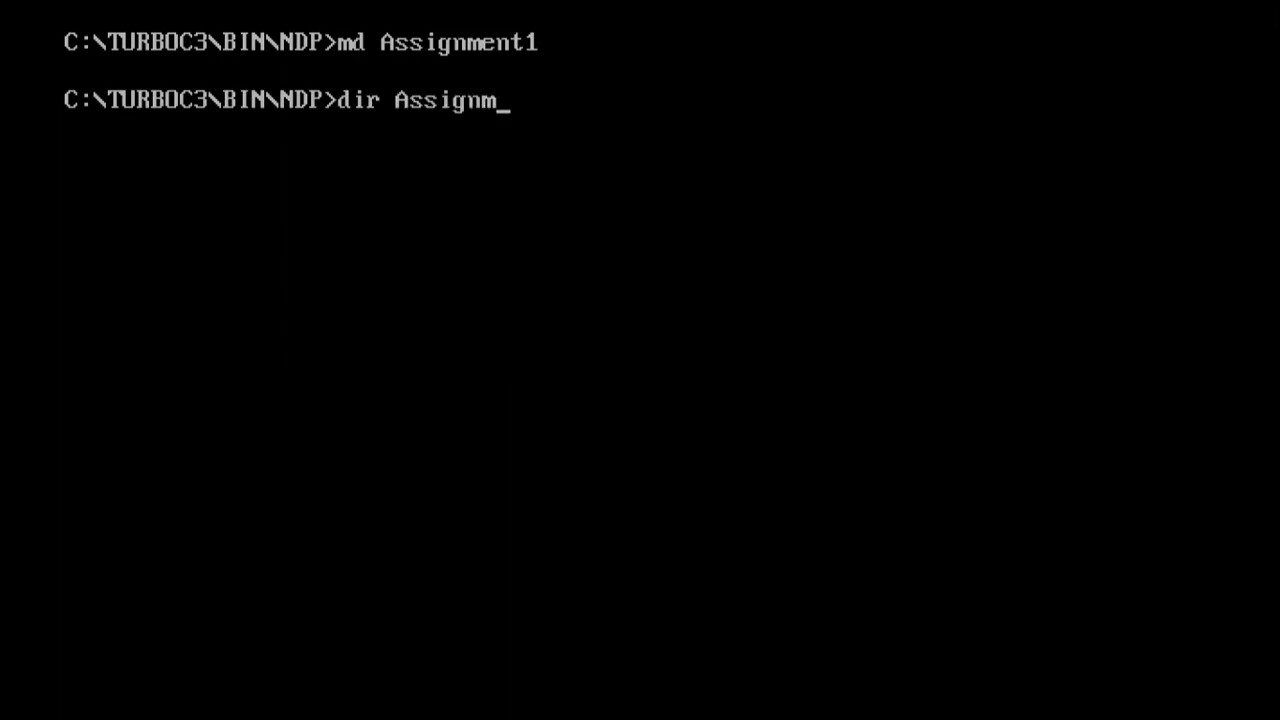
{"action": "type", "text": "ent1"}
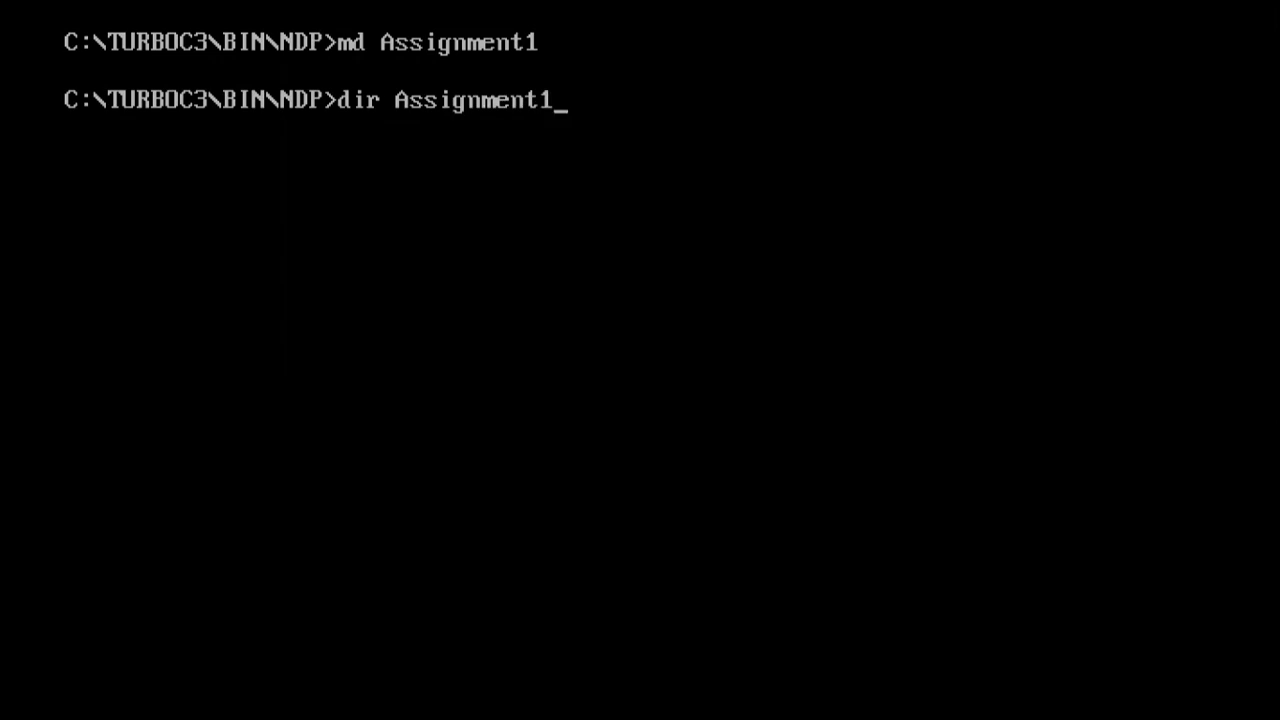
{"action": "key", "text": "Return"}
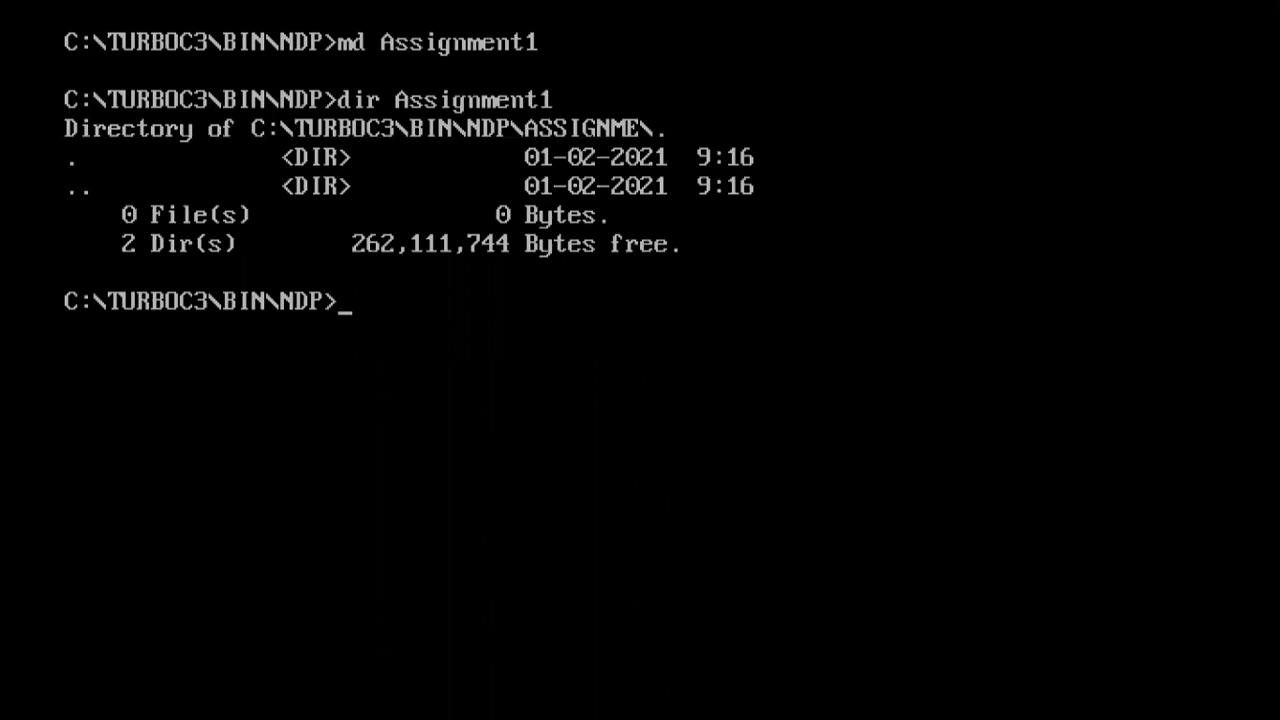
Run ..\..\source\cd1.exe Assignment1, getting 'Directory changed.', then type exit.
{"action": "type", "text": "..\\"}
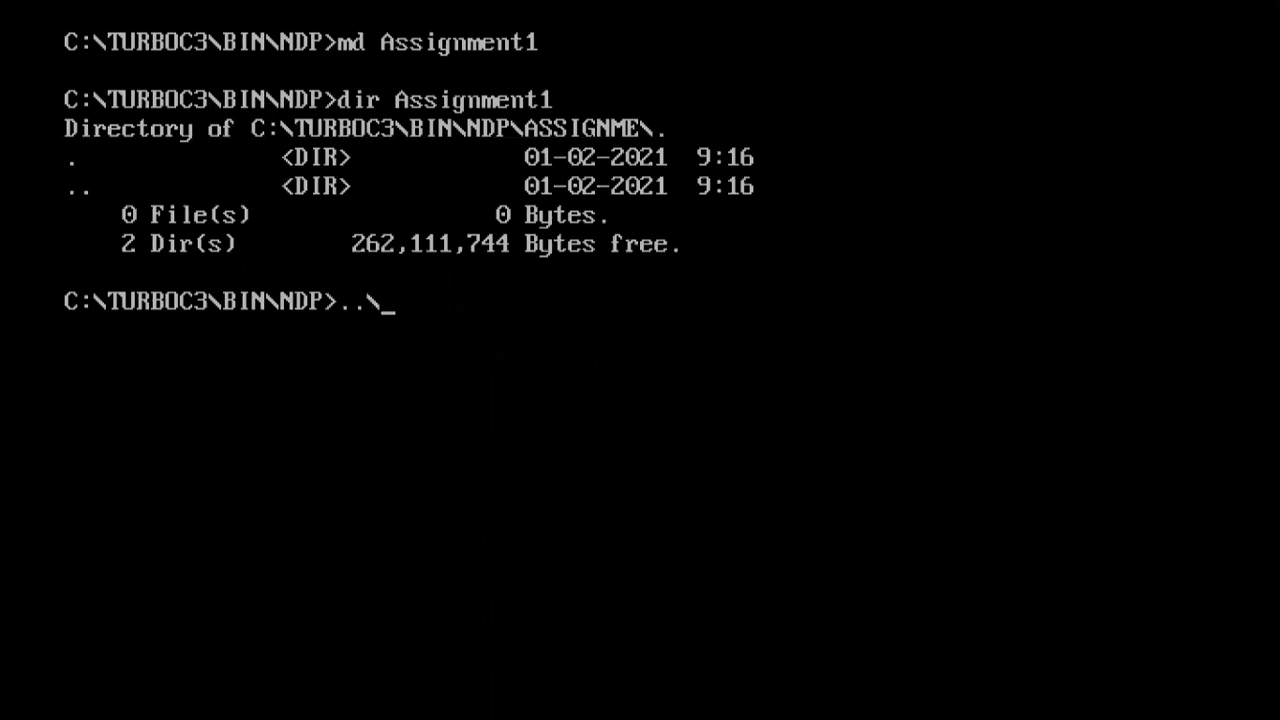
{"action": "type", "text": "."}
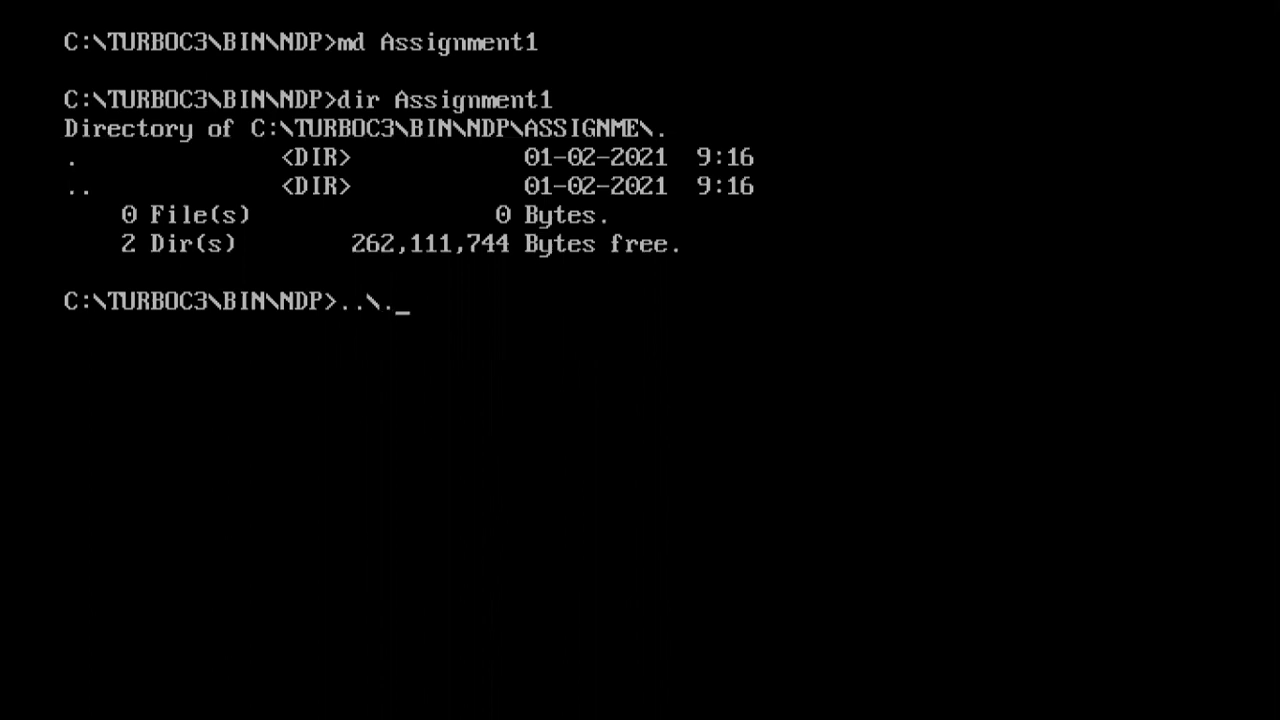
{"action": "type", "text": "..\\s"}
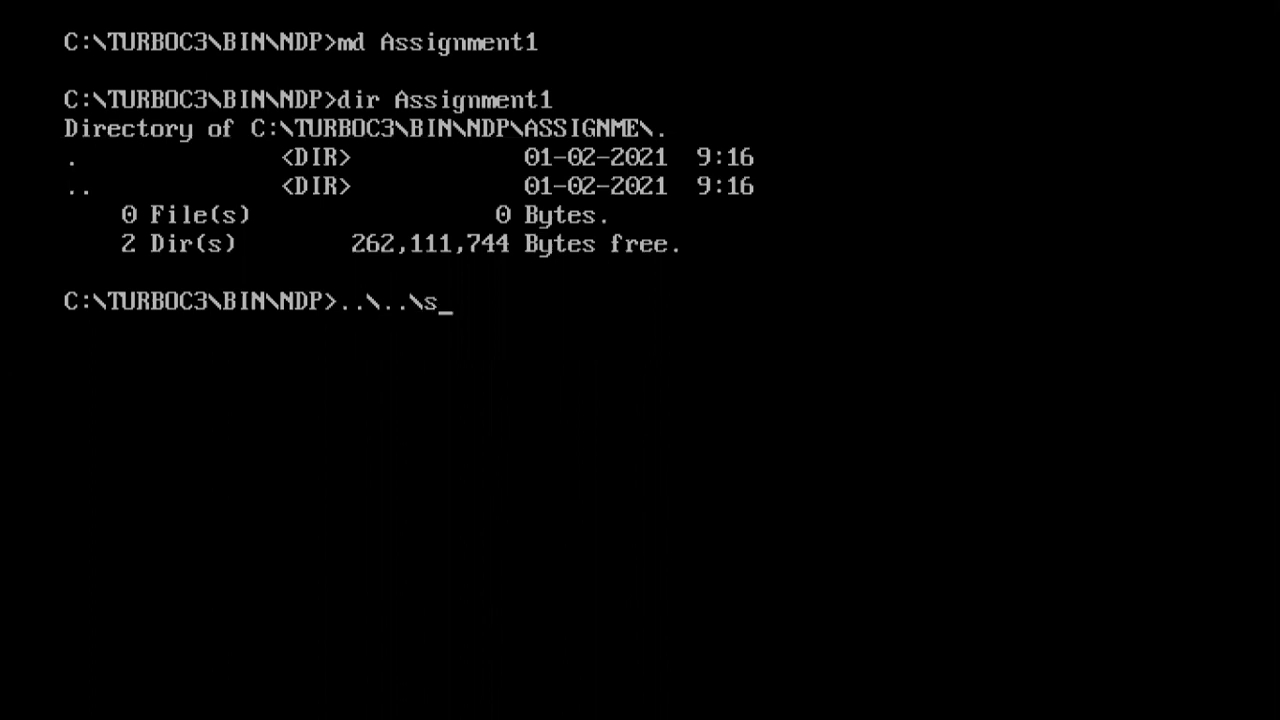
{"action": "type", "text": "ource"}
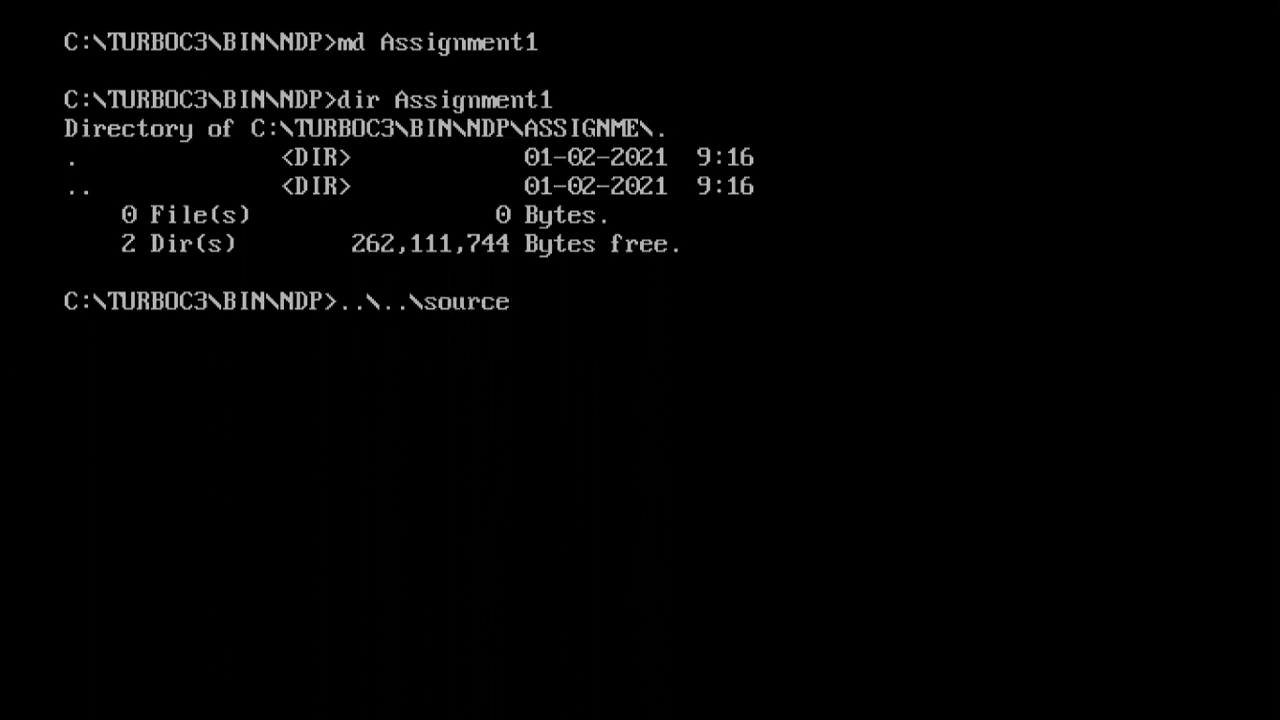
{"action": "type", "text": "\\"}
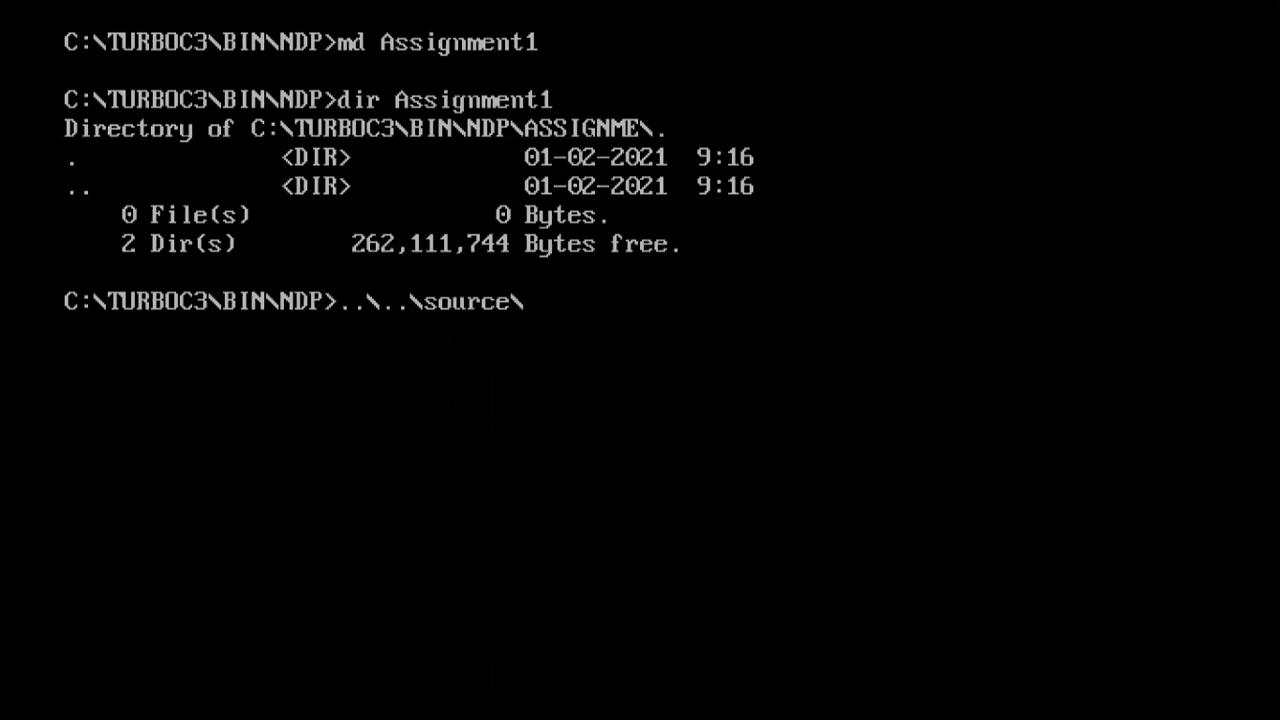
{"action": "type", "text": "cd1"}
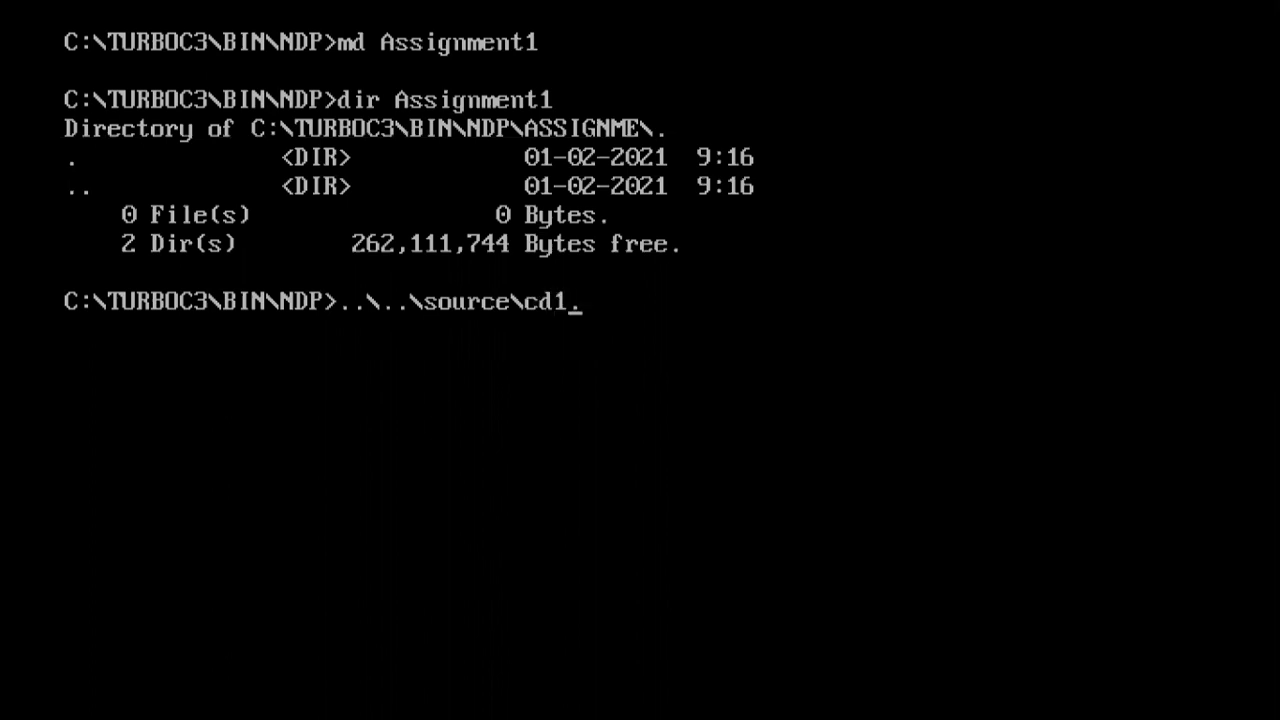
{"action": "type", "text": ".exe"}
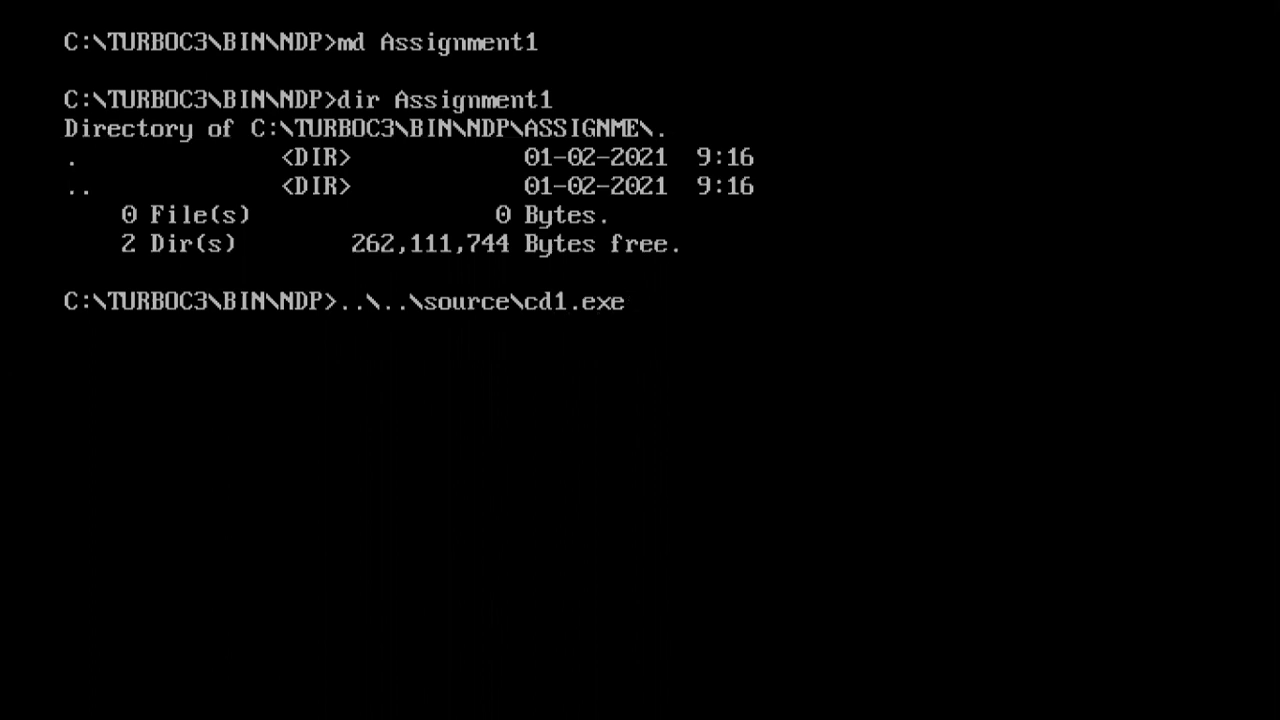
{"action": "type", "text": "Ass"}
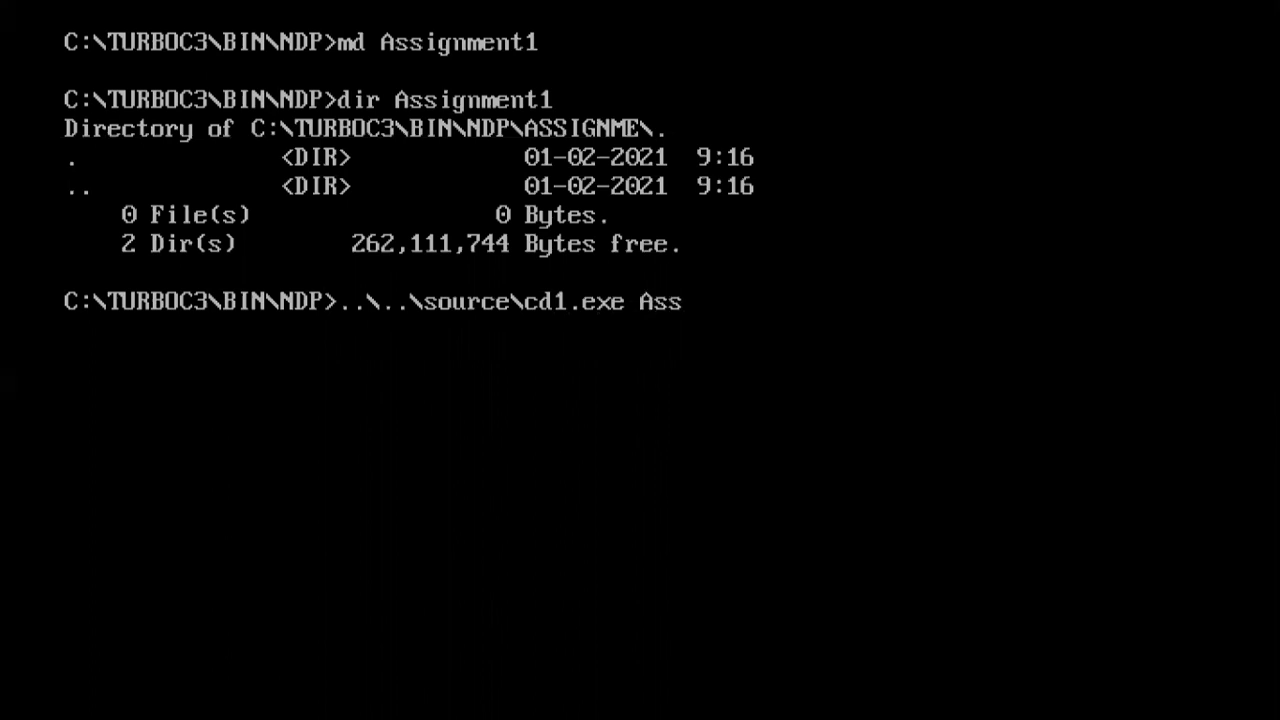
{"action": "type", "text": "ignme"}
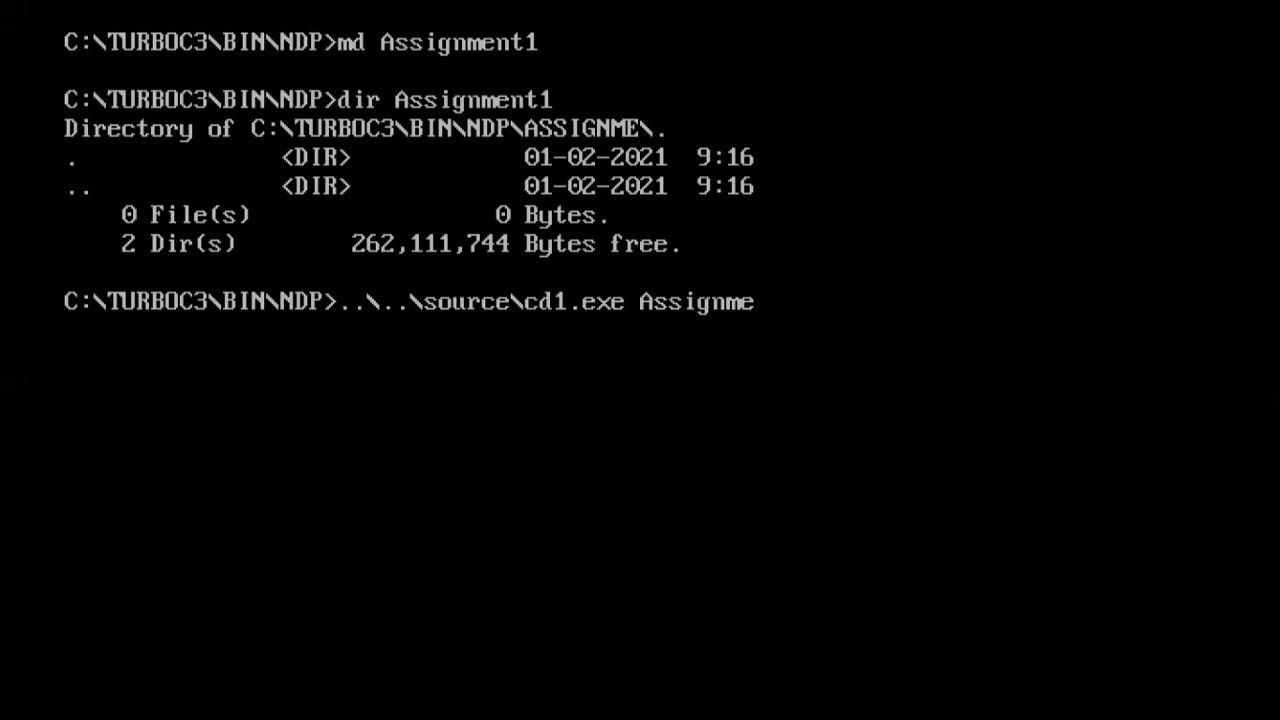
{"action": "type", "text": "nt1"}
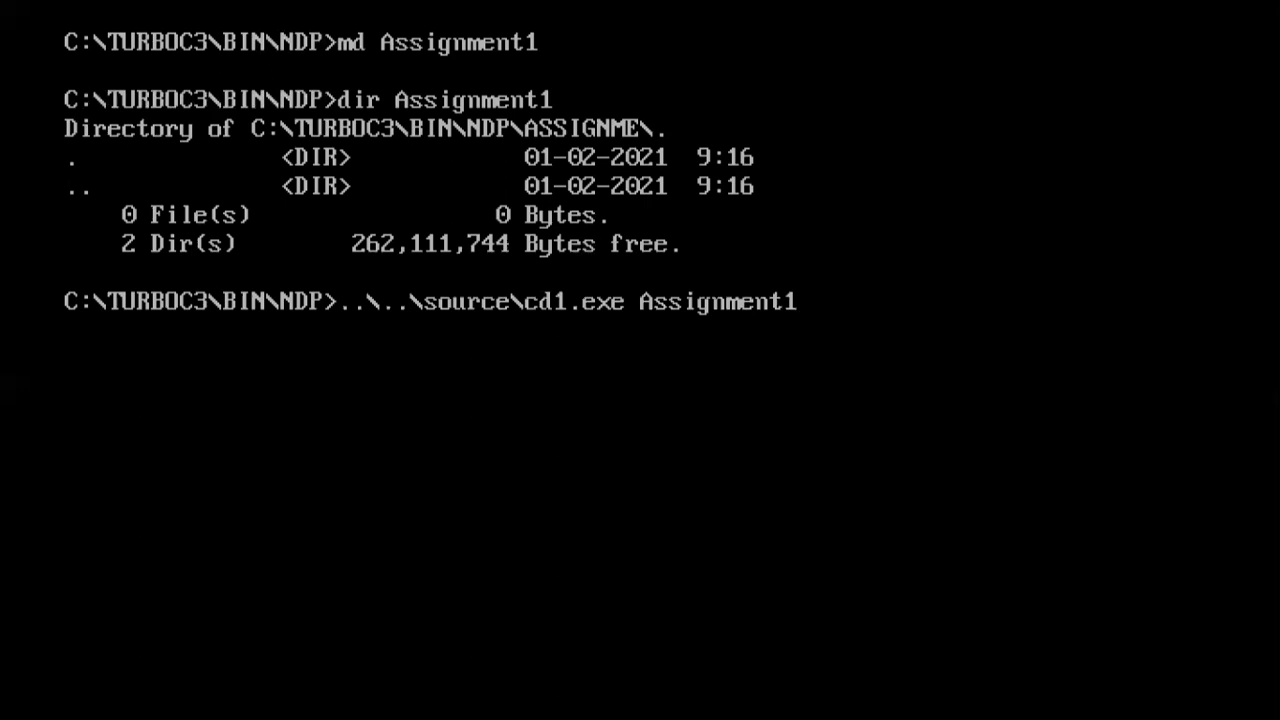
{"action": "key", "text": "Return"}
{"action": "type", "text": "cd.."}
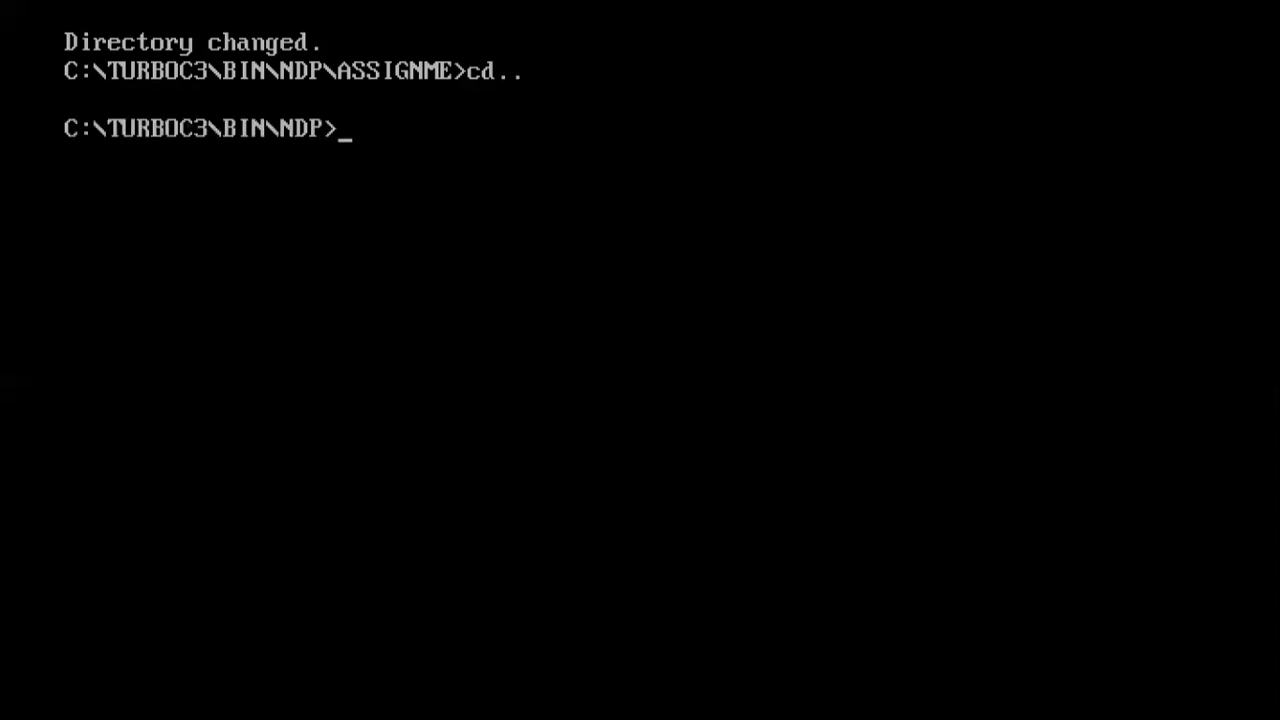
{"action": "type", "text": "exit"}
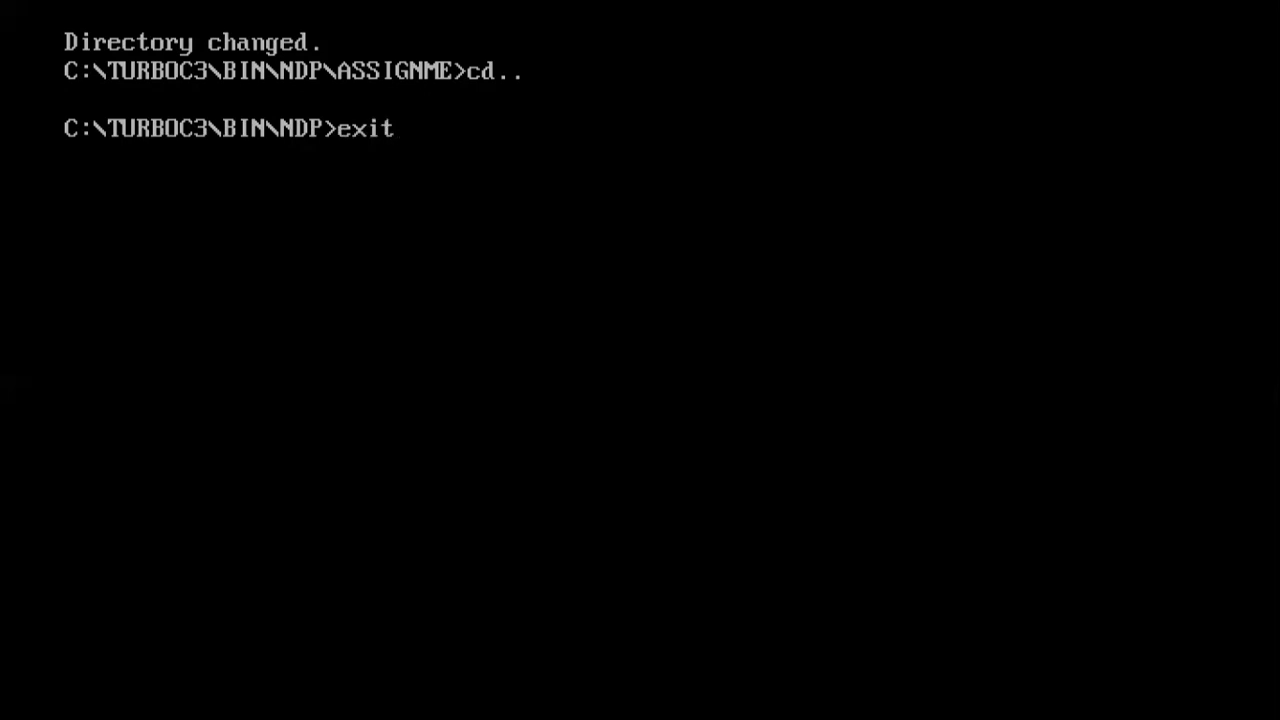
Return to the editor, scroll through CD1.C, and append 'command of Linux.' to the header comment.
{"action": "key", "text": "Return"}
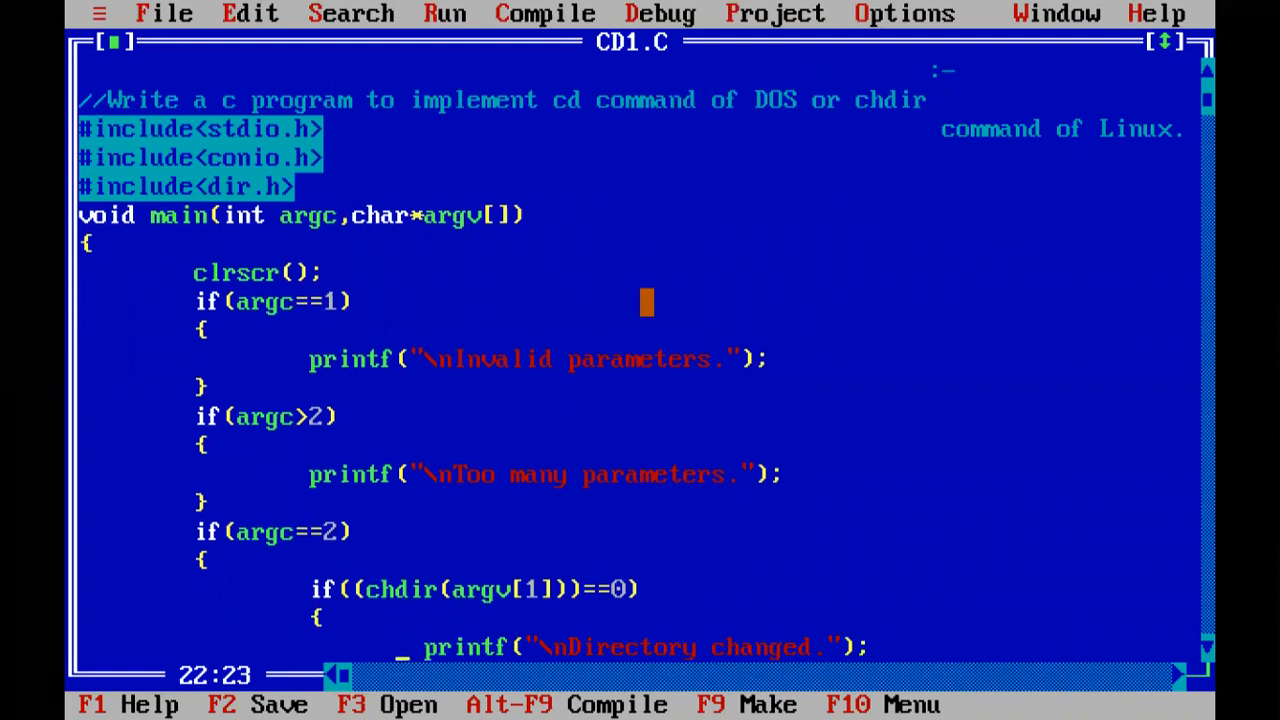
{"action": "scroll", "scroll_direction": "down", "scroll_amount": 3}
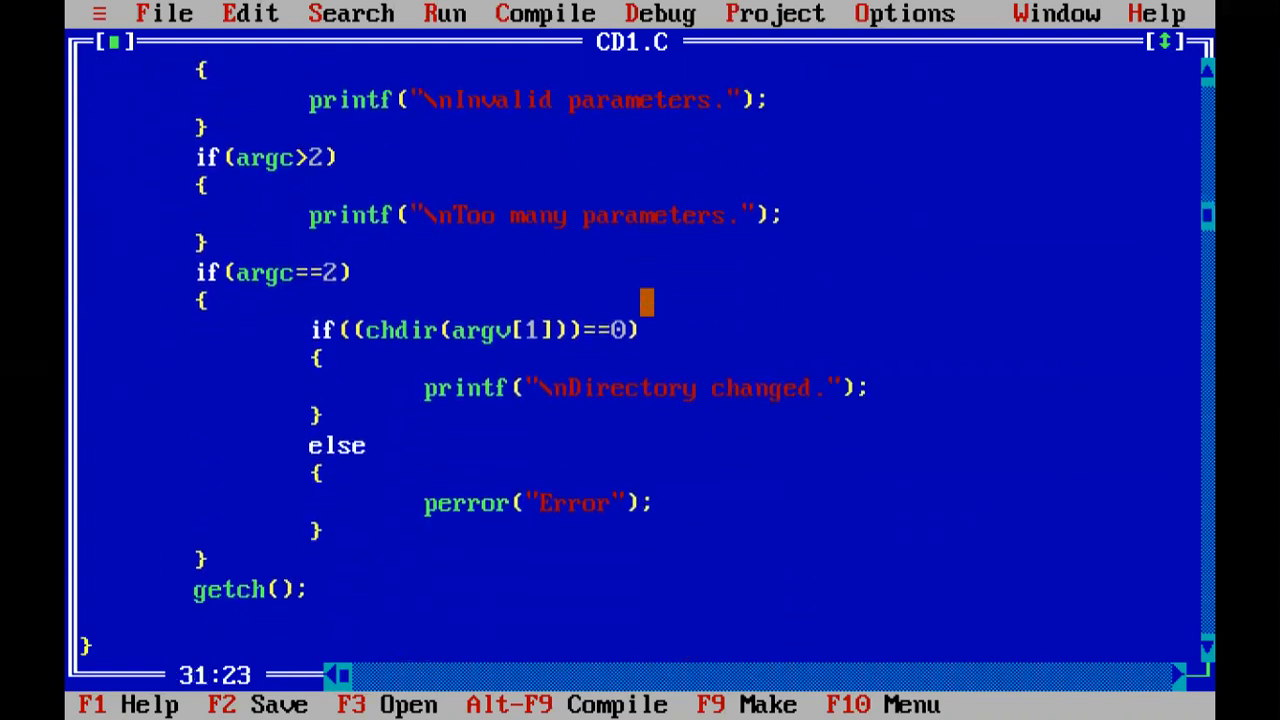
{"action": "scroll", "scroll_direction": "down", "scroll_amount": 3}
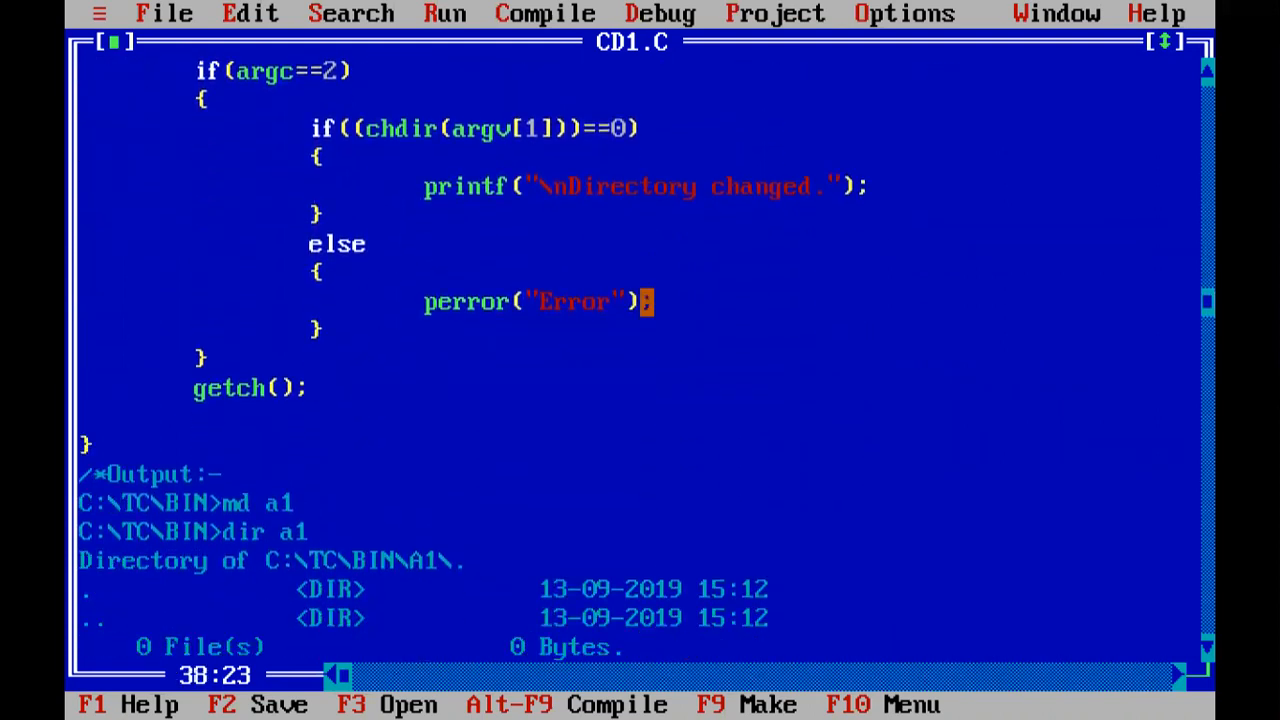
{"action": "scroll", "scroll_direction": "down", "scroll_amount": 3}
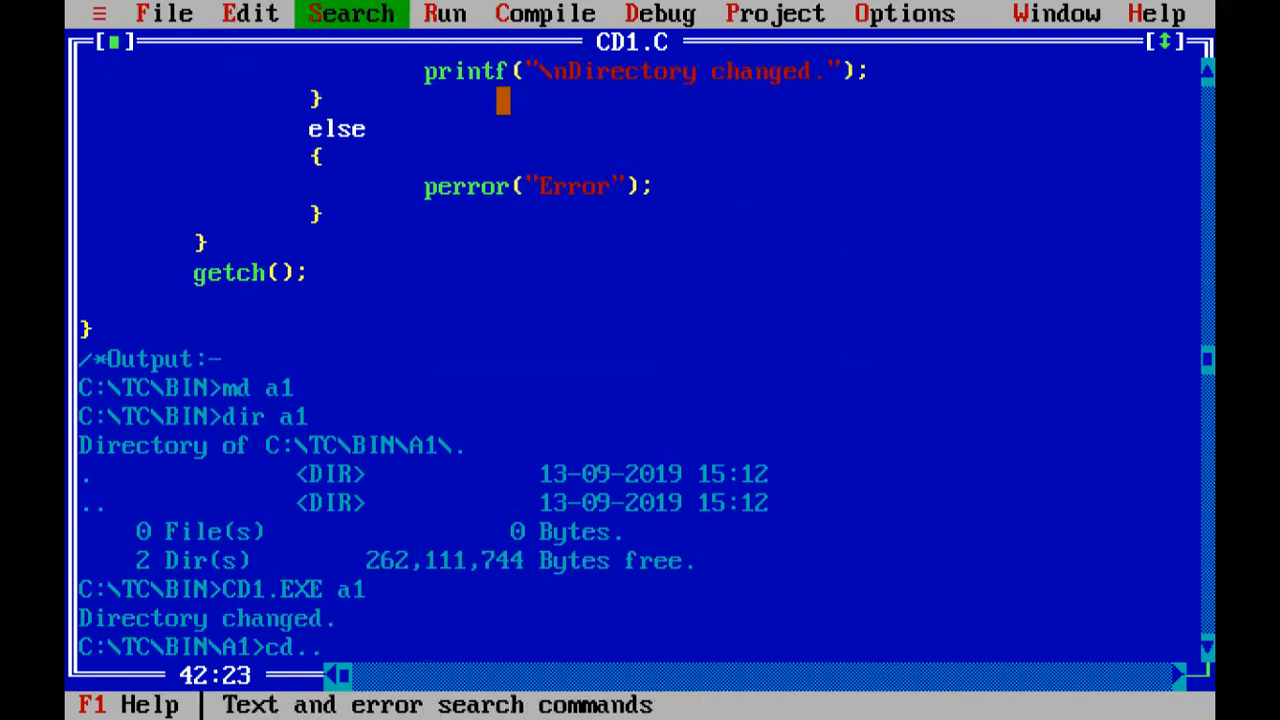
{"action": "mouse_move", "coordinate": [1056, 13]}
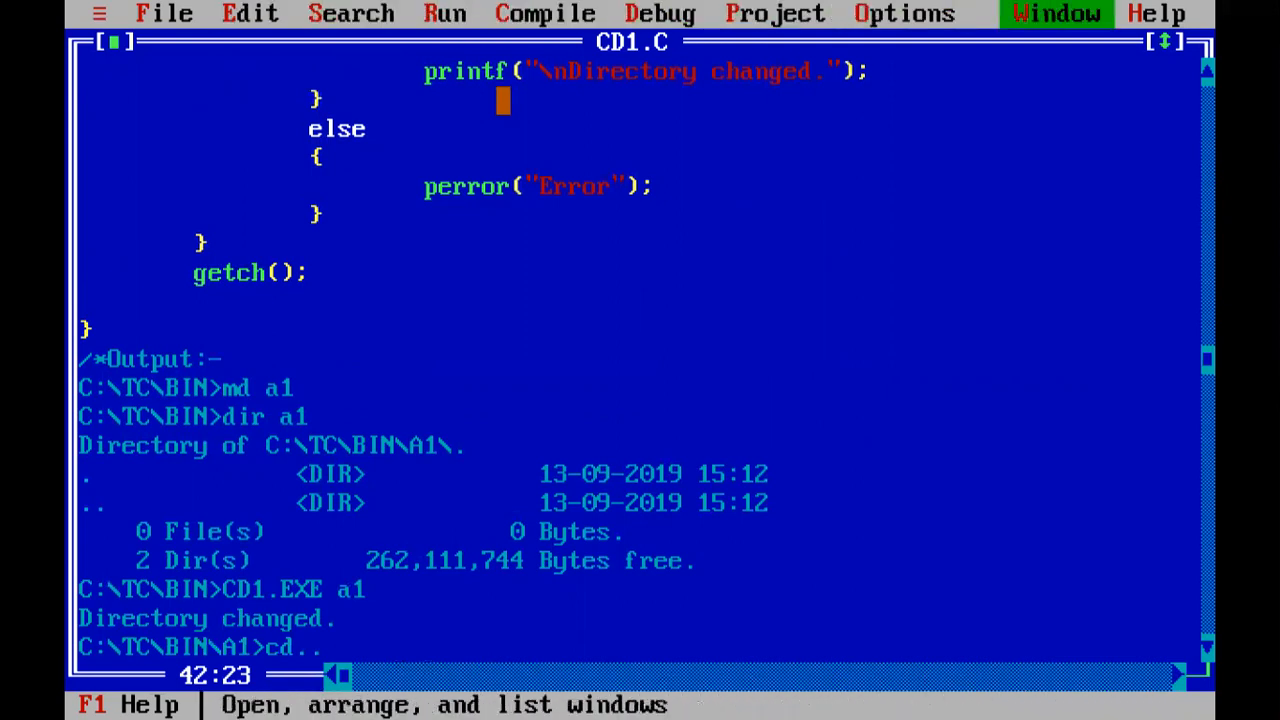
{"action": "left_click", "coordinate": [1056, 13]}
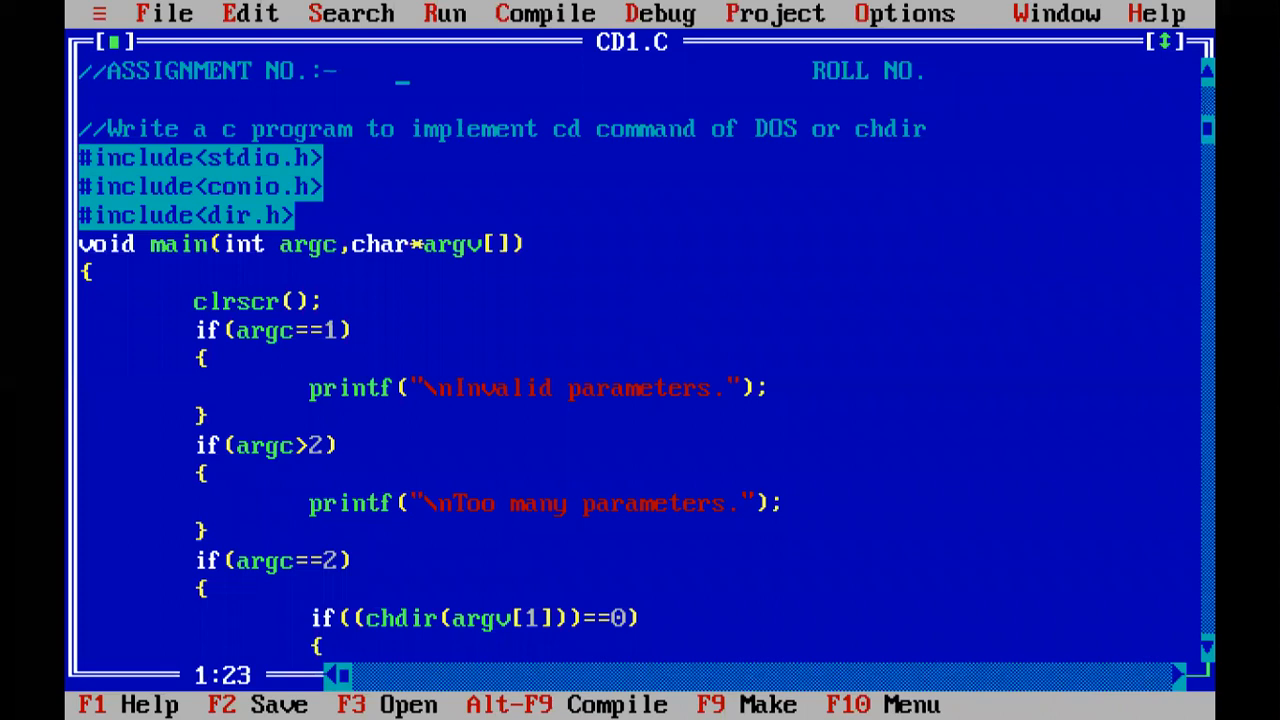
{"action": "type", "text": "command of Linux."}
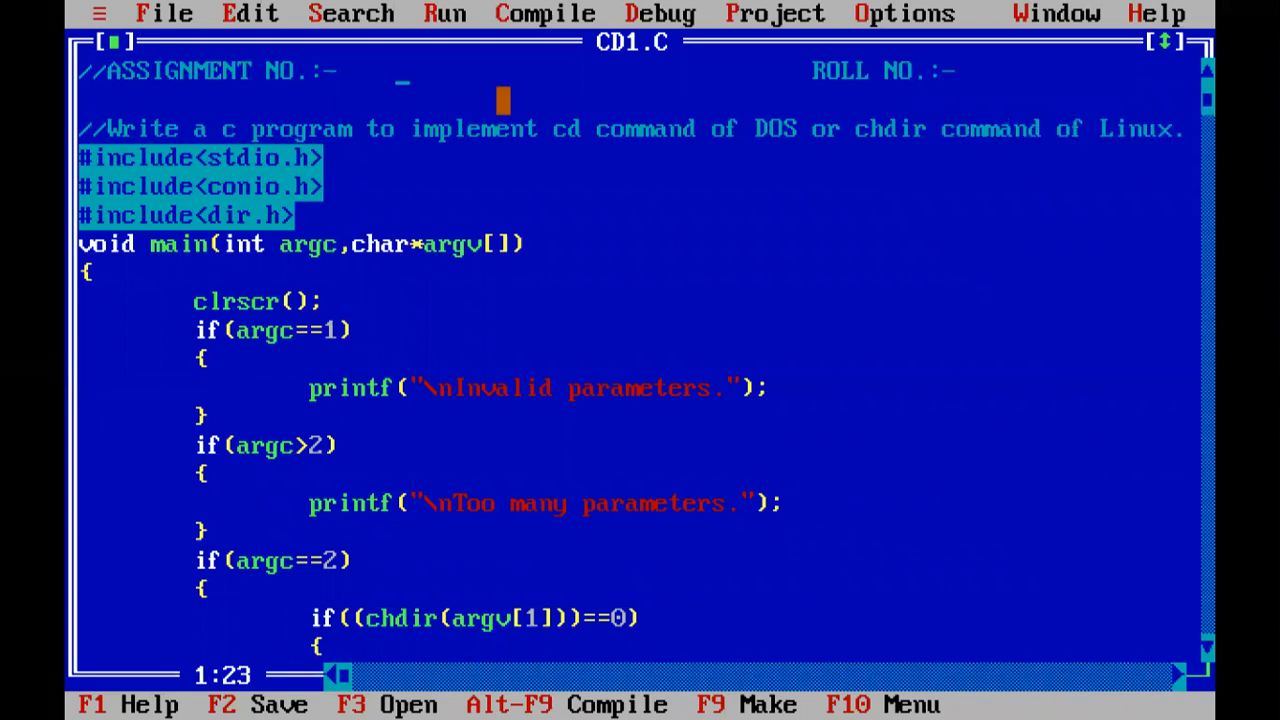